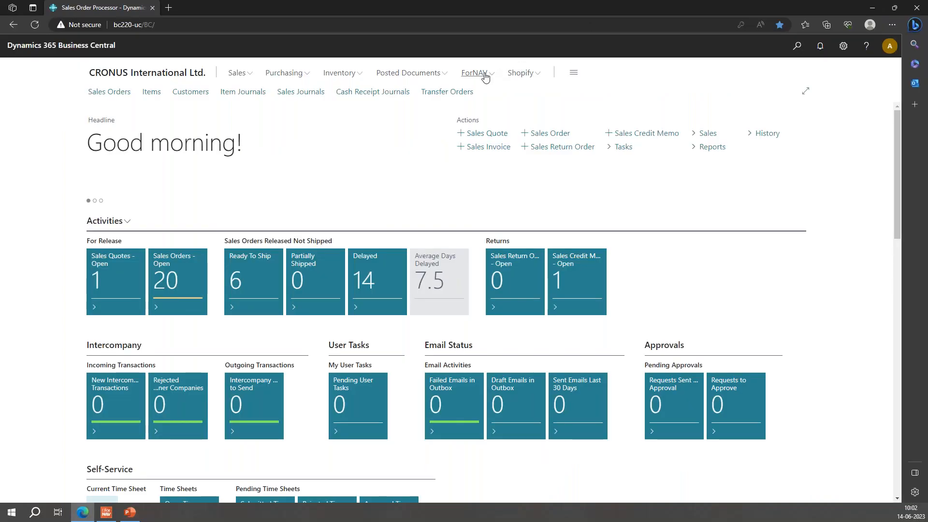
Go to ForNAV Standard Reports and pick the Sales Template report.
click(474, 72)
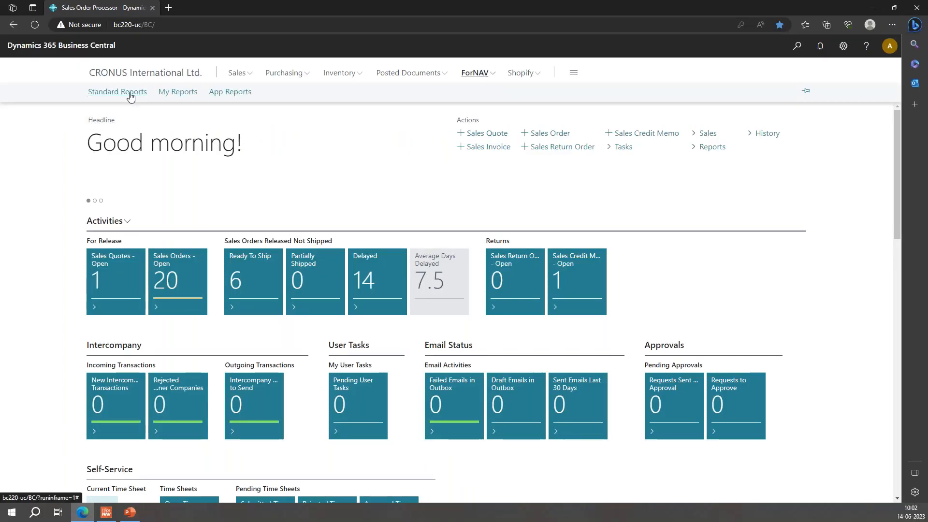
click(117, 91)
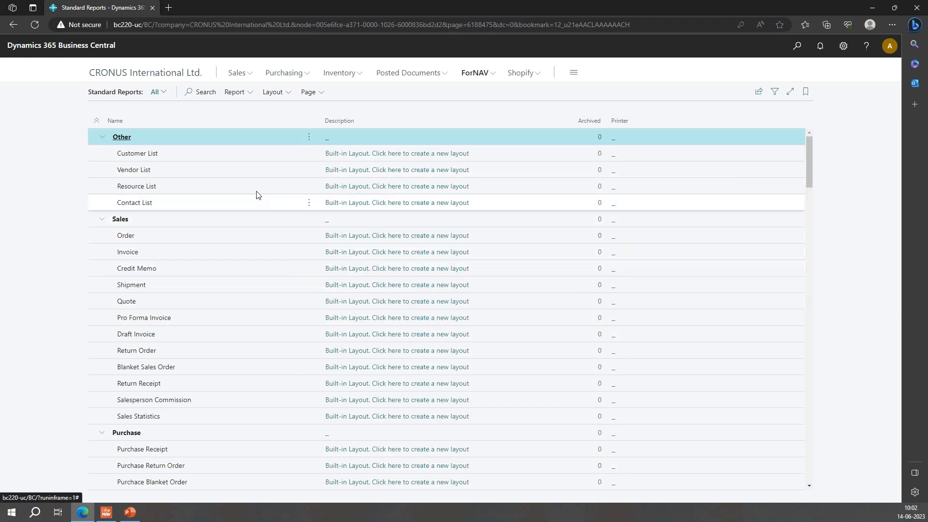
scroll(up, 3)
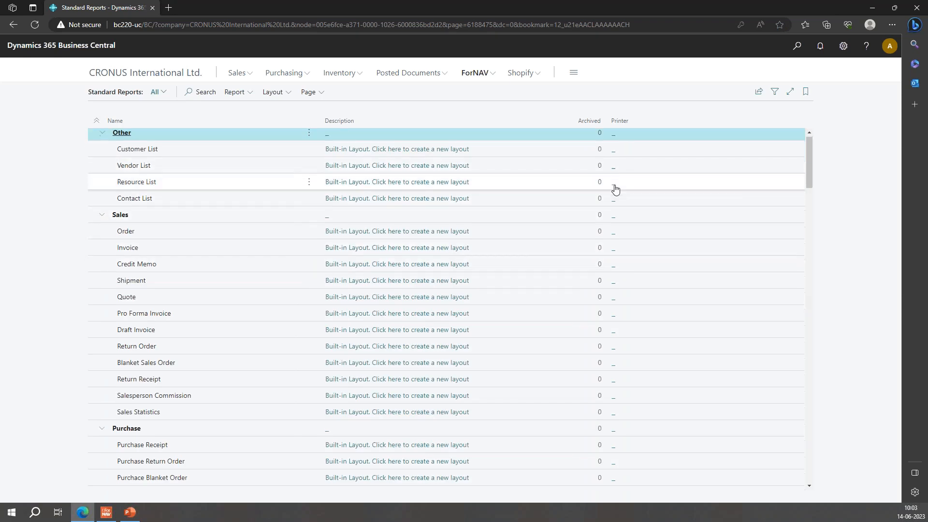
scroll(down, 3)
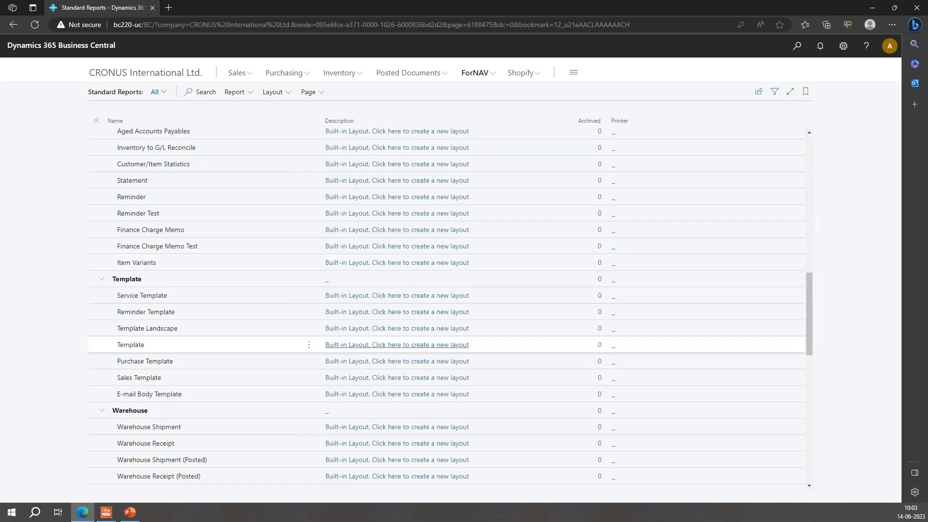
click(139, 377)
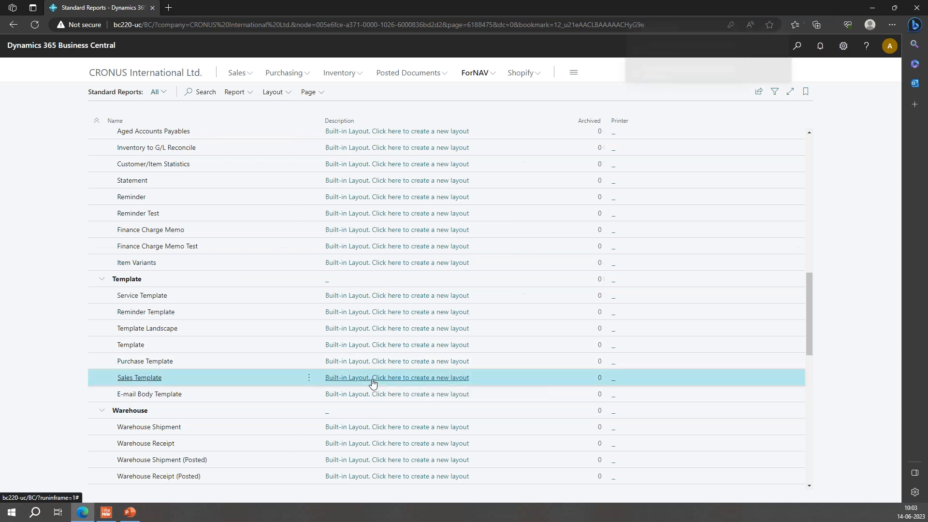
Create a new layout for Sales Template and open the downloaded design file.
click(397, 376)
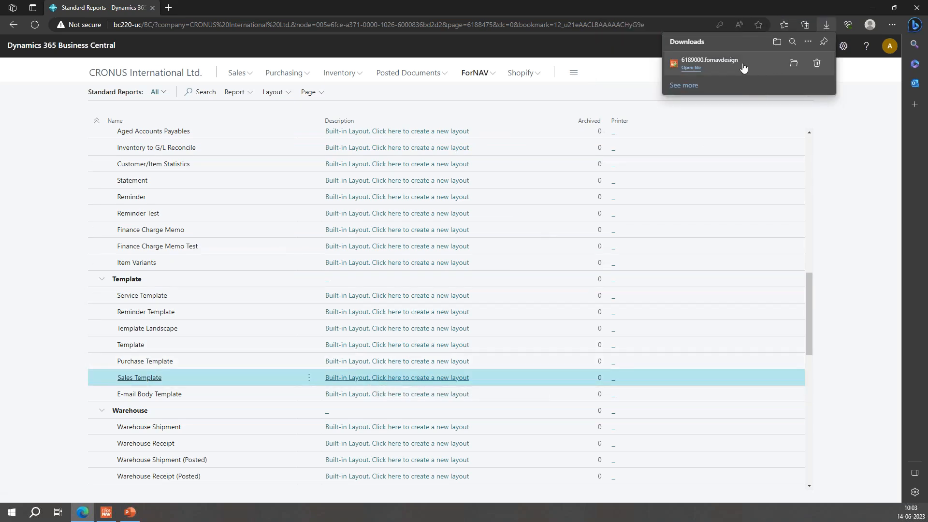
click(691, 67)
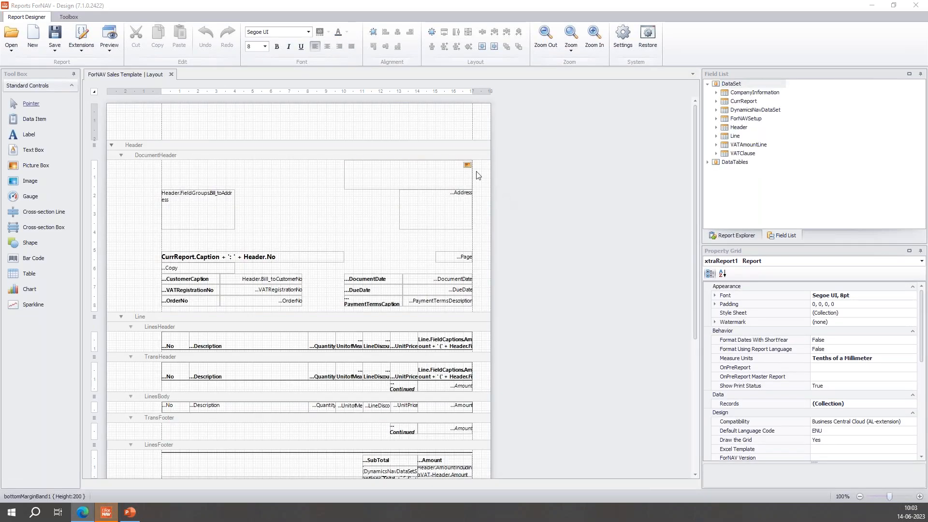
mouse_move(454, 196)
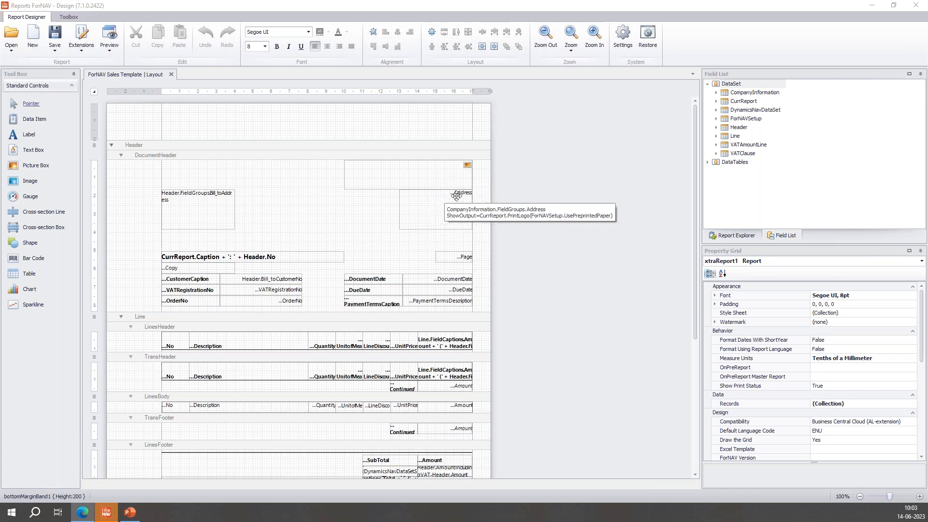
mouse_move(514, 252)
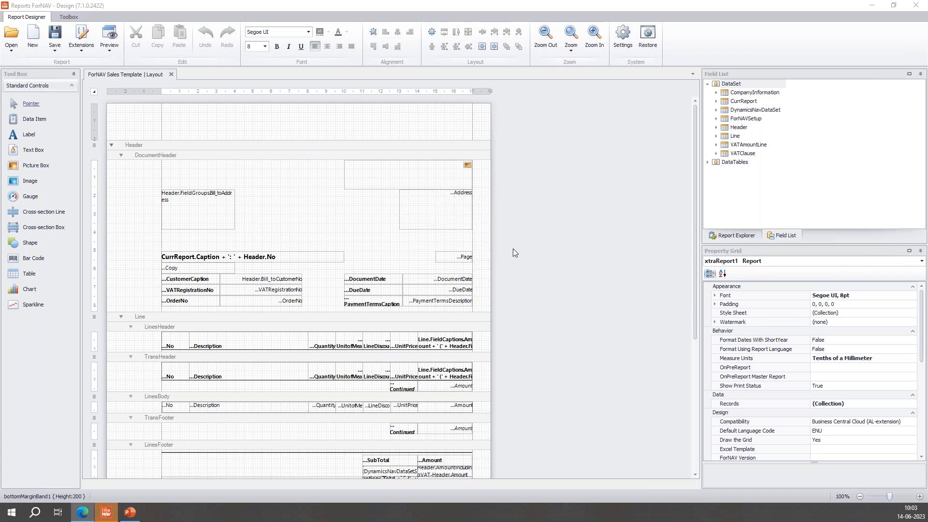
mouse_move(652, 298)
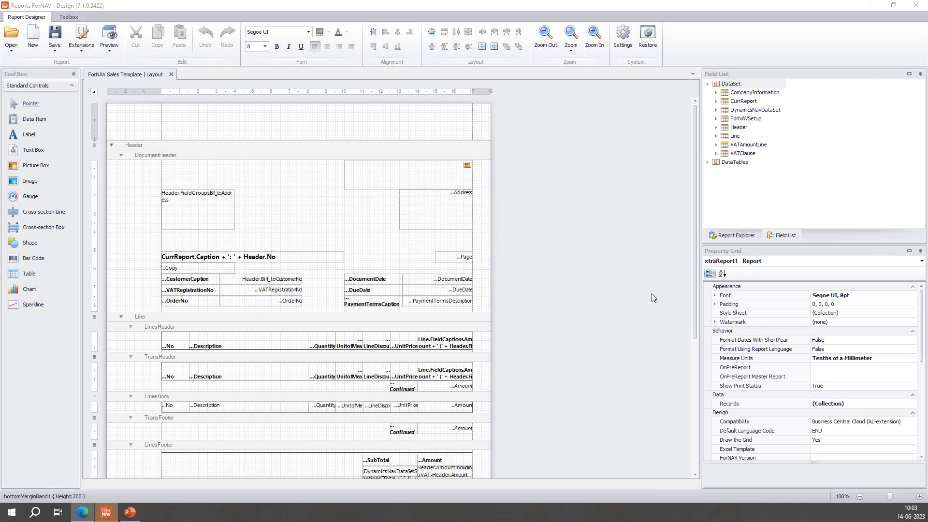
mouse_move(706, 383)
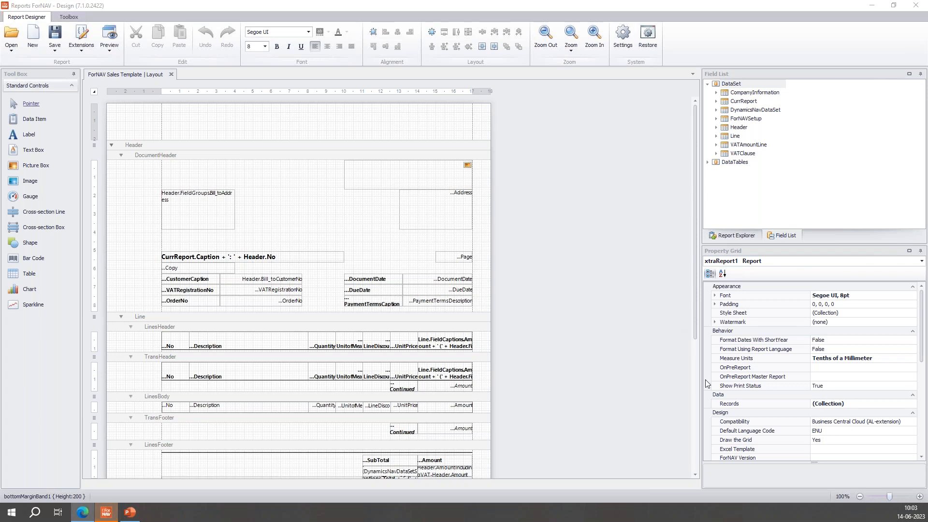
mouse_move(874, 409)
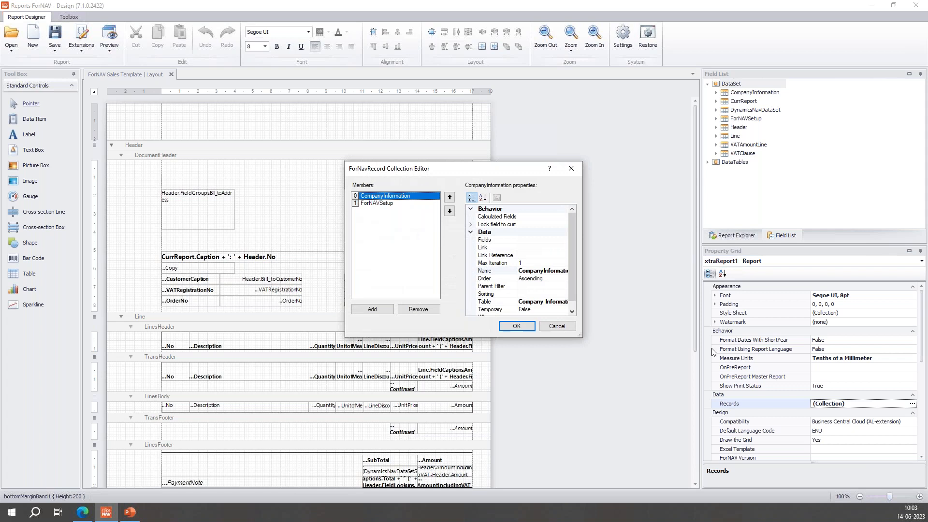
mouse_move(464, 287)
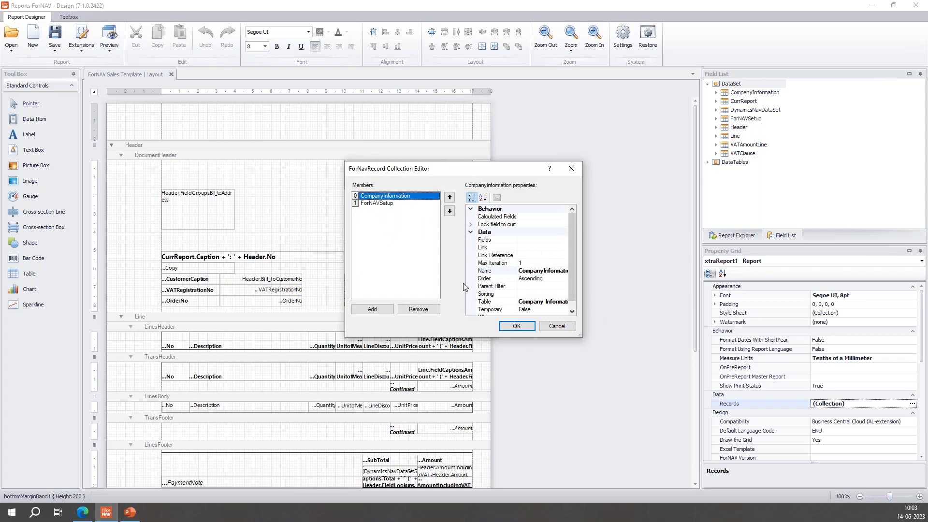
mouse_move(556, 326)
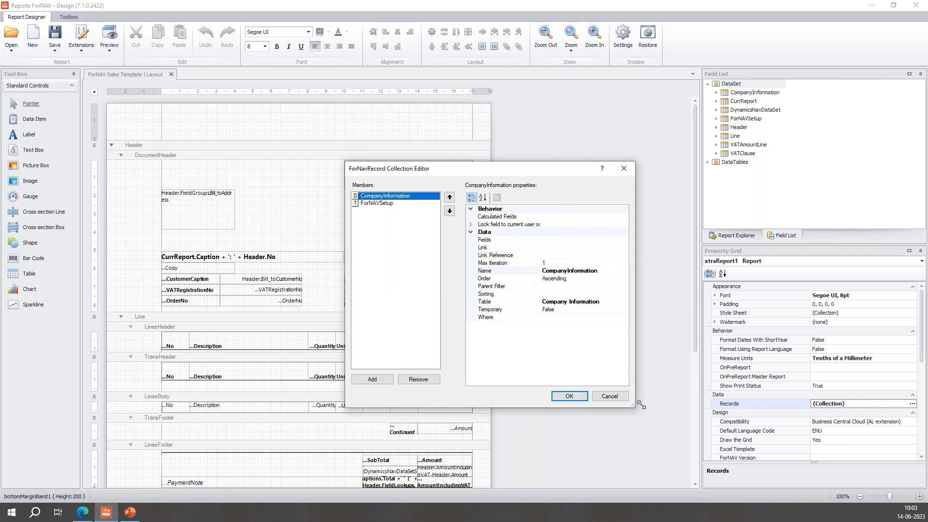
click(567, 396)
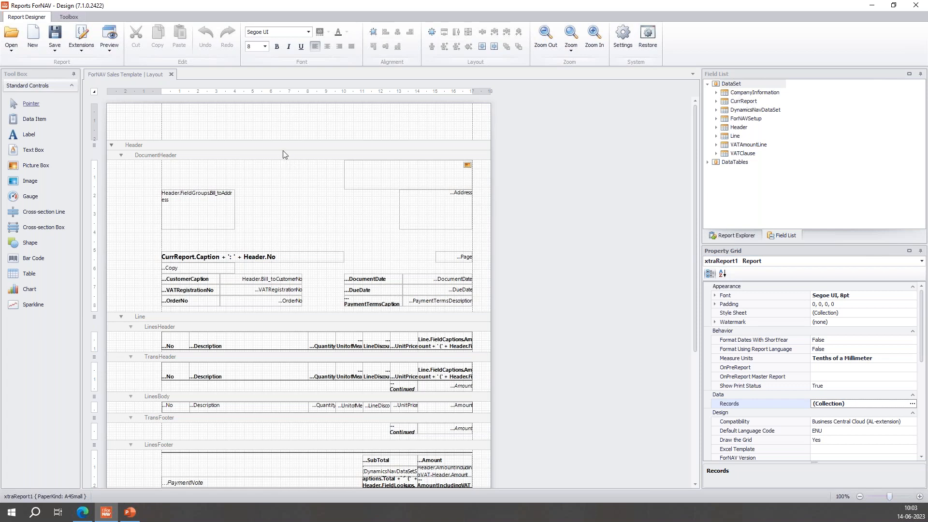
mouse_move(299, 146)
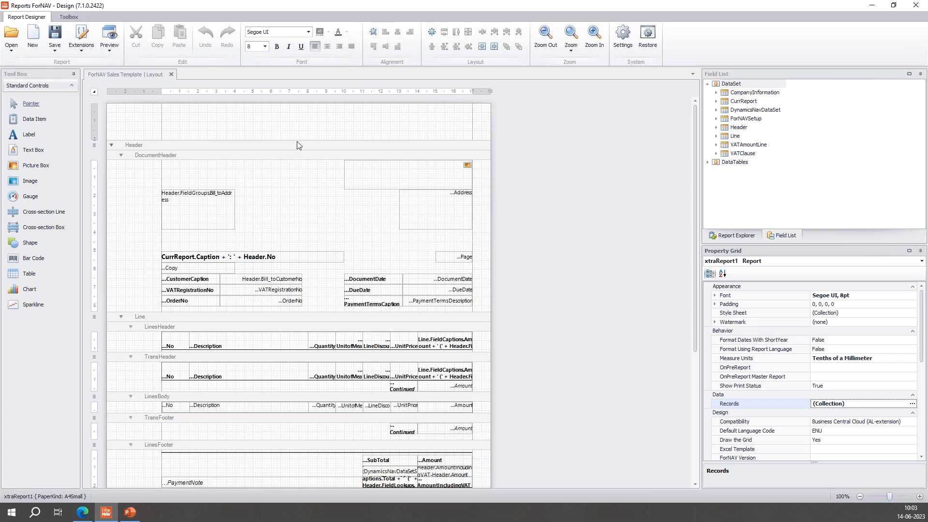
click(134, 144)
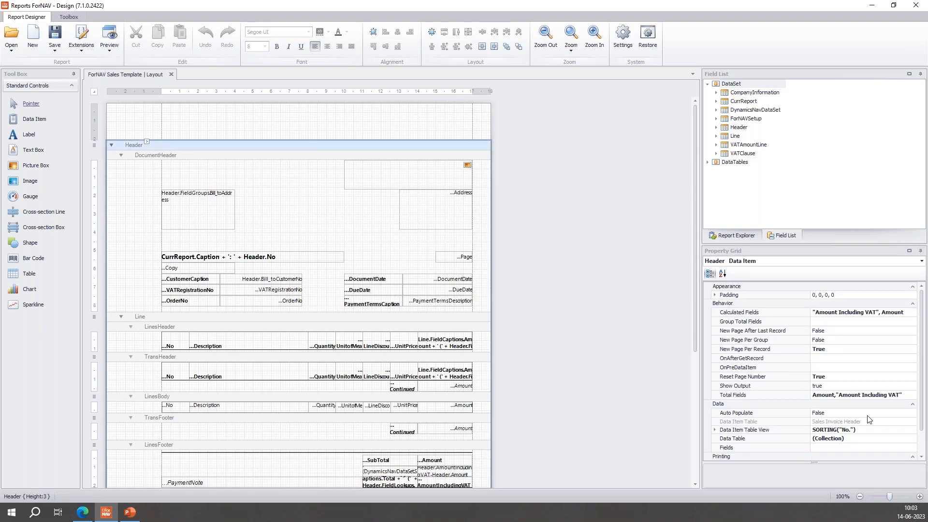
mouse_move(851, 430)
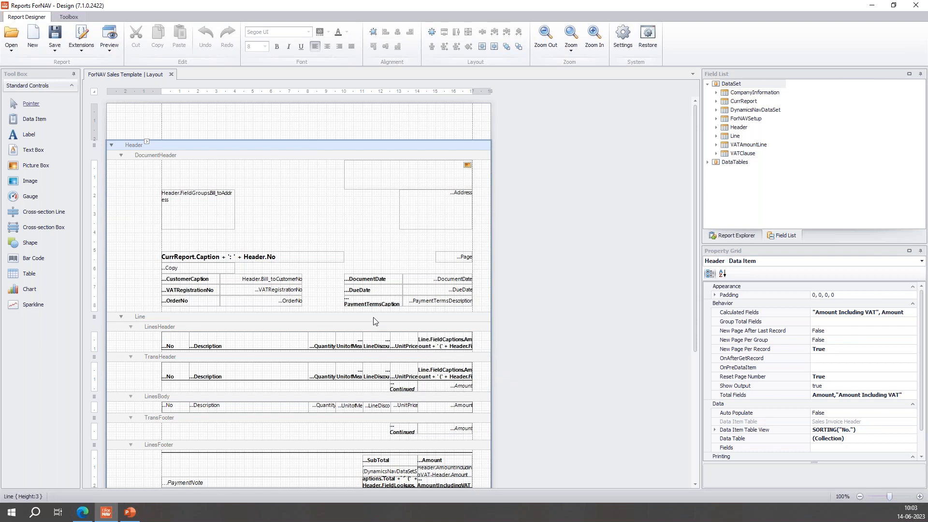
click(140, 316)
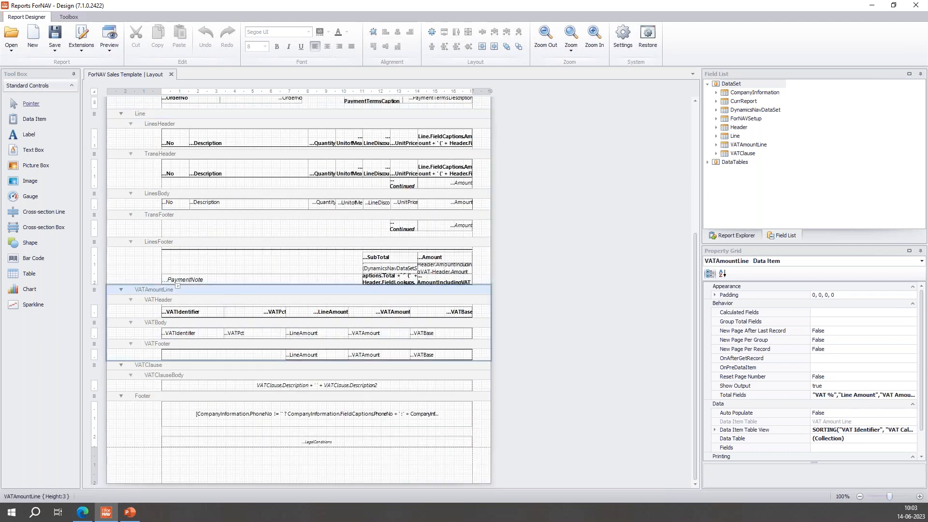
mouse_move(657, 421)
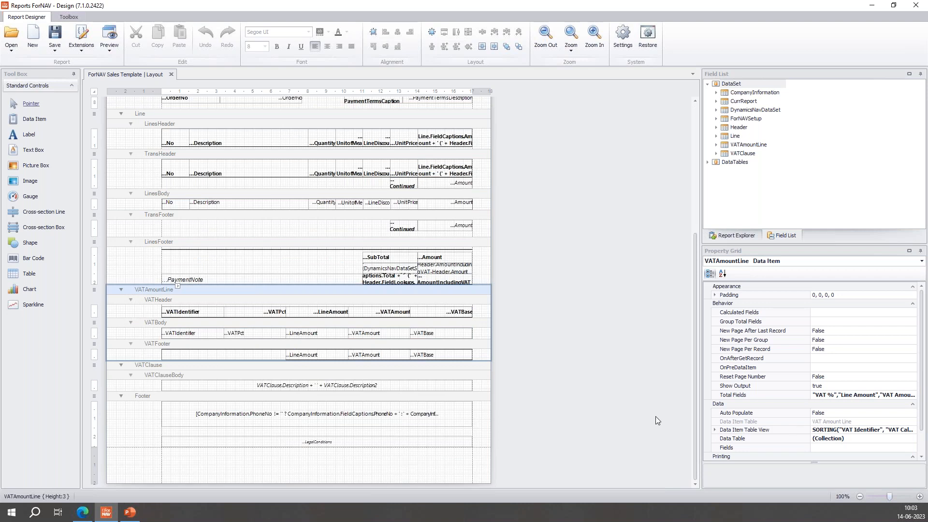
click(166, 385)
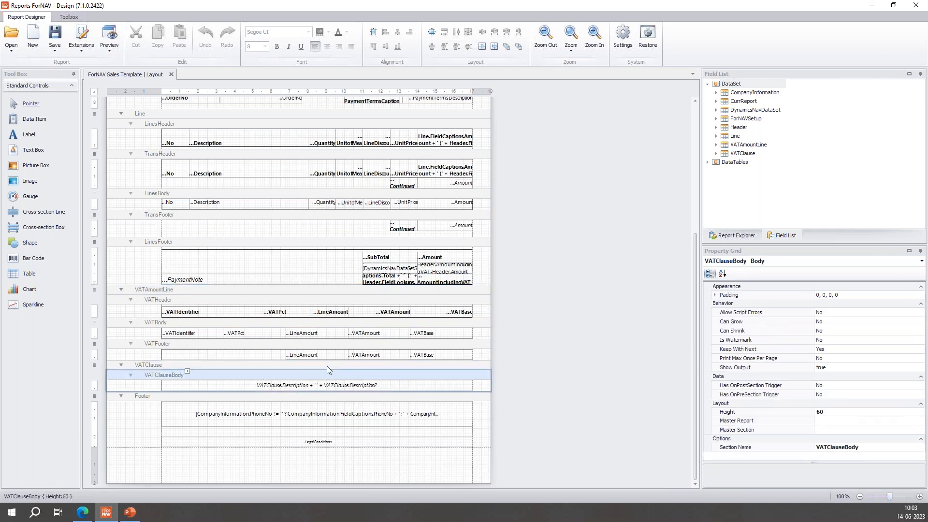
click(147, 364)
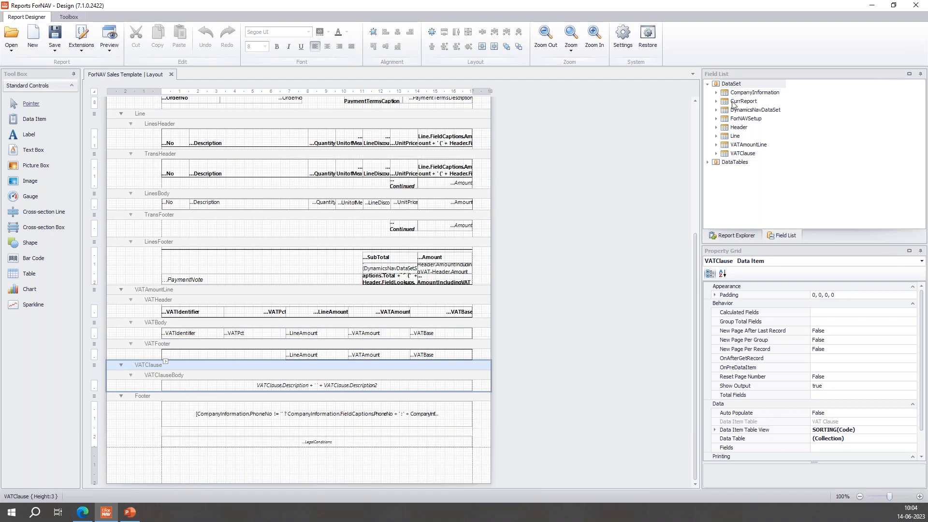
mouse_move(623, 194)
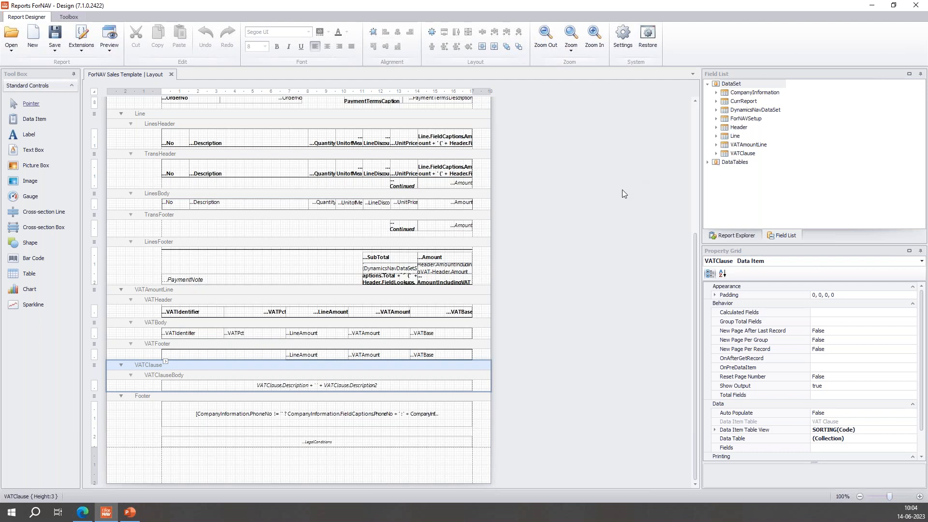
mouse_move(469, 247)
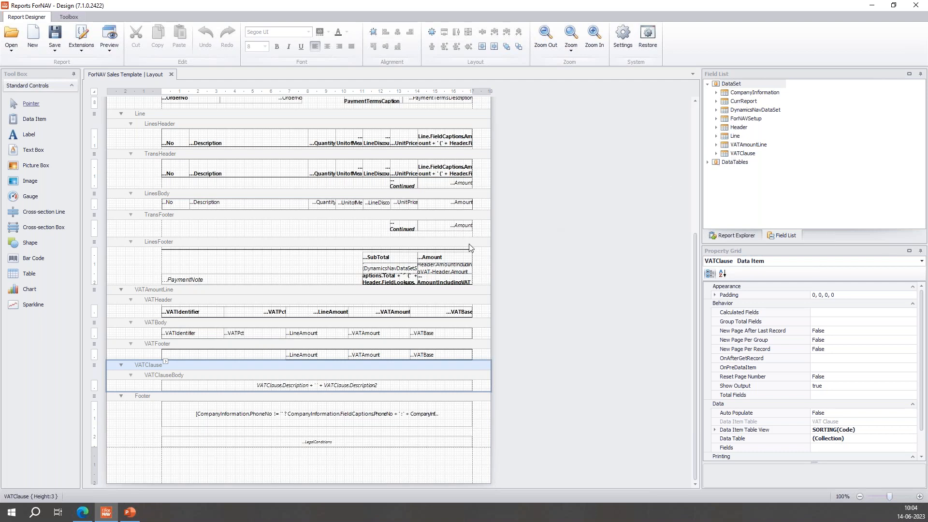
mouse_move(213, 308)
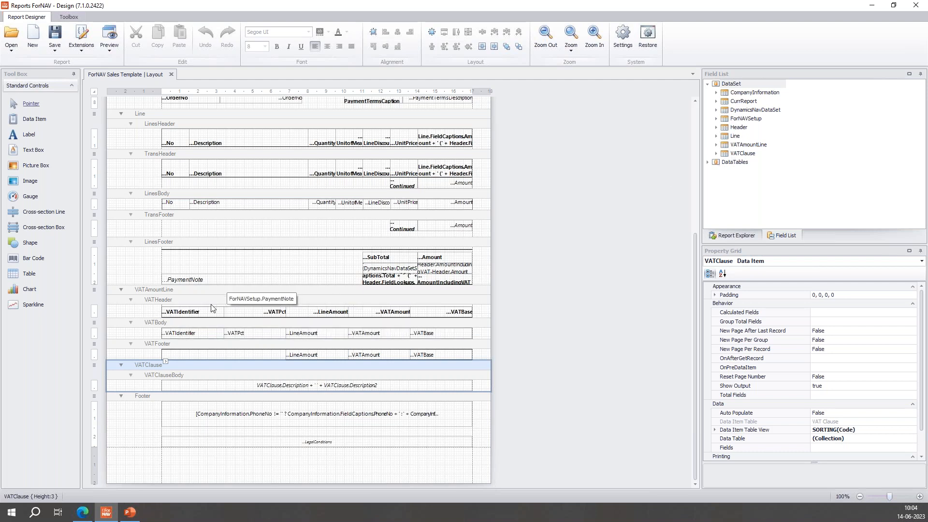
mouse_move(276, 332)
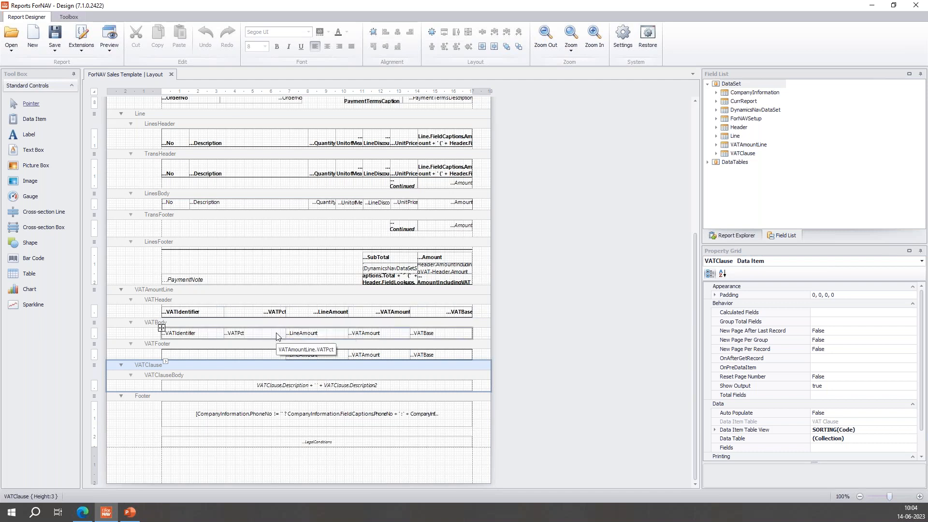
mouse_move(410, 357)
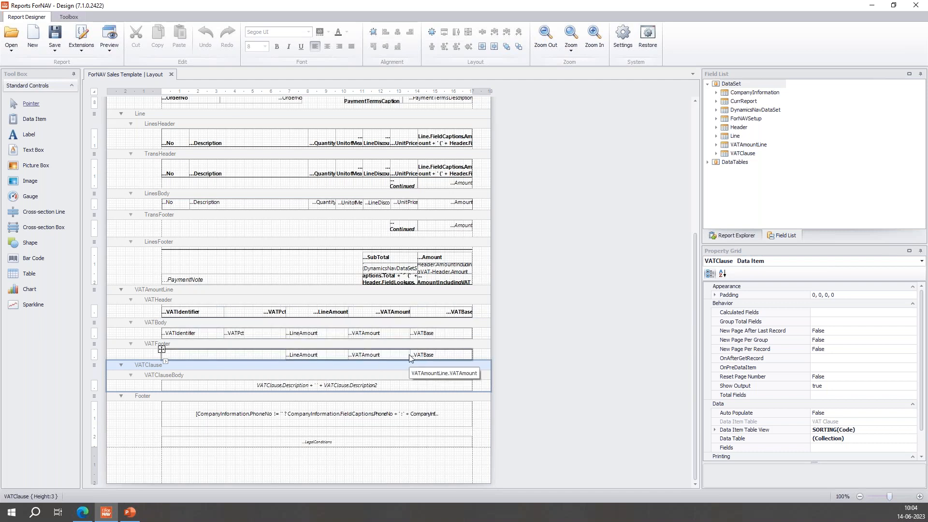
mouse_move(261, 114)
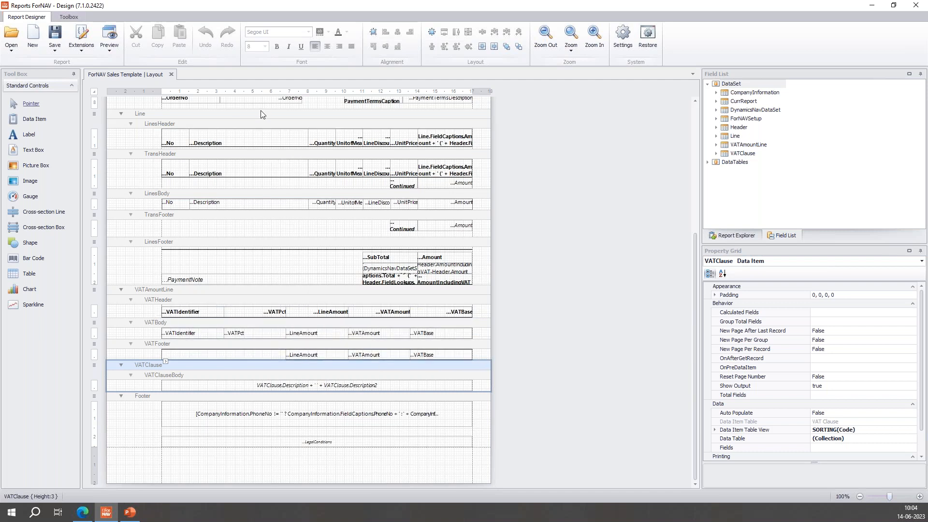
mouse_move(259, 142)
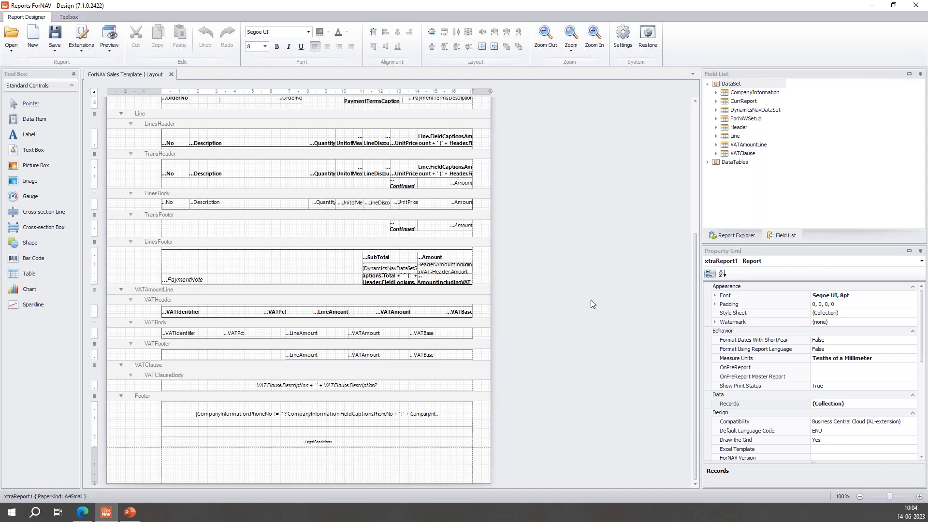
scroll(up, 3)
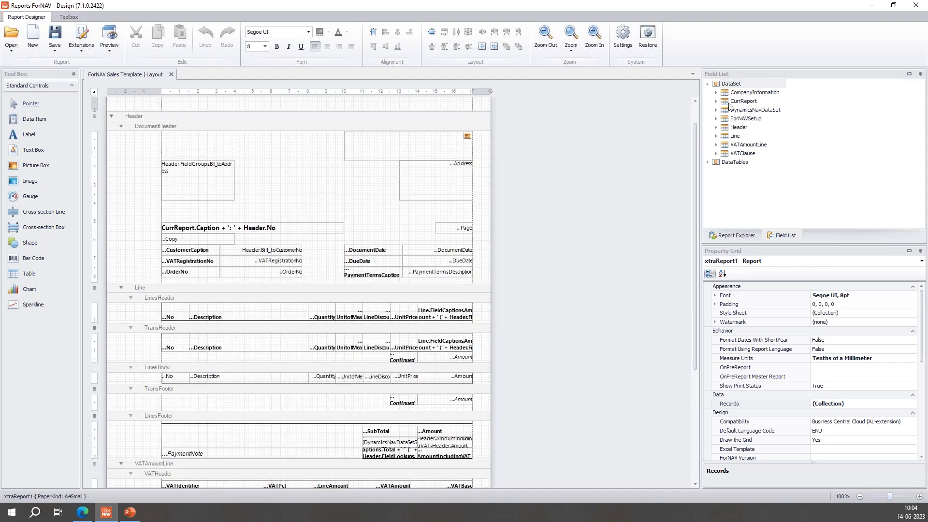
mouse_move(697, 220)
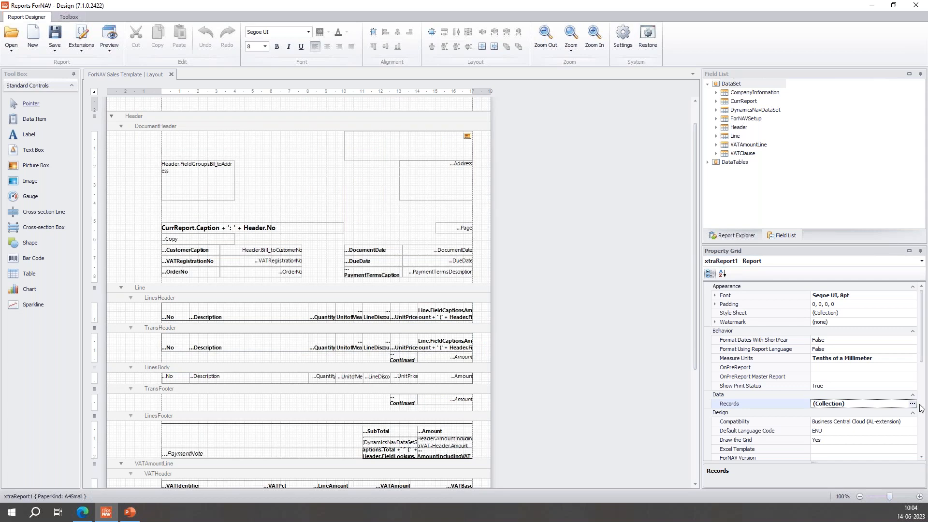
click(911, 403)
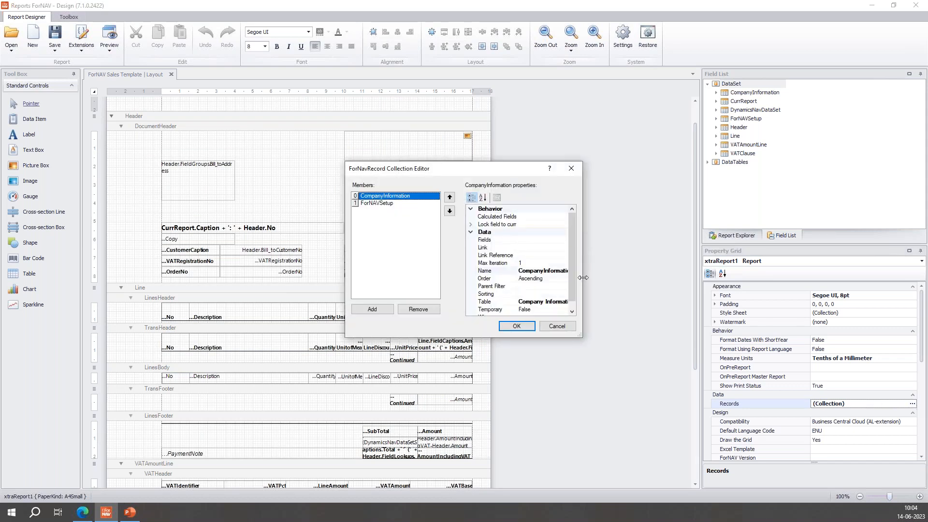
mouse_move(672, 237)
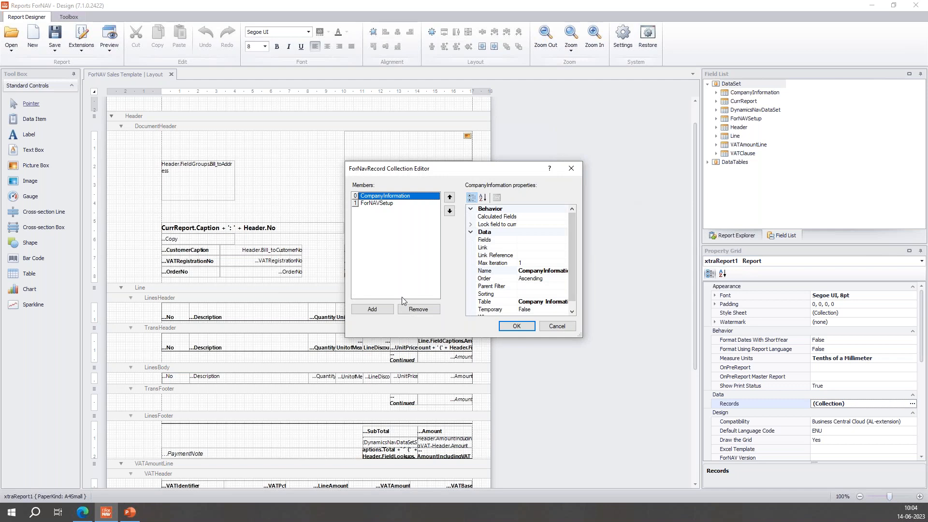
mouse_move(377, 331)
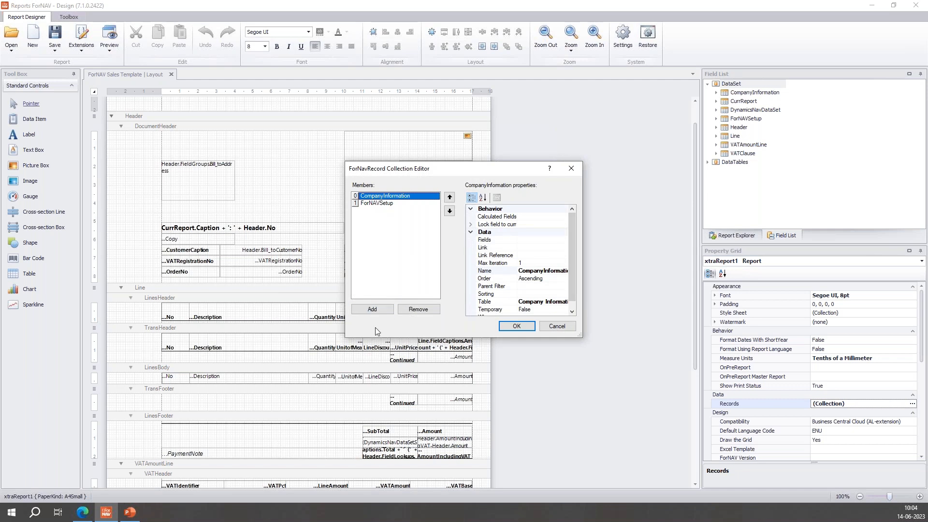
mouse_move(305, 331)
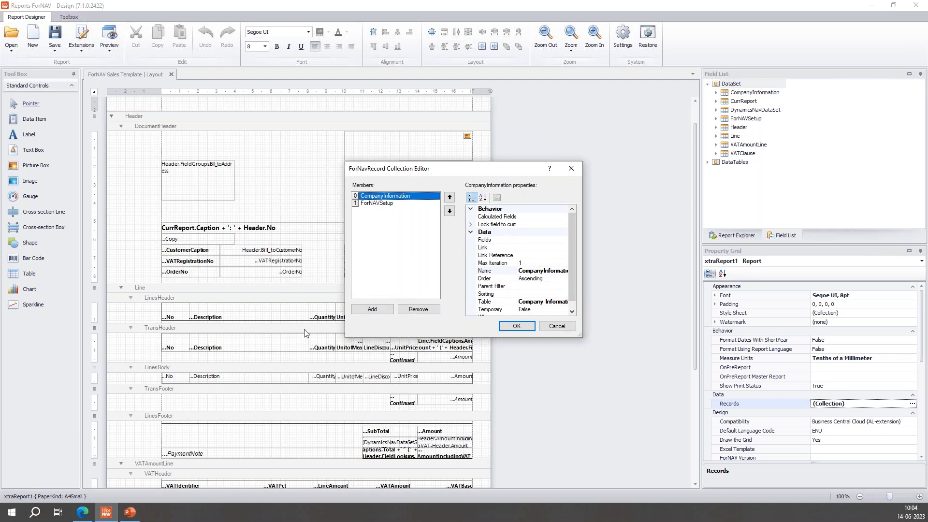
mouse_move(256, 340)
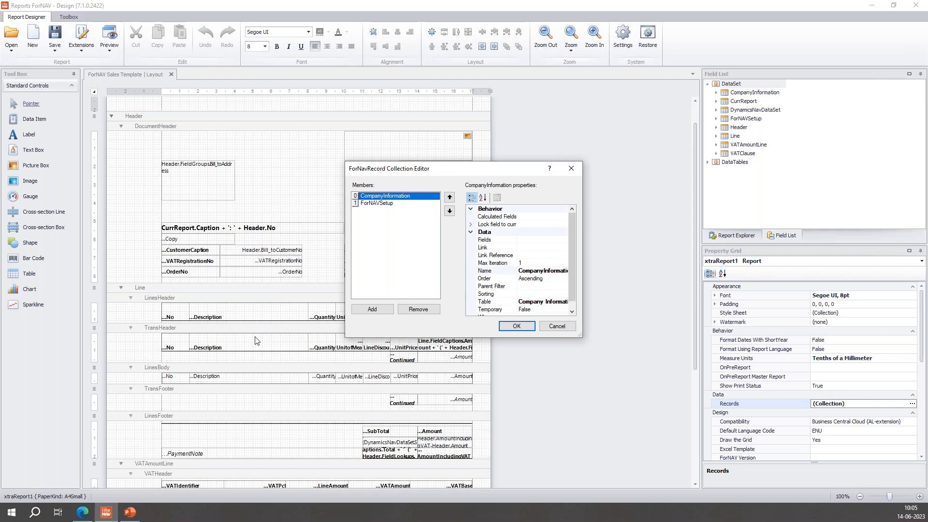
mouse_move(372, 330)
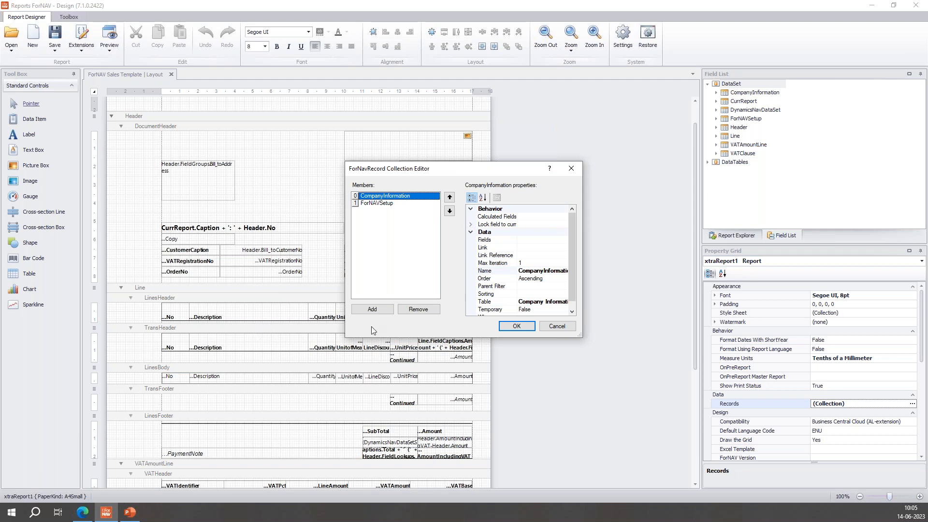
mouse_move(371, 309)
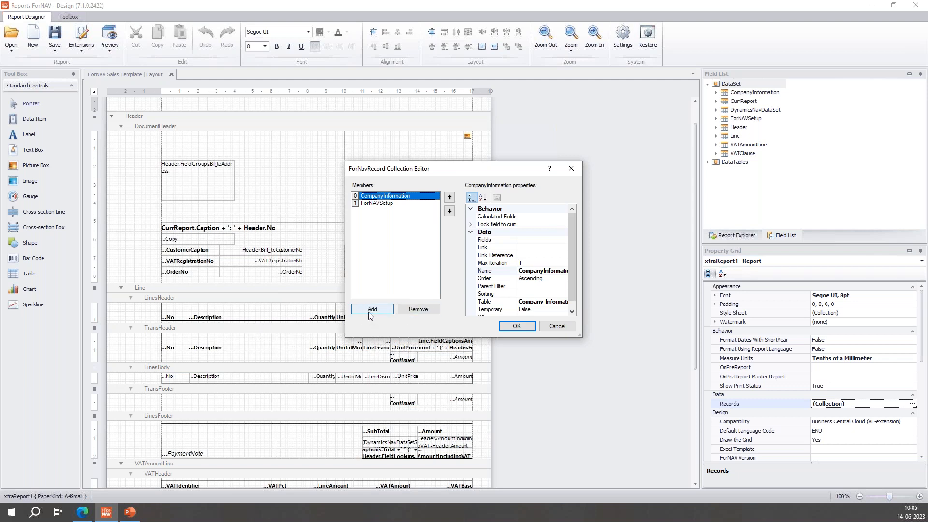
mouse_move(572, 169)
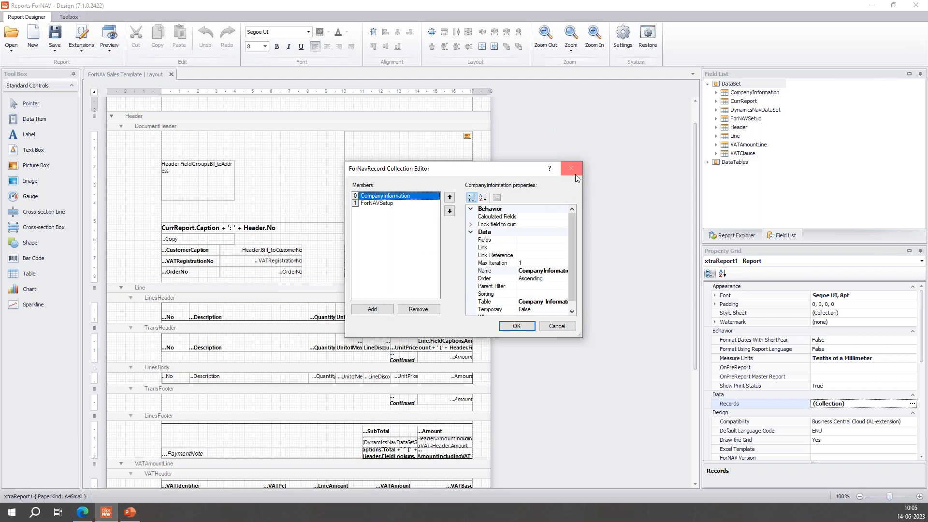
click(571, 169)
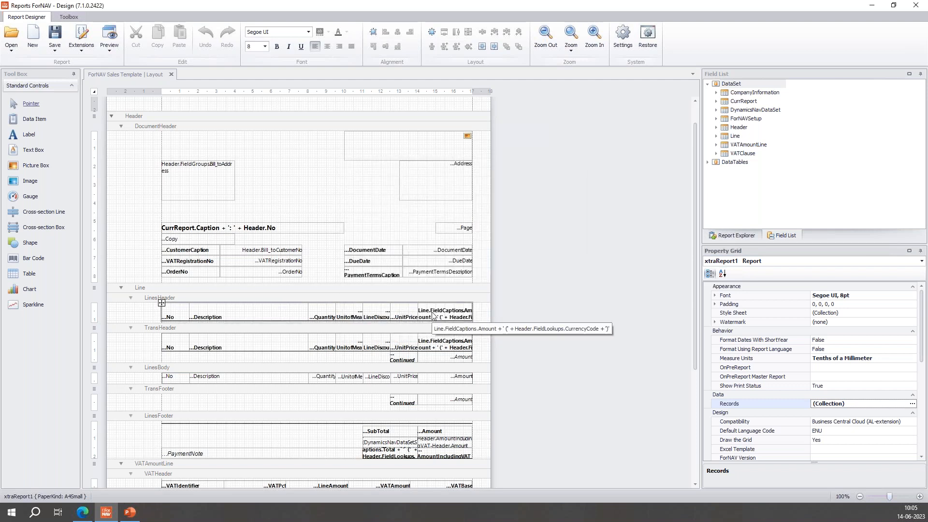
scroll(down, 3)
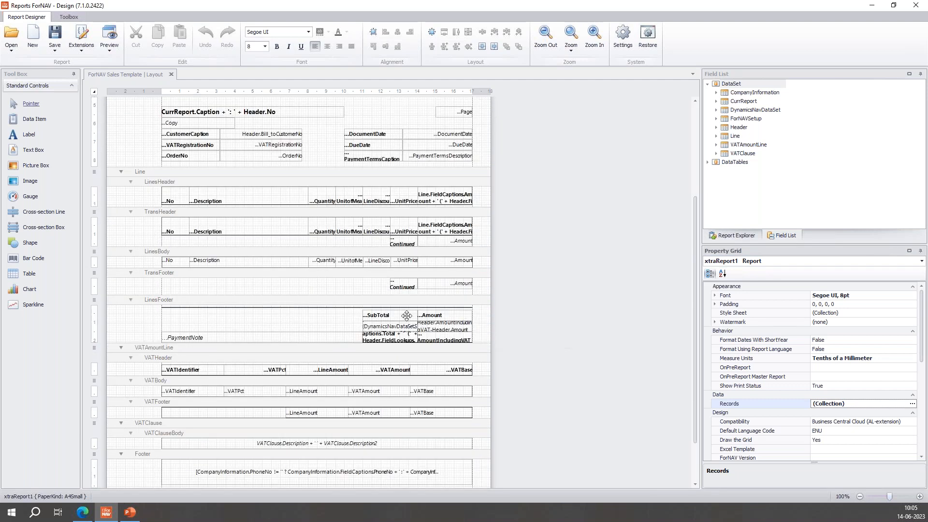
mouse_move(256, 262)
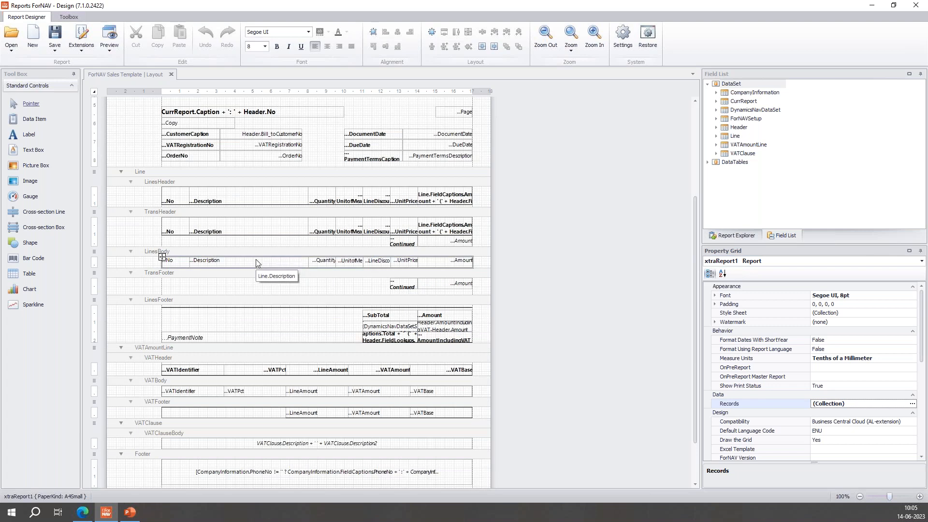
mouse_move(248, 270)
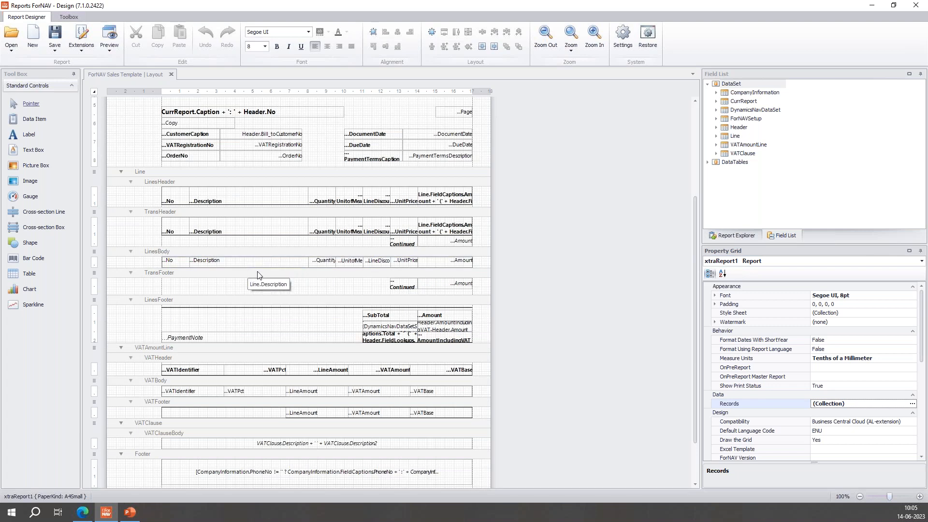
mouse_move(279, 279)
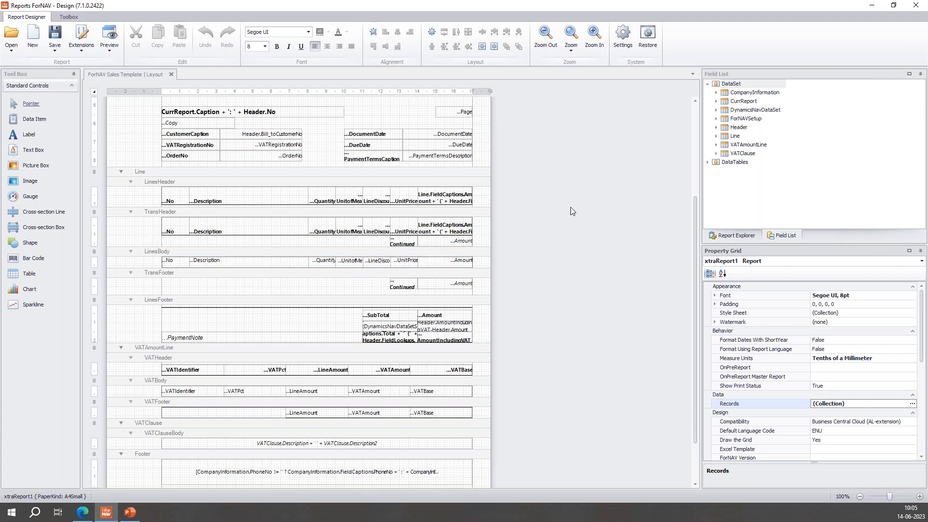
mouse_move(579, 182)
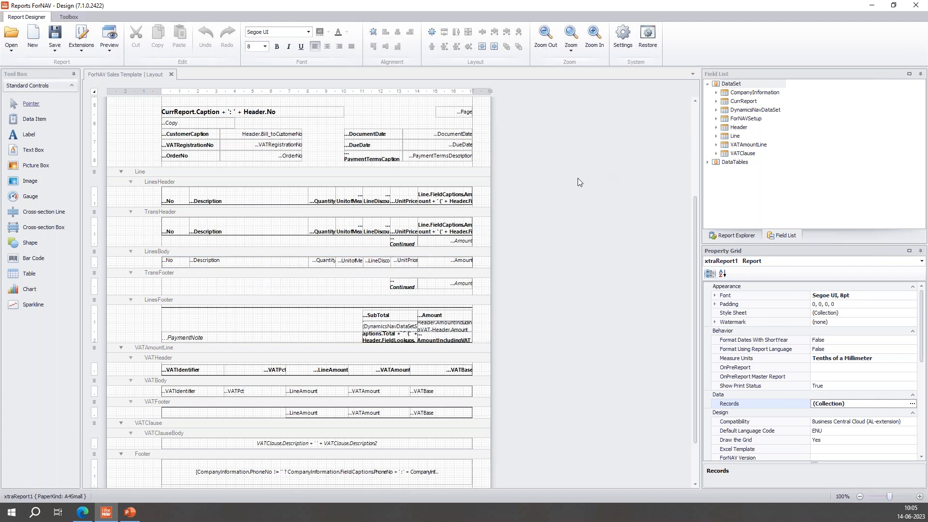
mouse_move(838, 345)
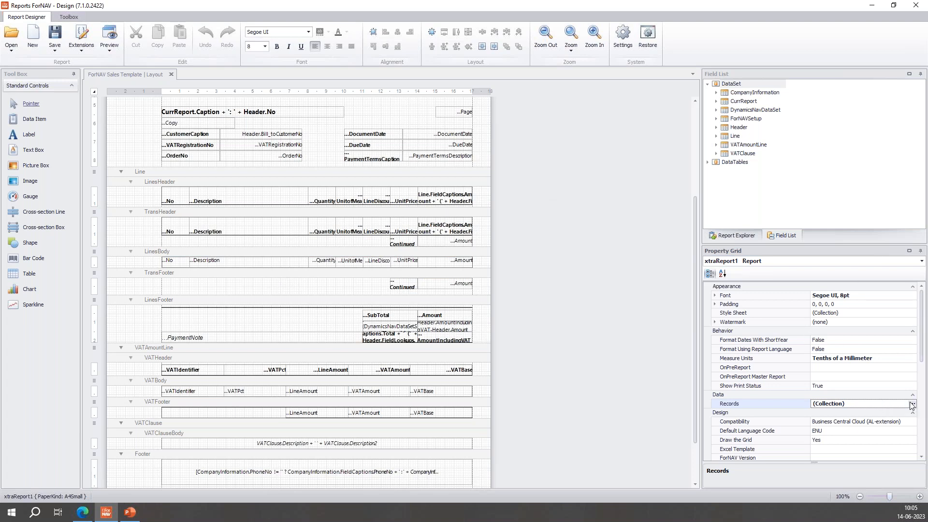
Add a new record to the records collection with its table set to Item.
click(918, 403)
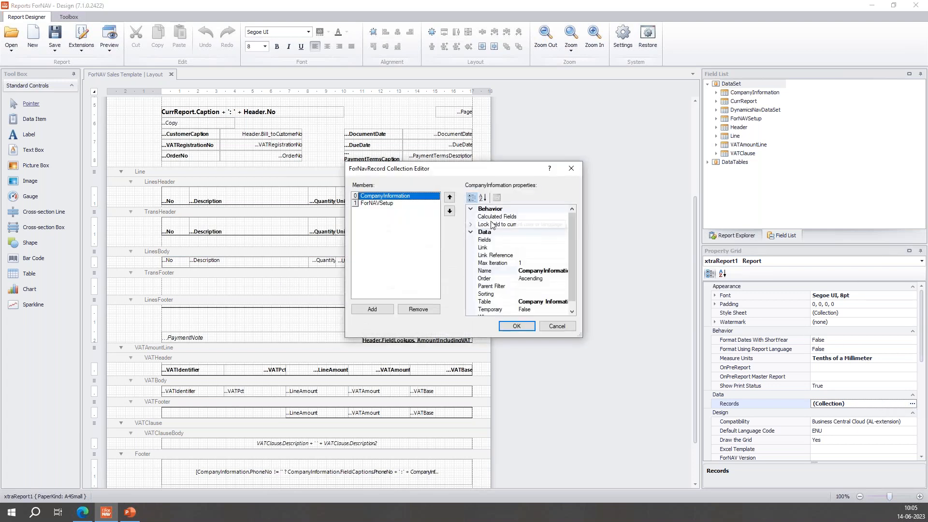
click(371, 309)
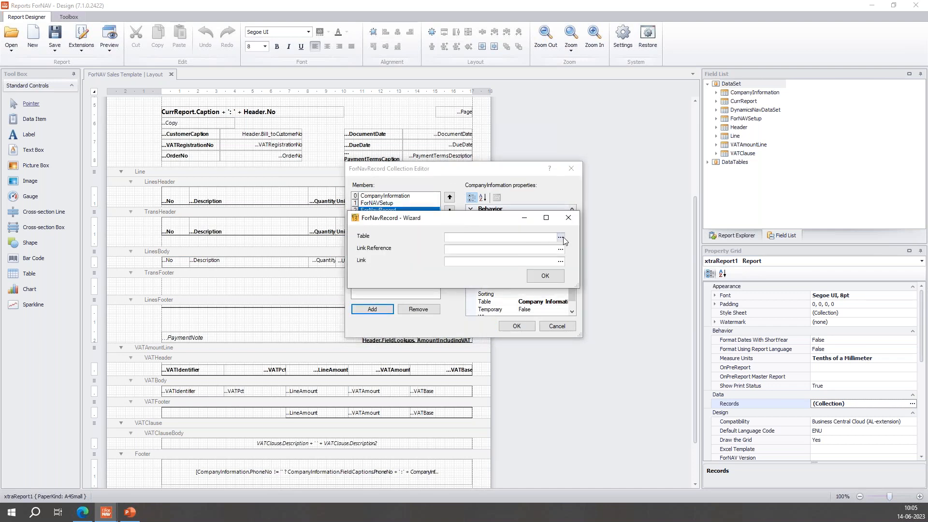
mouse_move(382, 245)
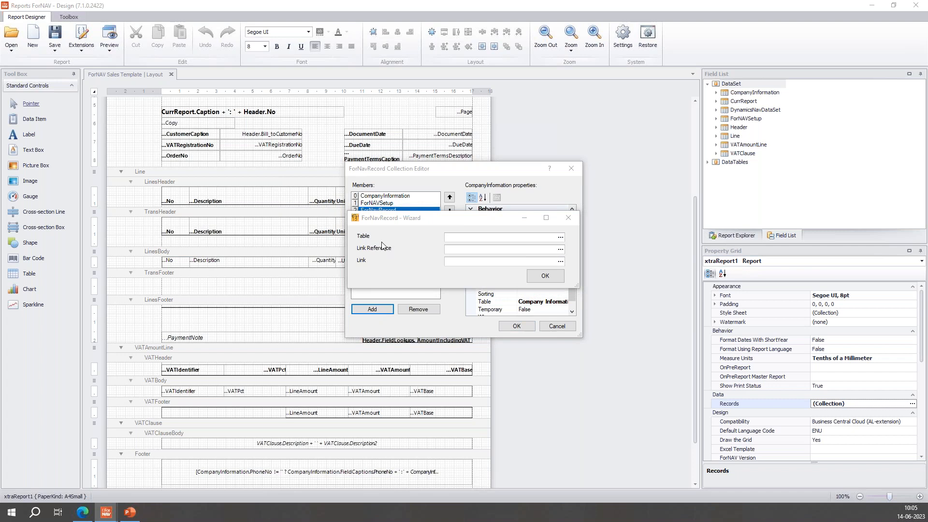
click(560, 237)
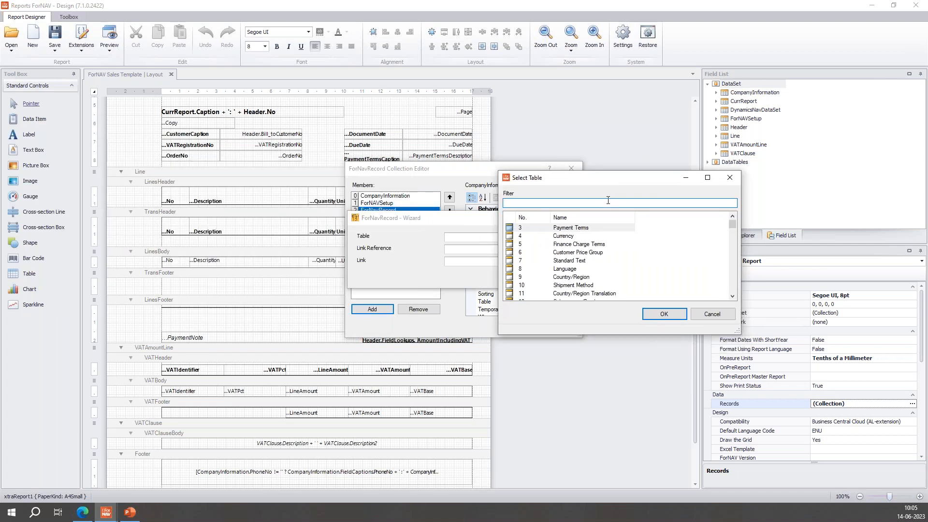
text(Item)
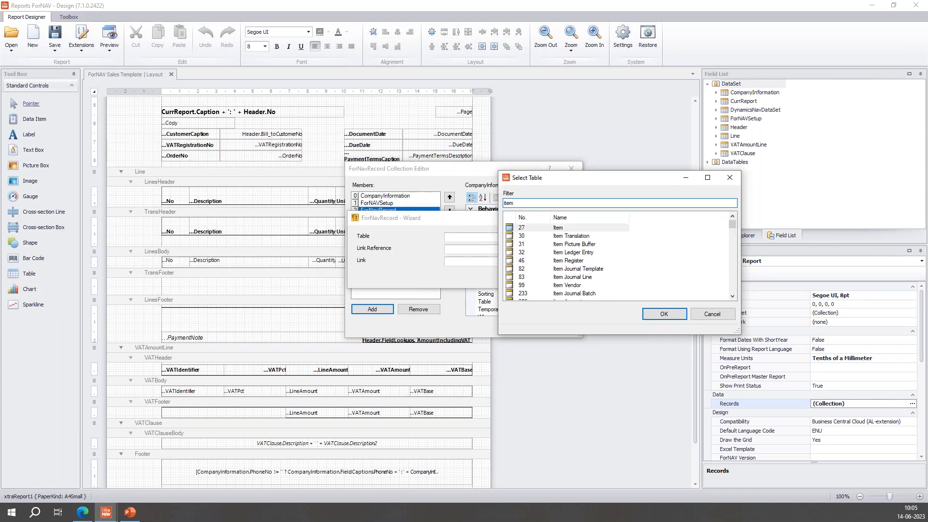
click(662, 314)
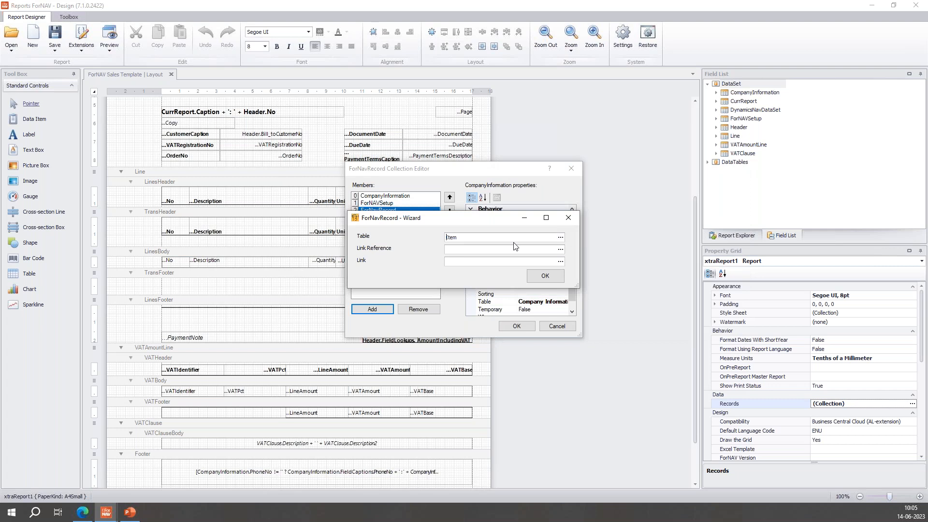
mouse_move(546, 217)
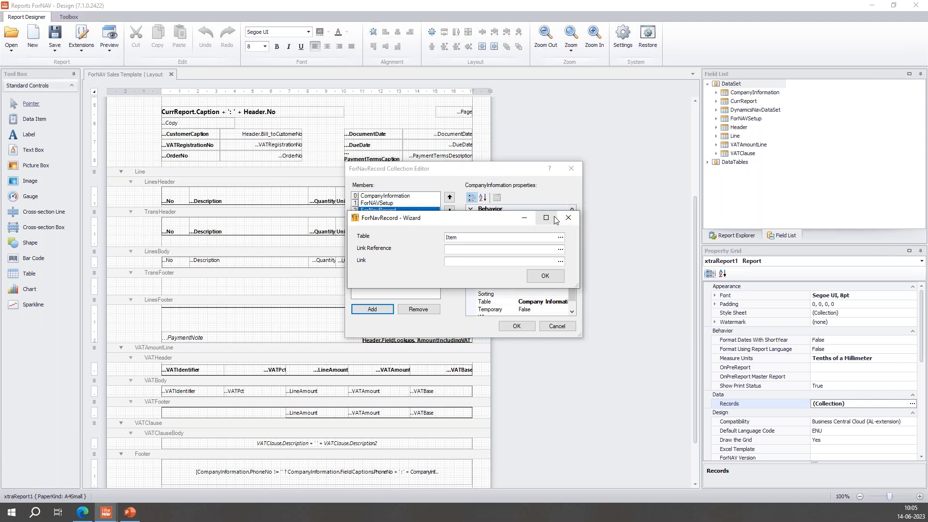
click(543, 275)
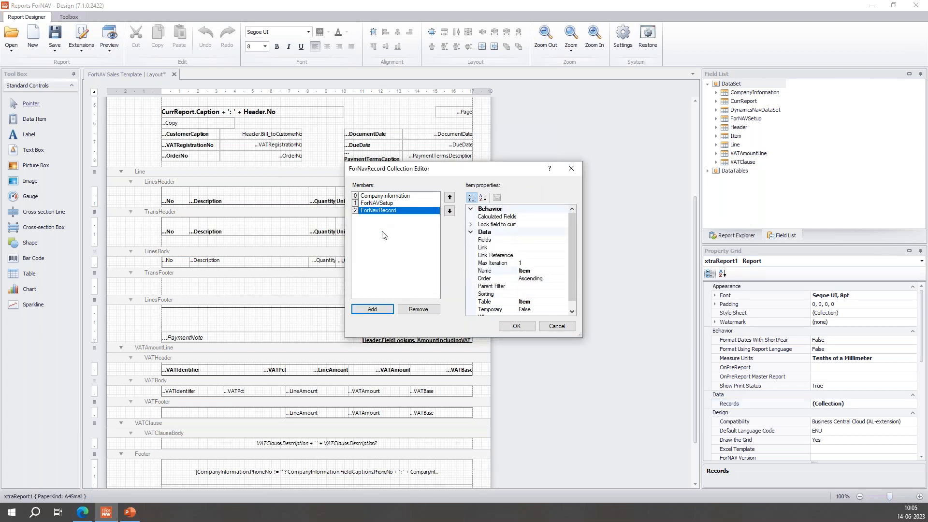
Remove the newly added Item record, leaving CompanyInformation and ForNAVSetup.
click(417, 309)
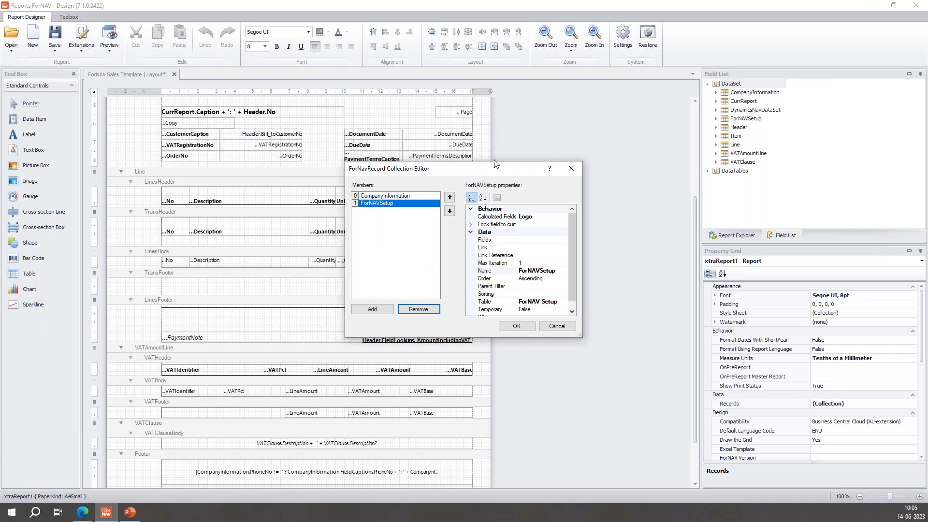
click(514, 326)
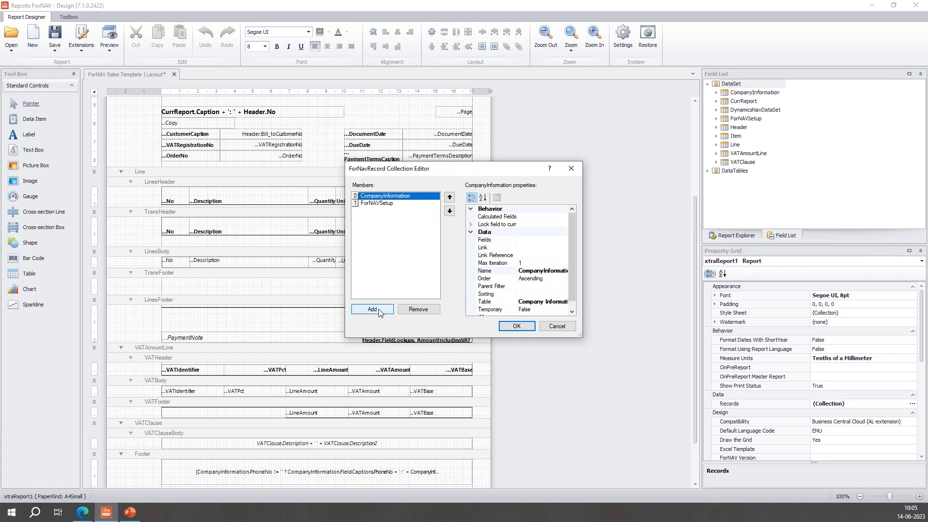
Add another record and filter the table lookup to choose Item (27).
click(371, 309)
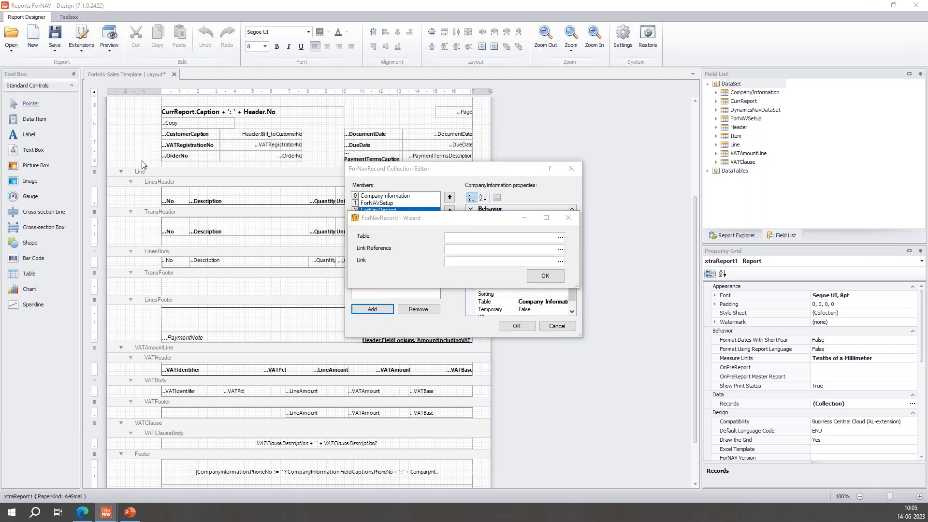
click(560, 237)
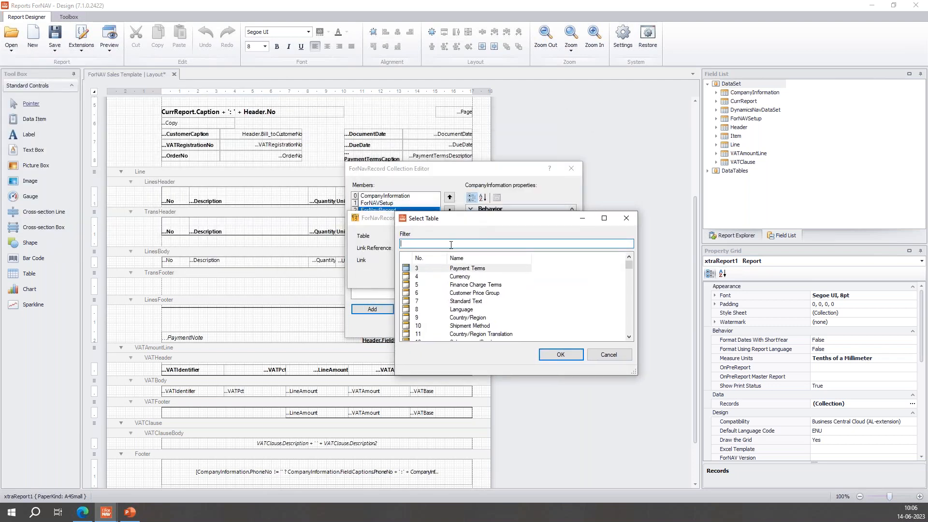
text(item)
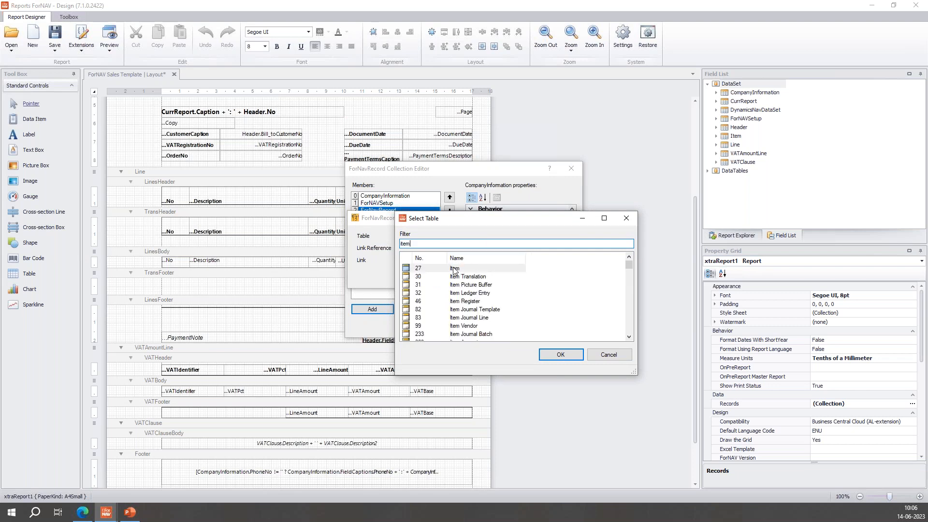
click(558, 354)
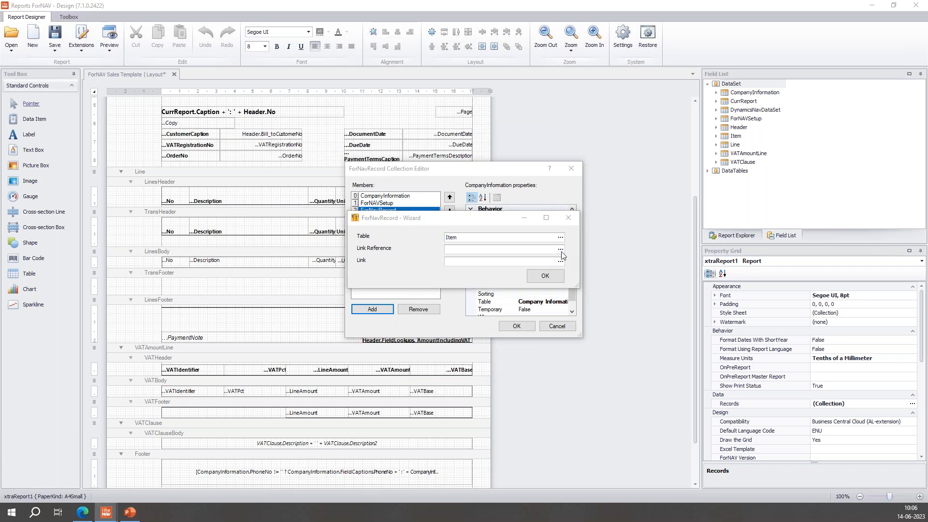
mouse_move(50, 248)
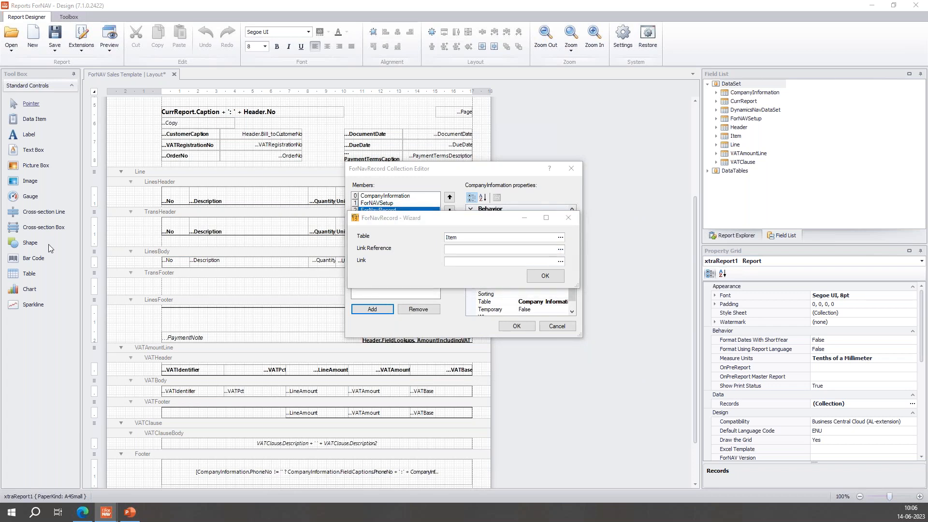
Link the Item record to Line as parent with "No."=FIELD("No.") and confirm it.
click(560, 247)
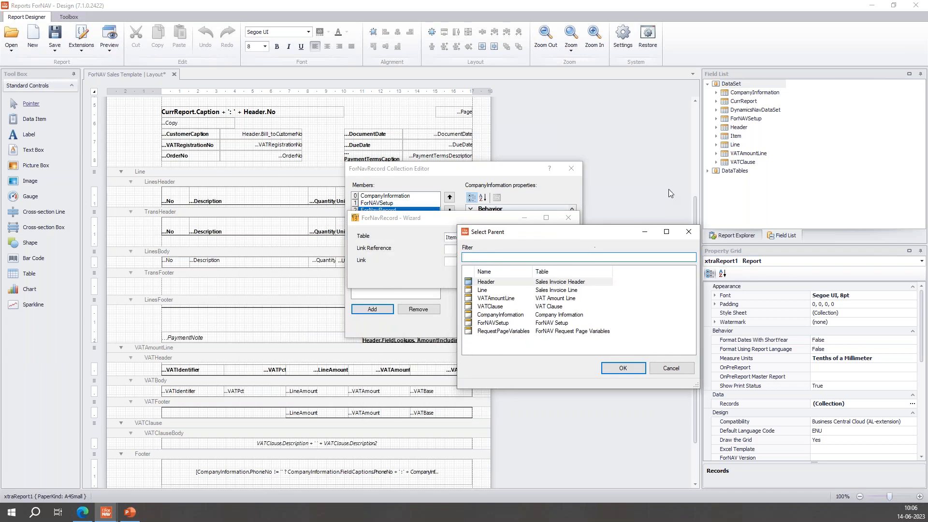
mouse_move(559, 322)
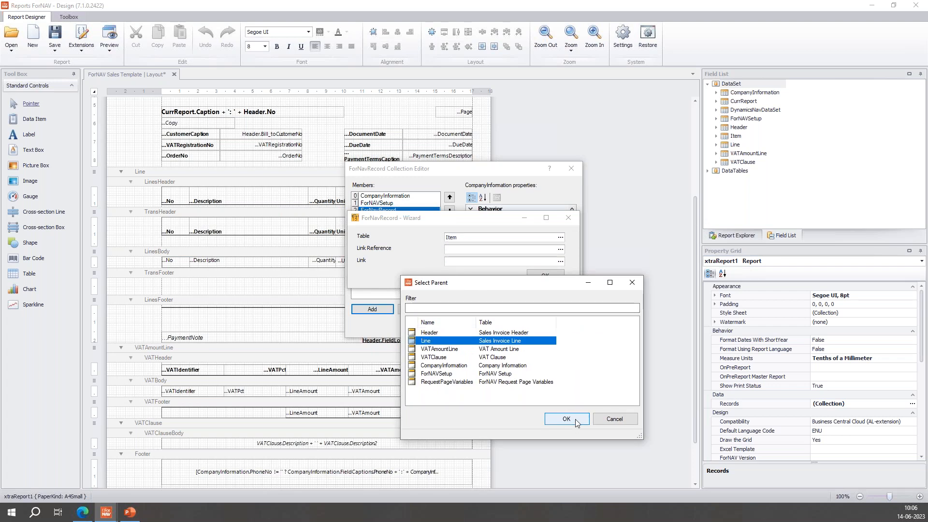
click(566, 418)
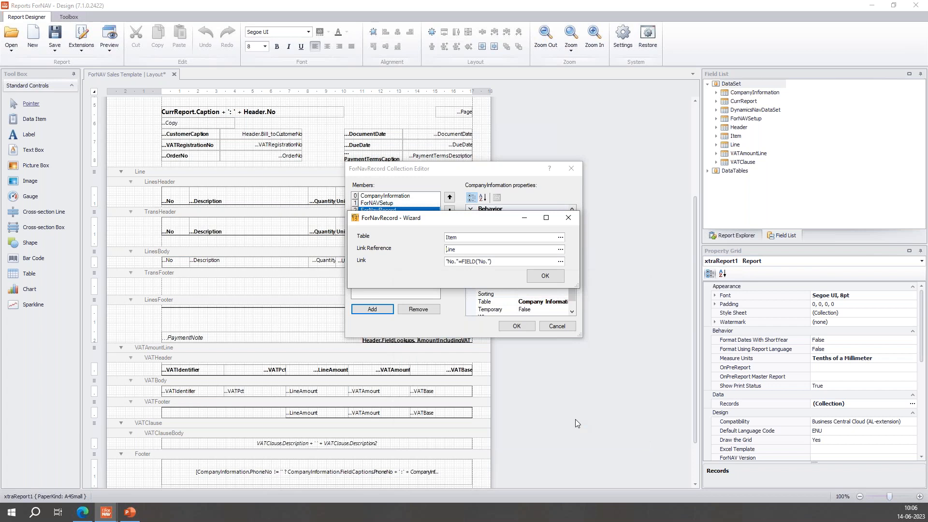
mouse_move(451, 274)
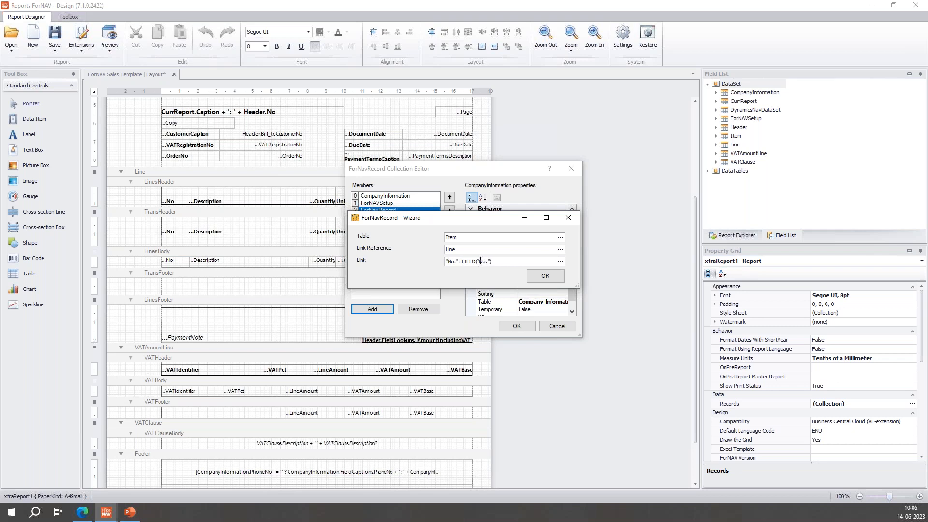
double_click(482, 261)
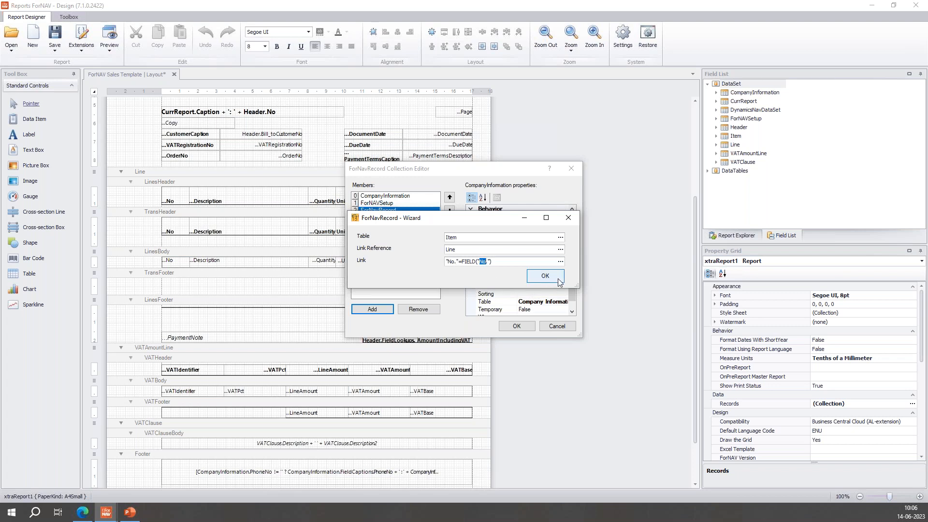
click(543, 276)
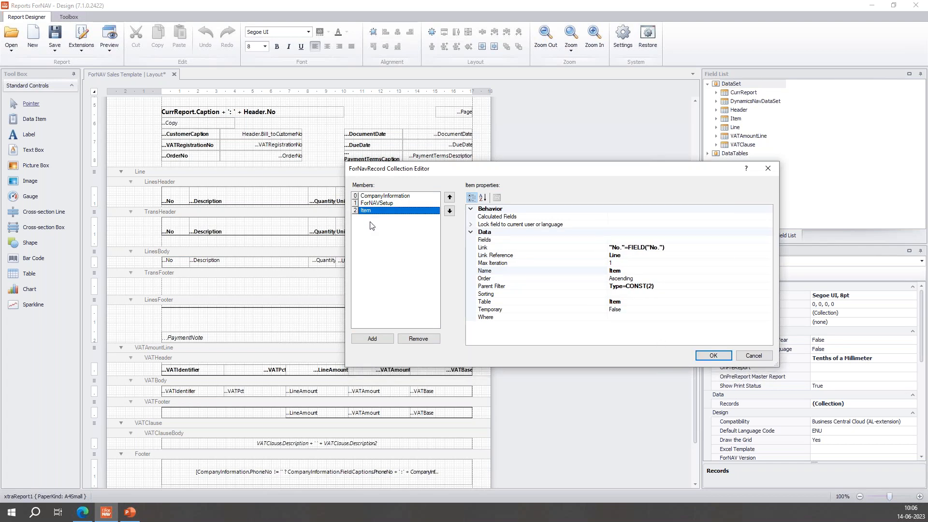
mouse_move(644, 276)
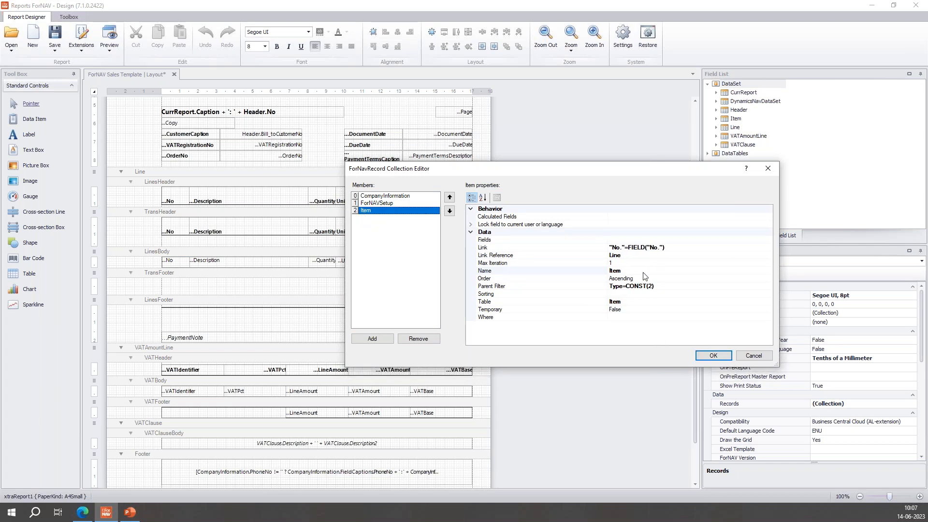
mouse_move(622, 276)
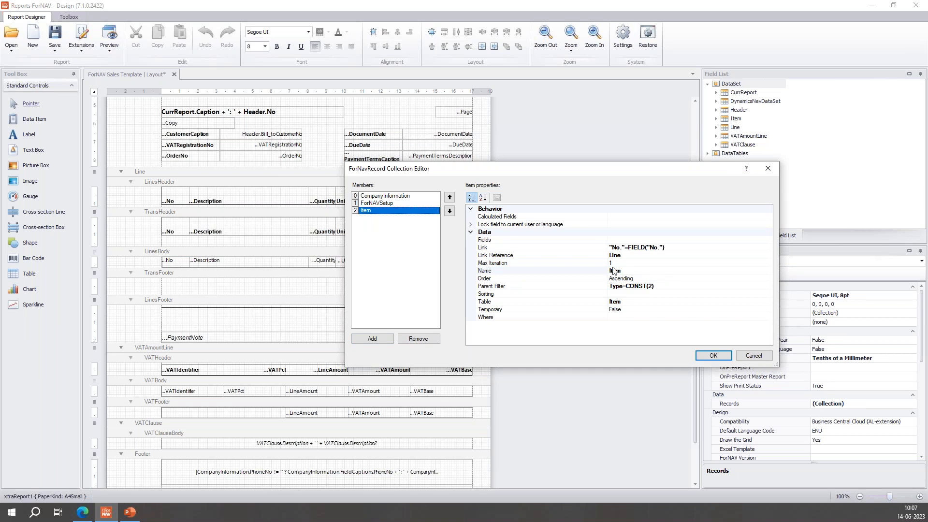
mouse_move(102, 357)
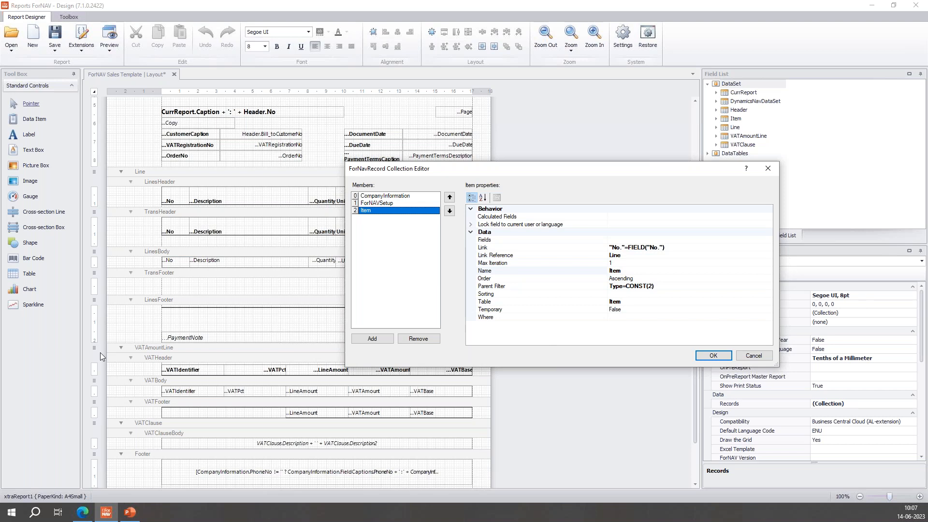
mouse_move(398, 318)
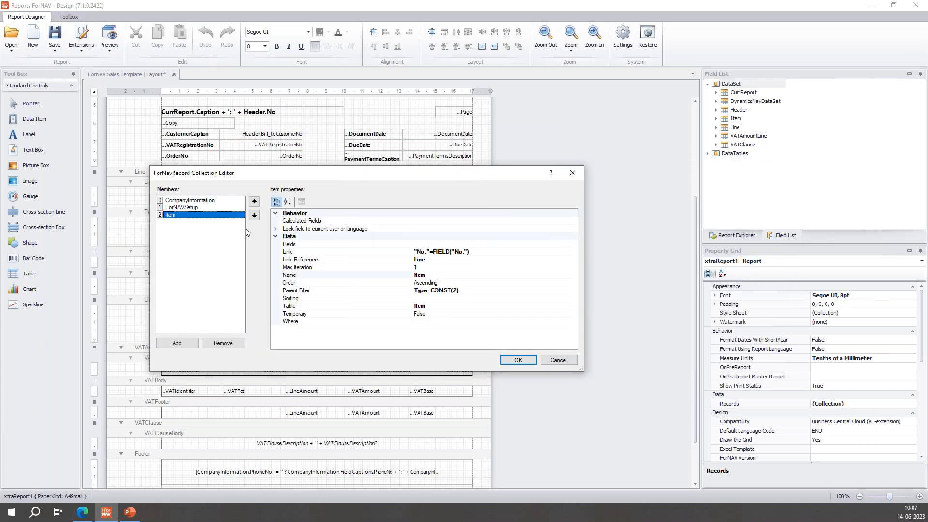
mouse_move(383, 322)
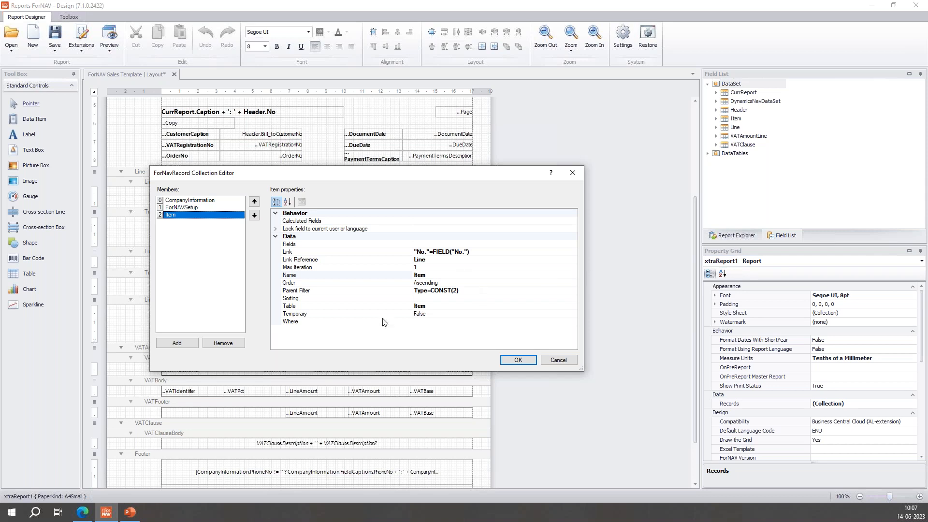
click(176, 343)
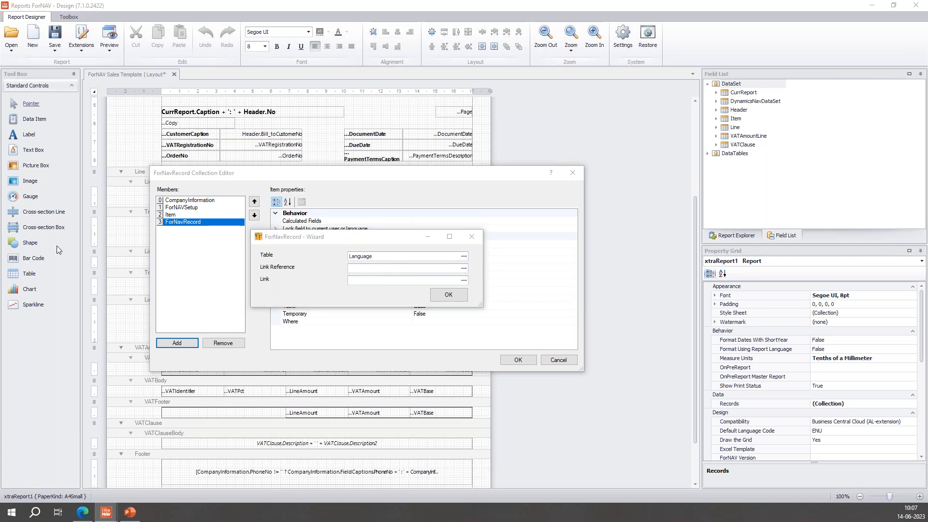
click(464, 256)
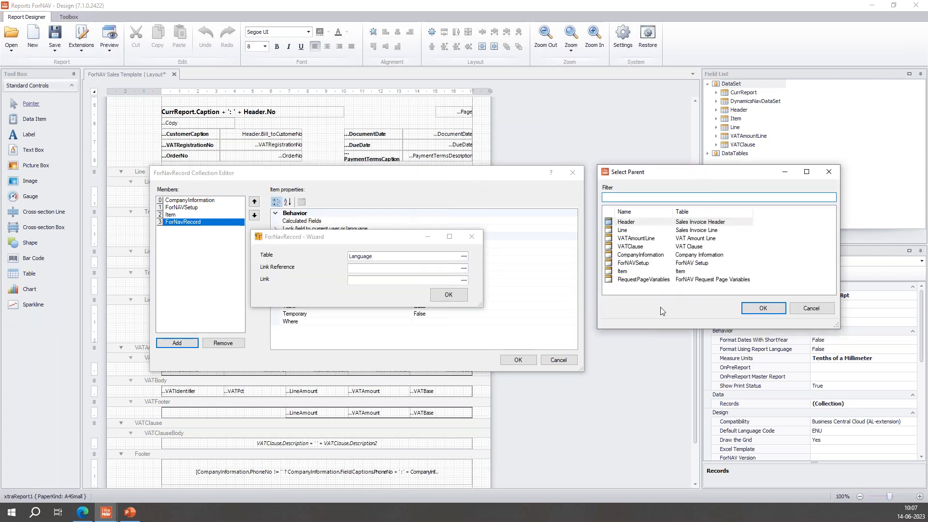
mouse_move(644, 279)
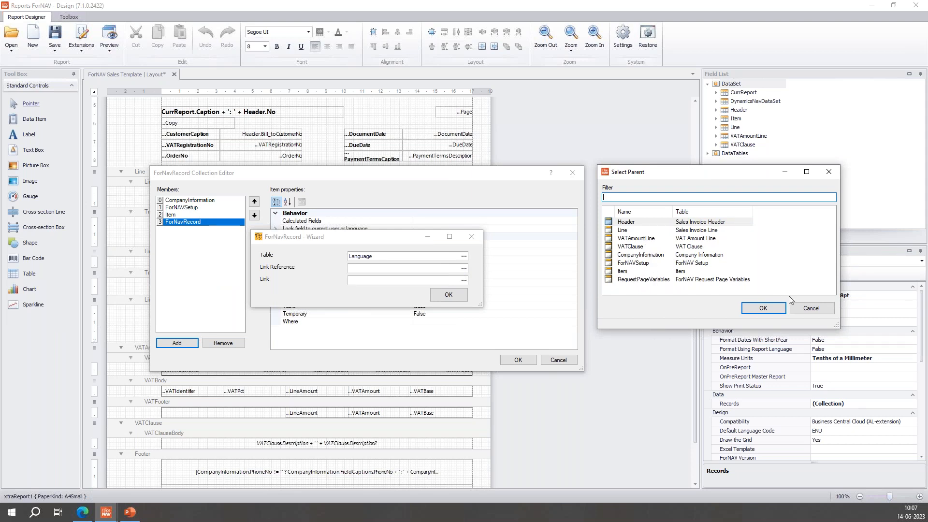
mouse_move(811, 308)
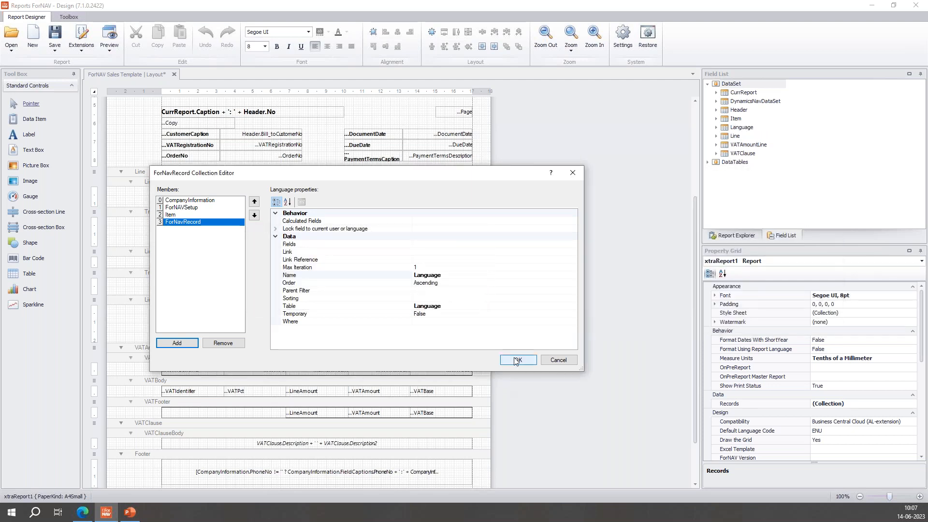
click(224, 343)
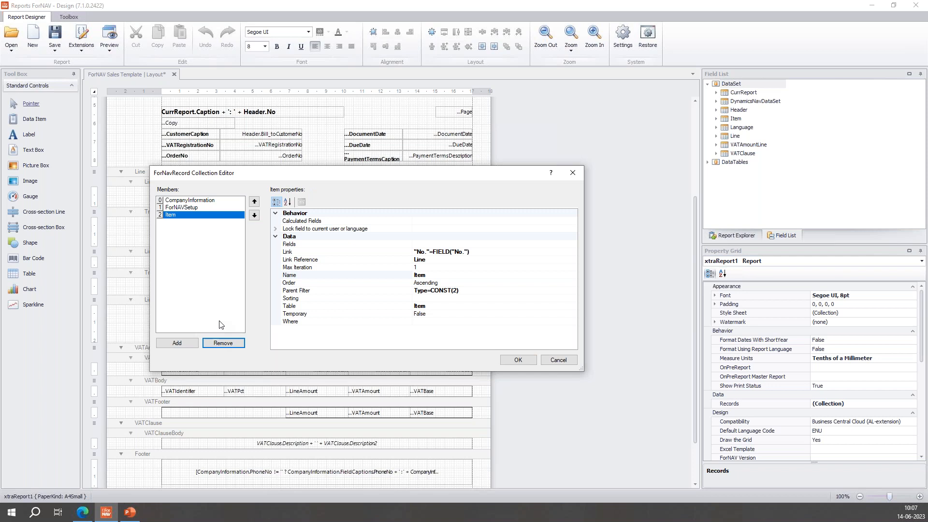
mouse_move(611, 249)
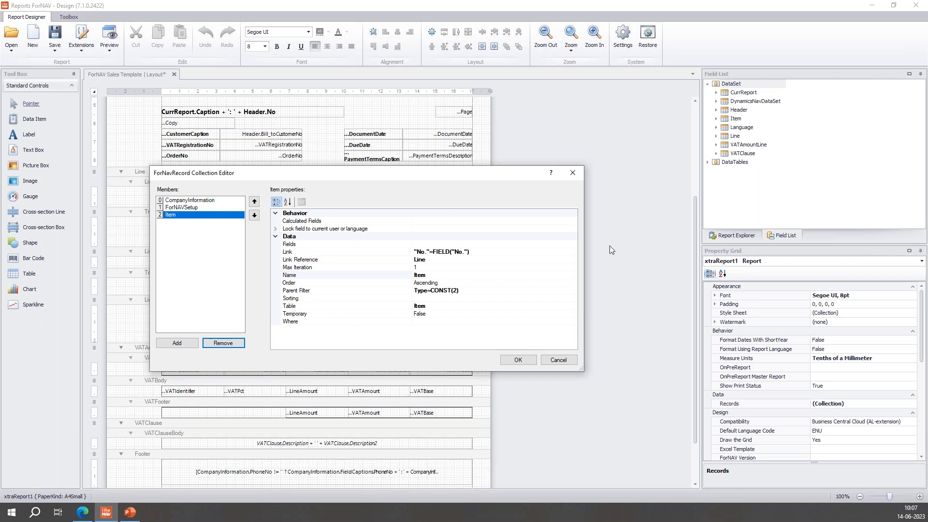
mouse_move(731, 155)
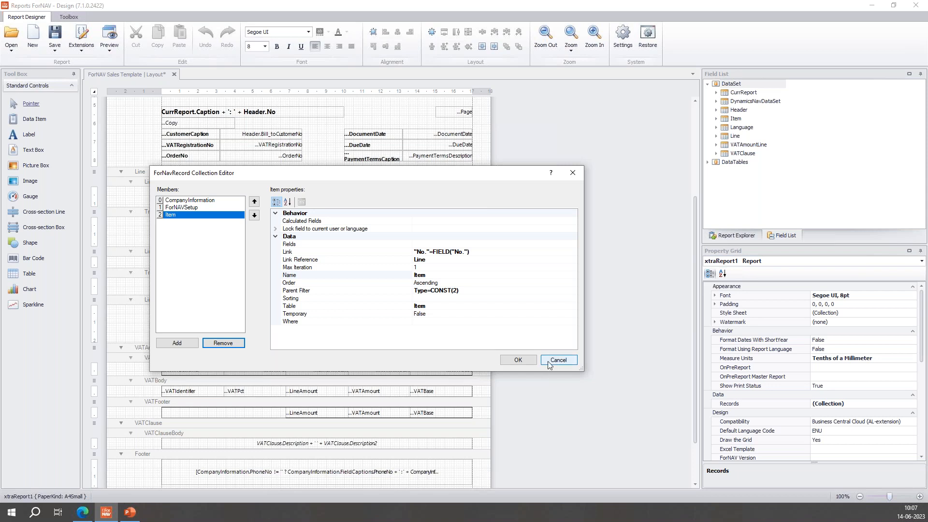
mouse_move(558, 359)
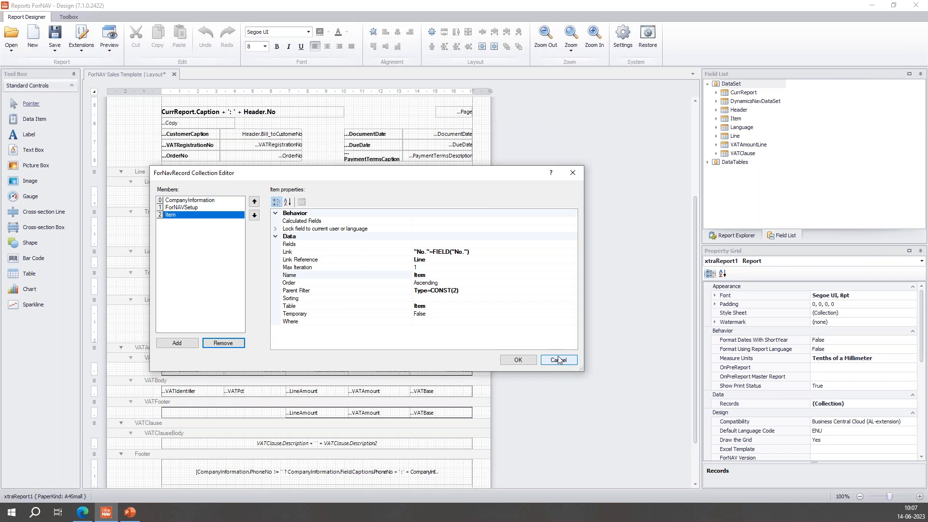
mouse_move(463, 395)
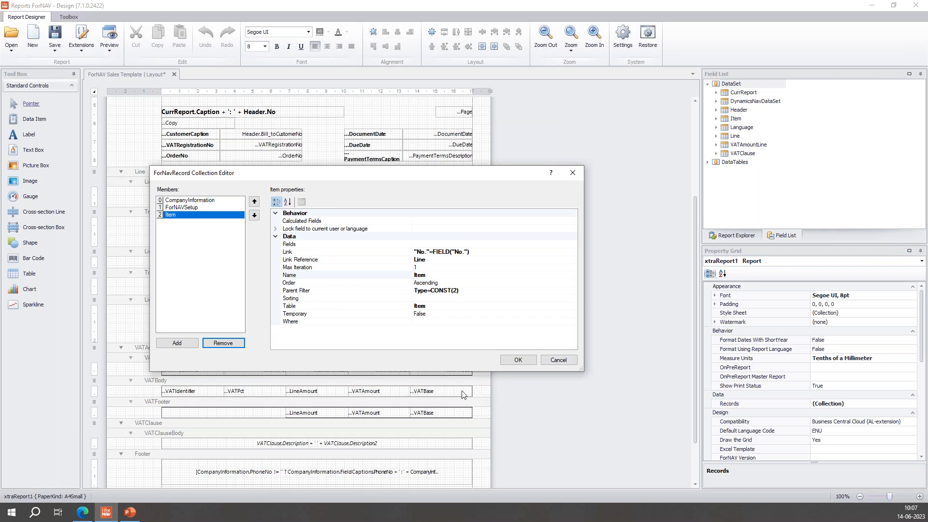
mouse_move(545, 394)
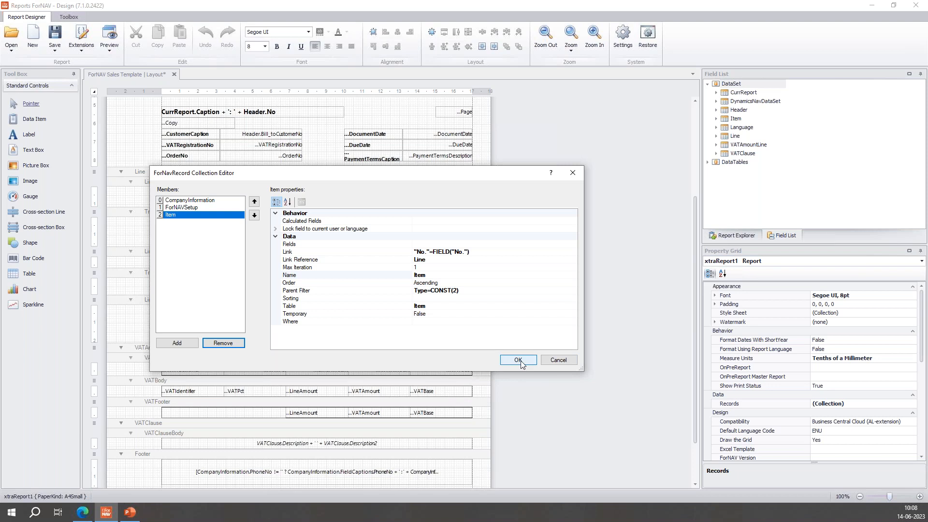
Confirm the records collection and select the Line data item.
click(516, 359)
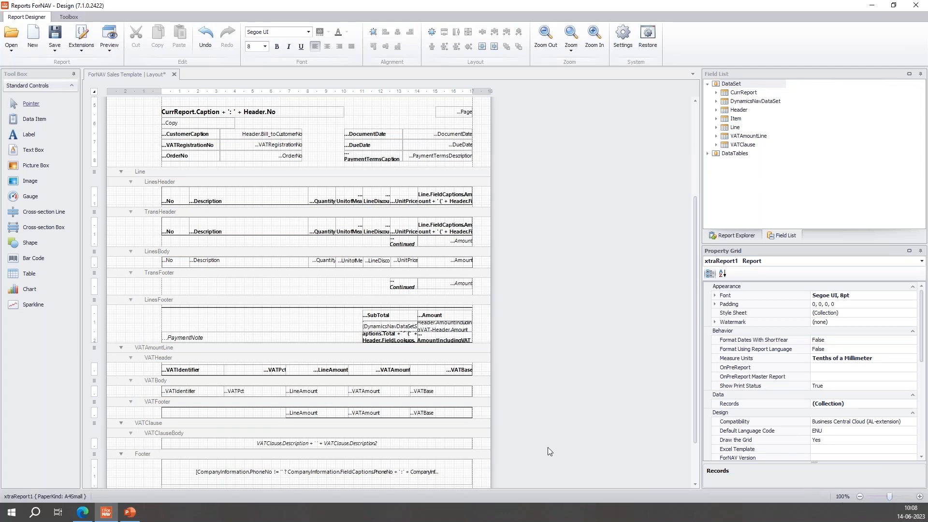
mouse_move(231, 401)
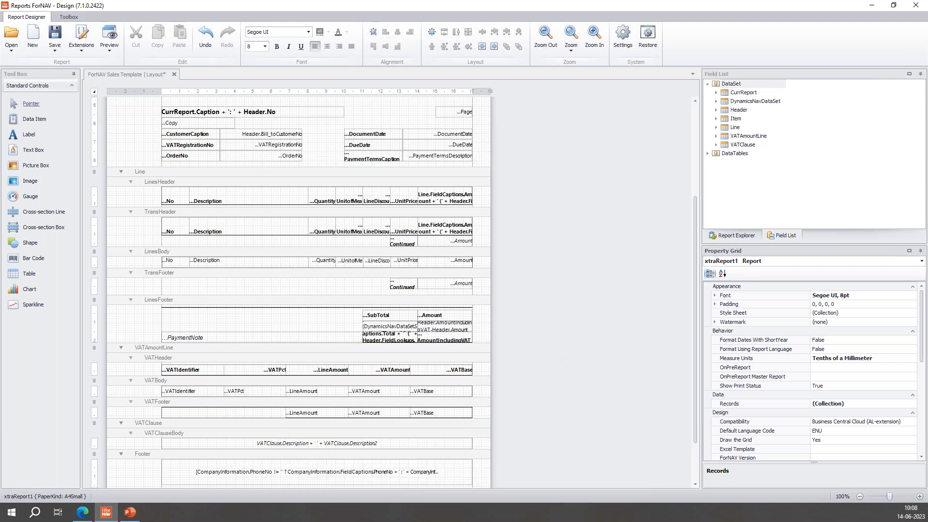
mouse_move(4, 345)
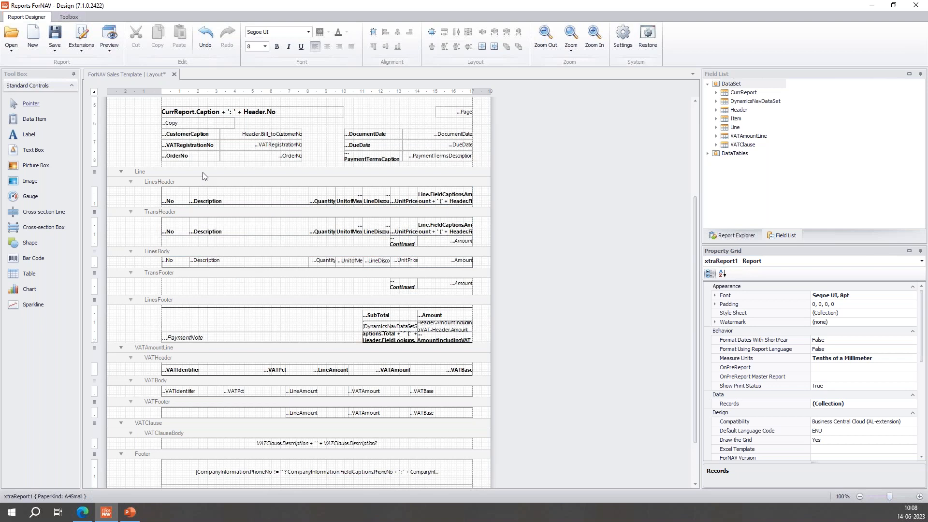
click(141, 172)
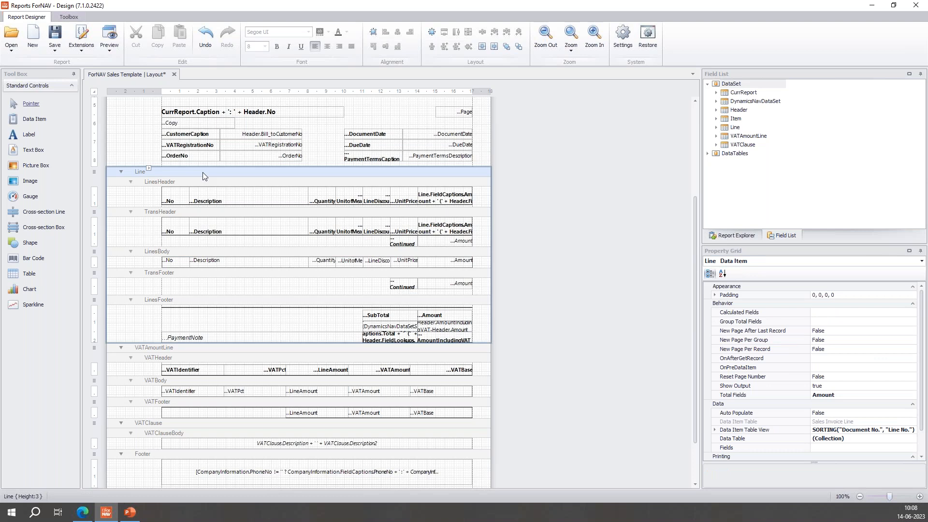
mouse_move(194, 273)
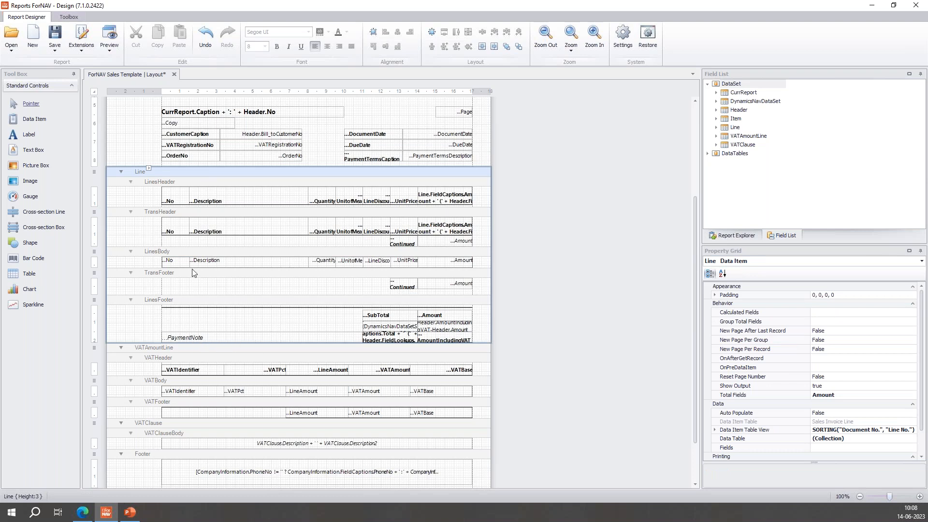
mouse_move(257, 278)
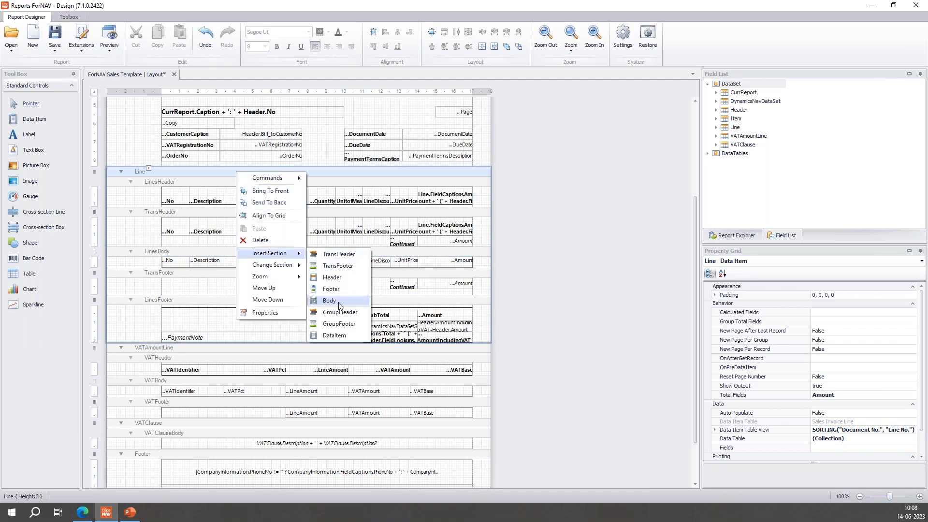
Insert a new Body section under Line and name it ItemBody.
click(330, 300)
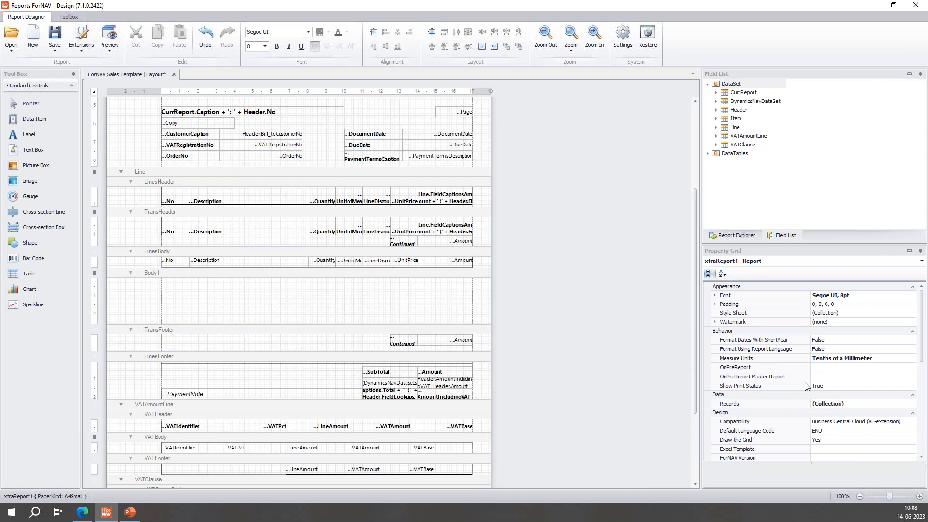
click(151, 272)
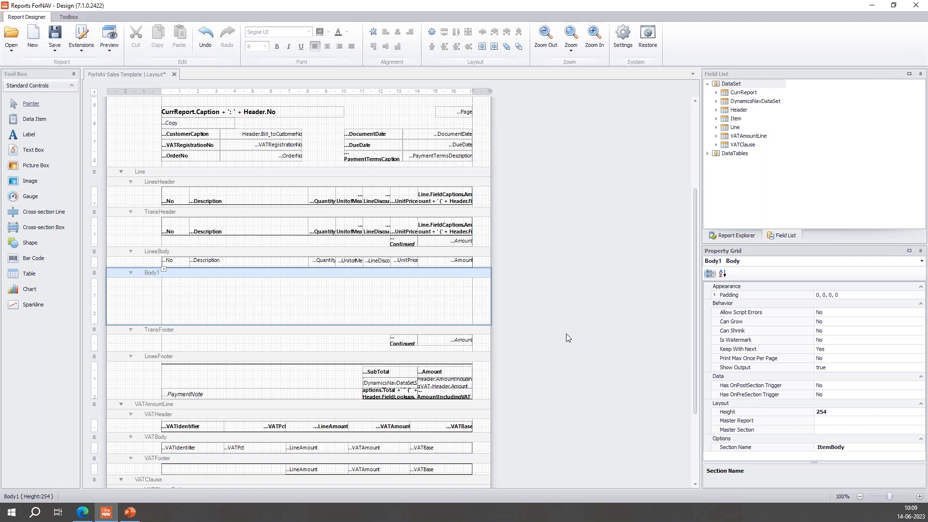
mouse_move(567, 329)
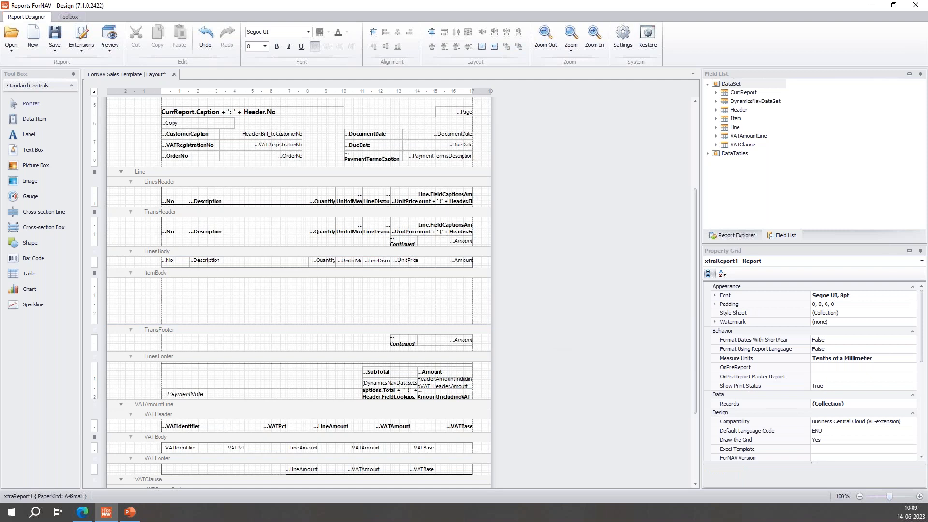
mouse_move(422, 282)
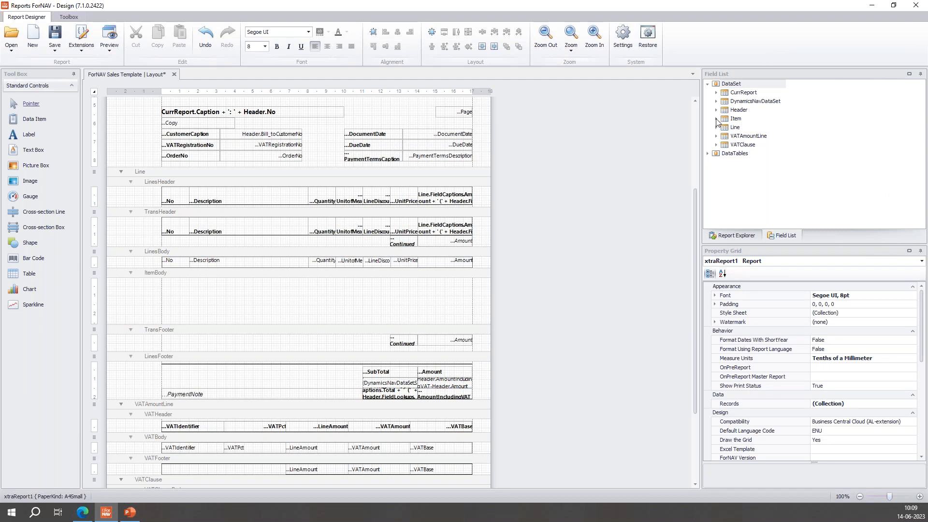
Drag NetWeight, ItemCategoryDescription and BaseUnitofMeasure from Item into the ItemBody band.
click(717, 118)
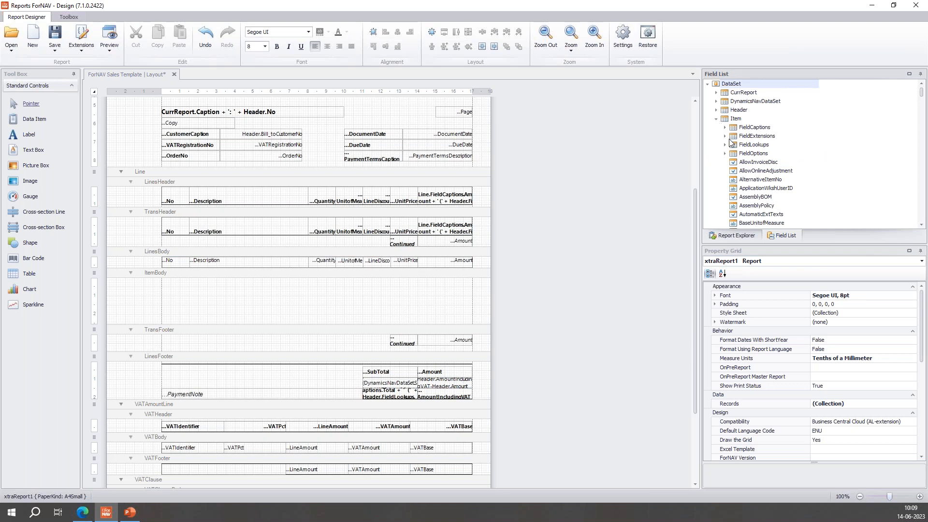
scroll(down, 3)
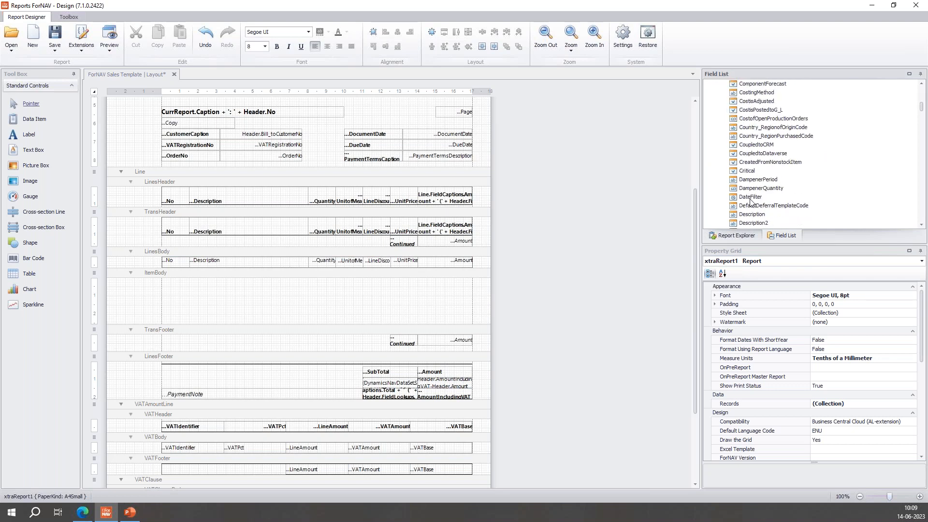
scroll(down, 3)
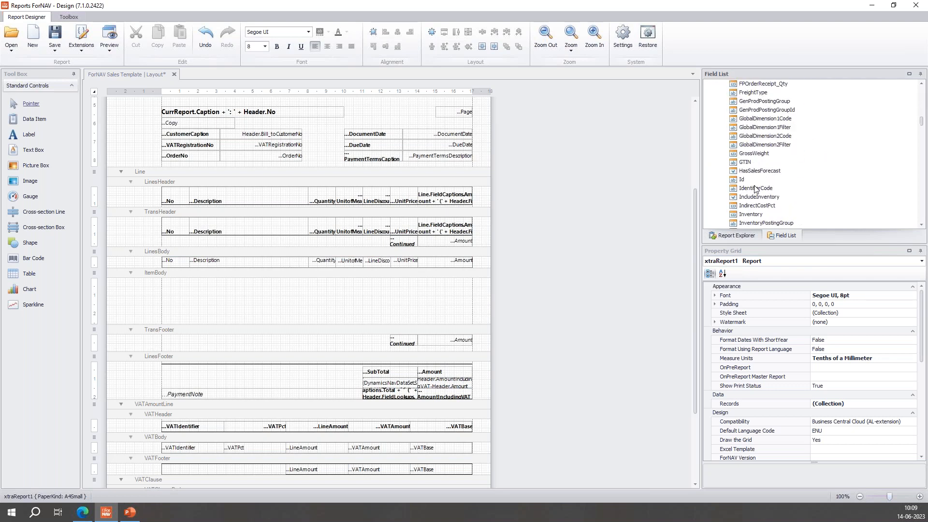
scroll(down, 3)
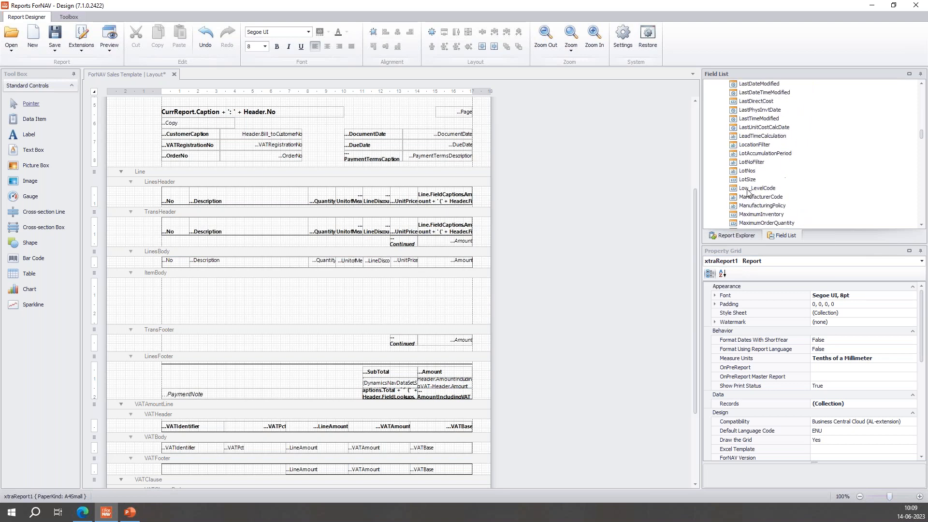
scroll(down, 3)
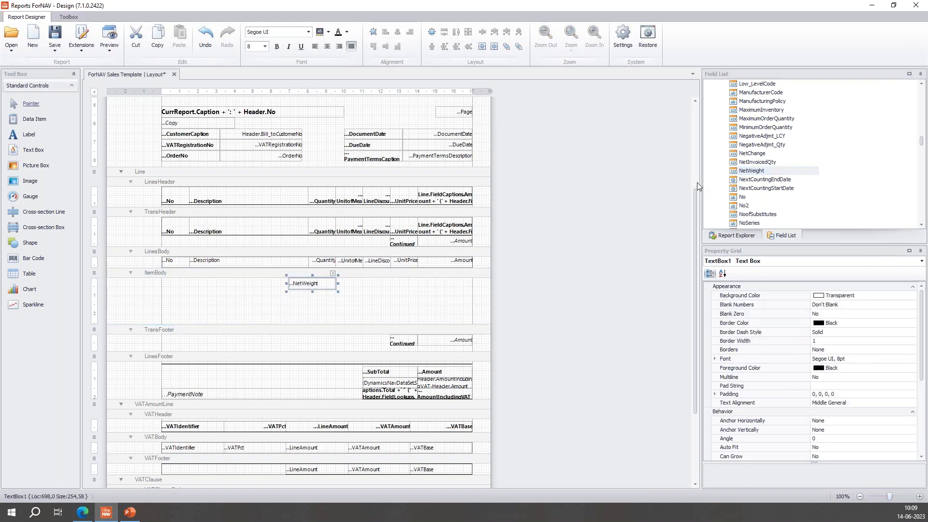
scroll(up, 3)
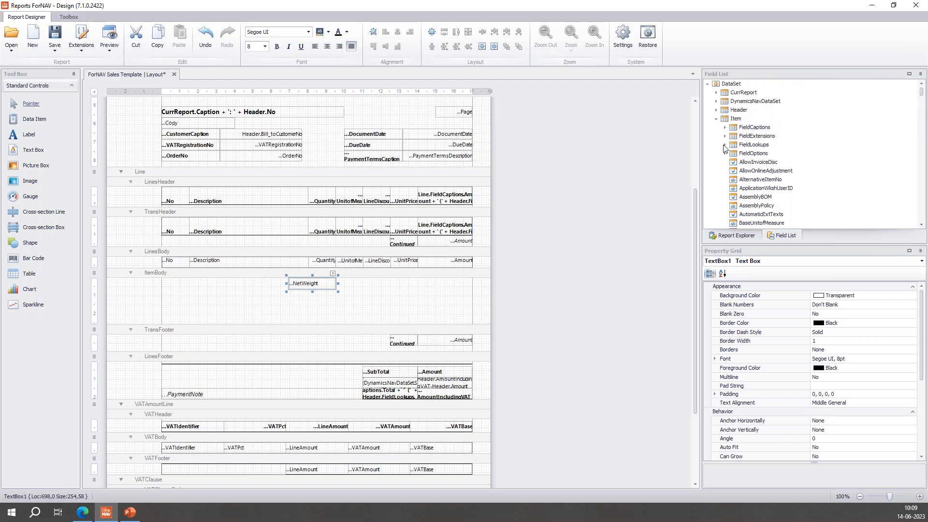
scroll(down, 3)
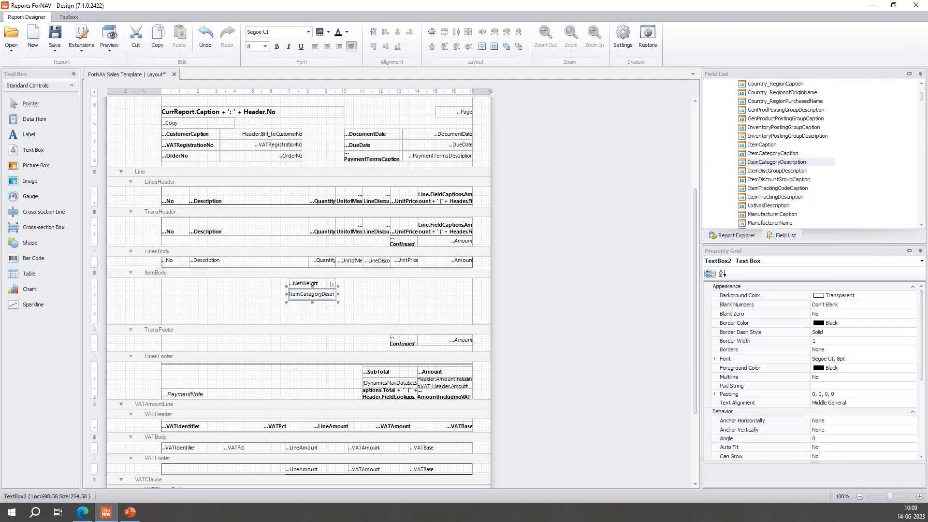
mouse_move(820, 177)
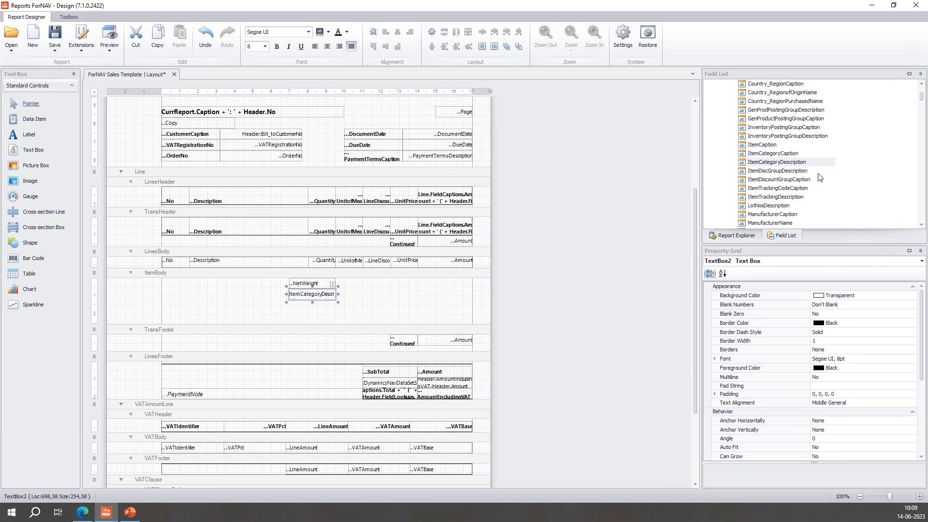
scroll(up, 3)
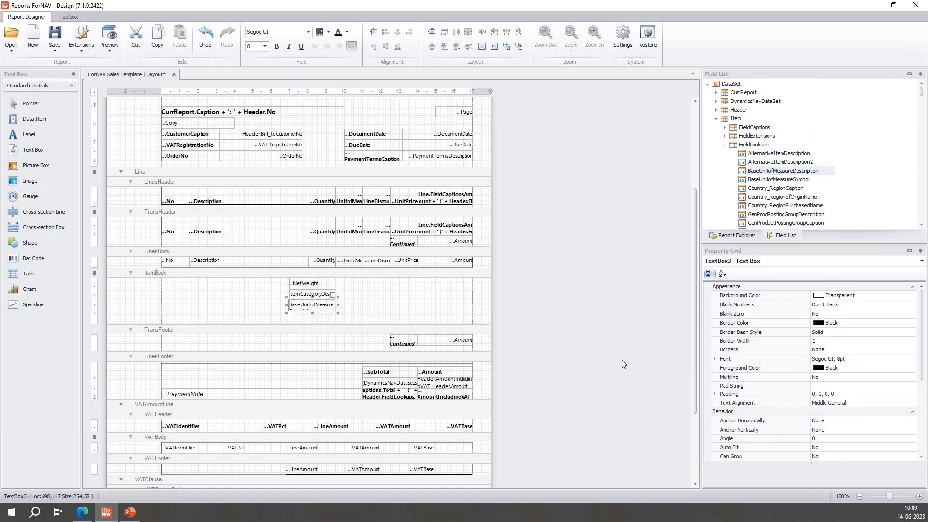
mouse_move(693, 276)
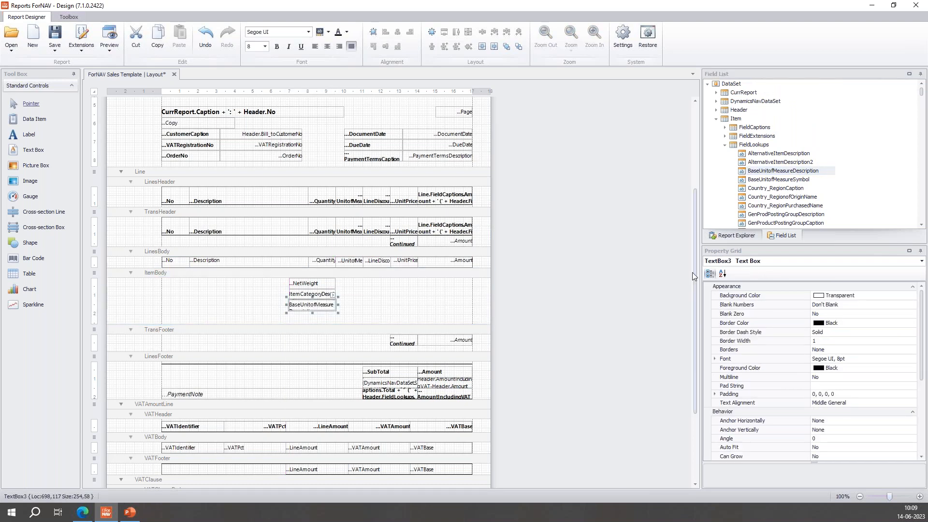
scroll(down, 3)
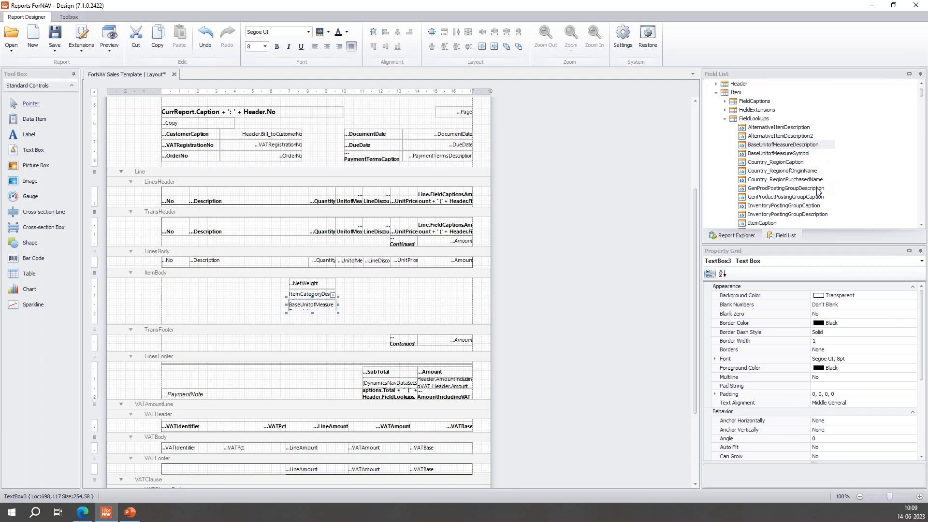
scroll(down, 3)
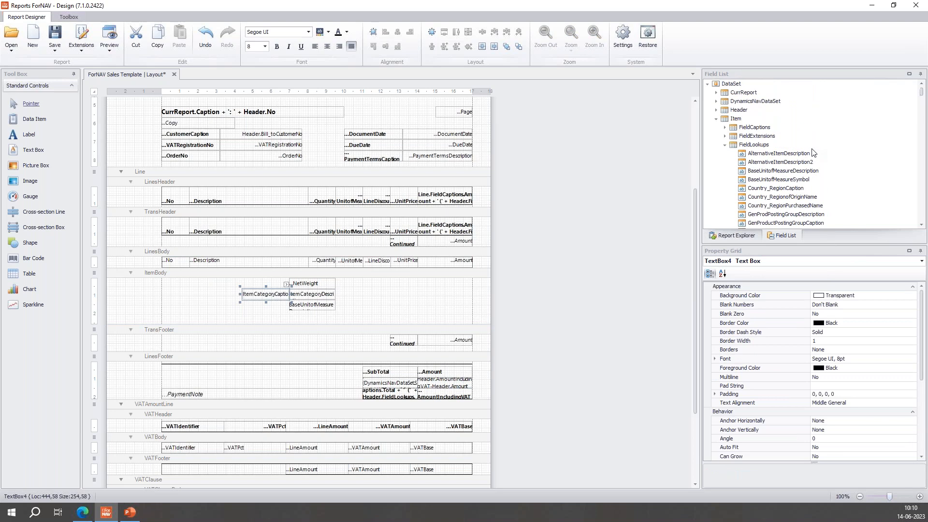
mouse_move(727, 129)
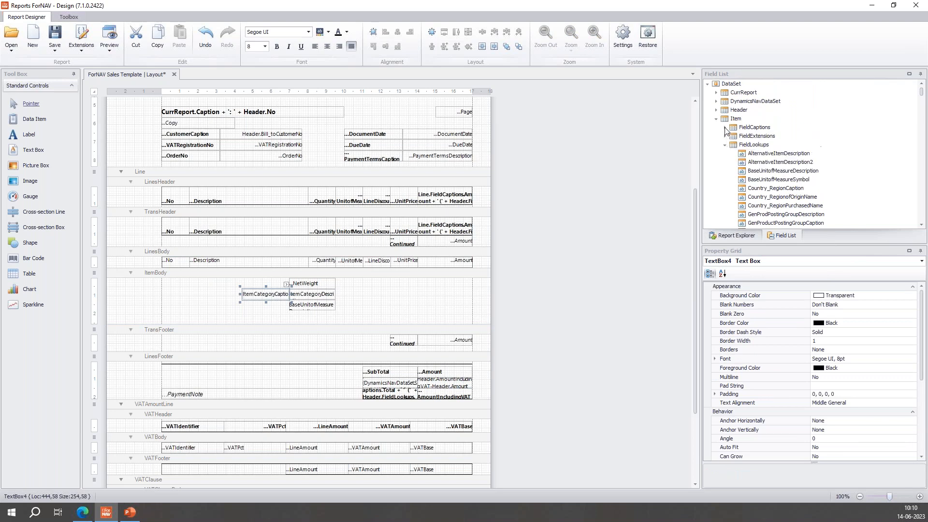
Drag the NetWeight, ItemCategory and BaseUnitofMeasure captions beside their fields in ItemBody.
scroll(down, 3)
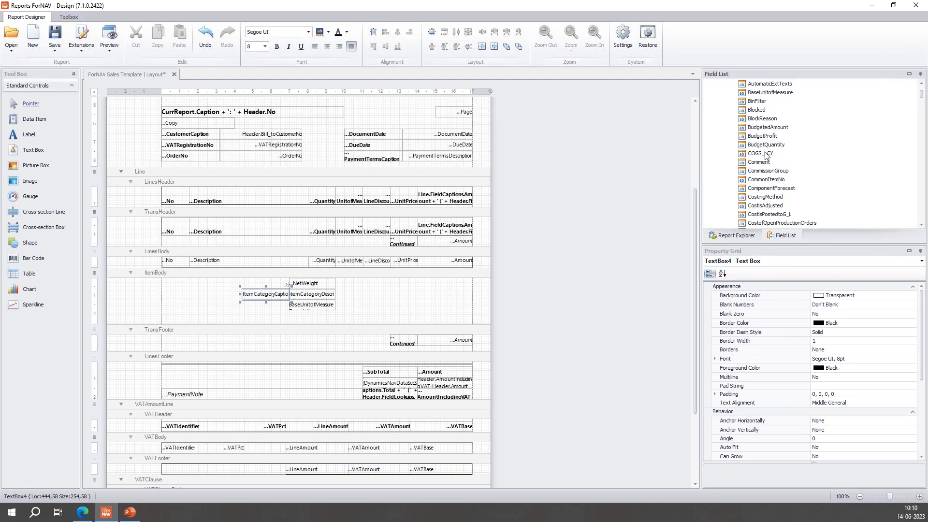
scroll(down, 3)
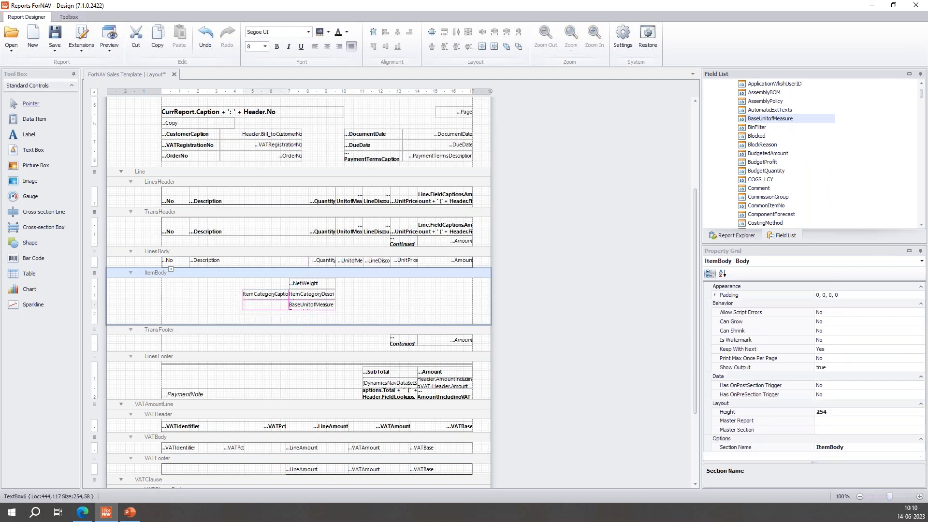
click(264, 307)
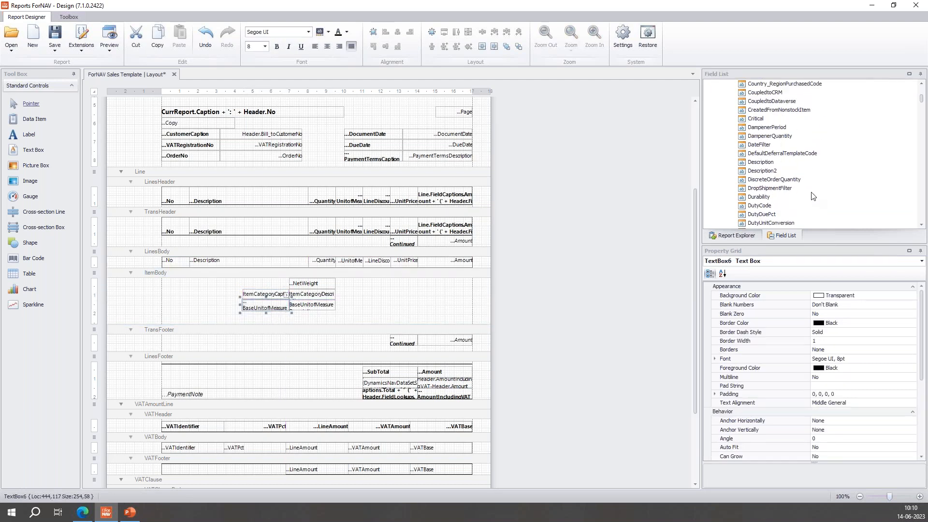
scroll(down, 3)
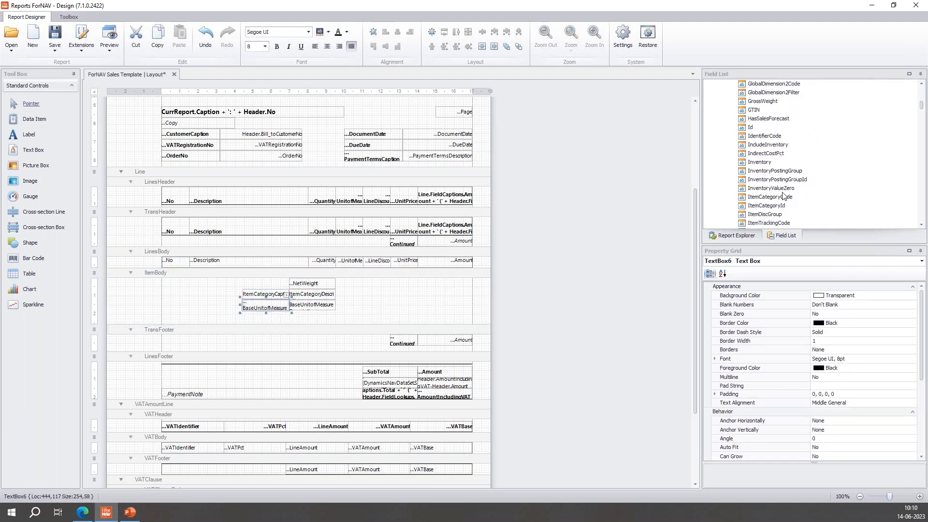
scroll(down, 3)
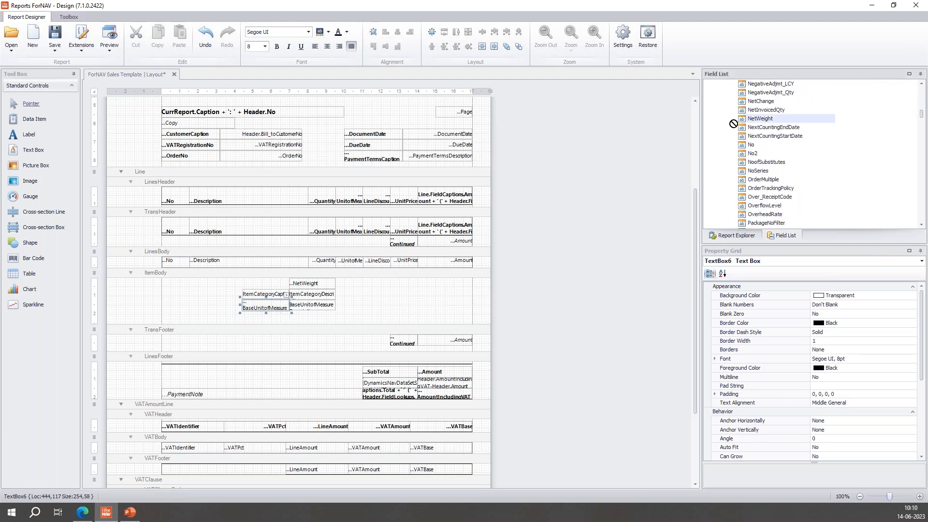
click(155, 272)
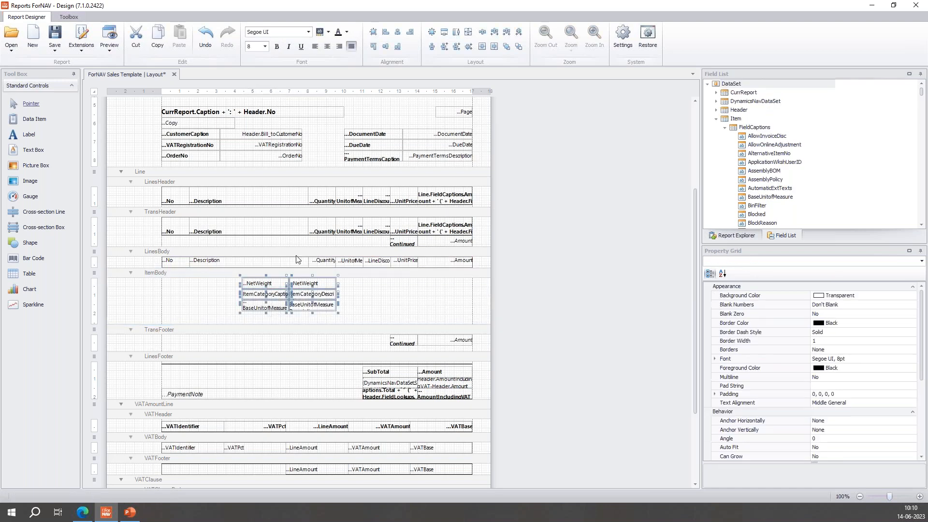
Give the selected boxes a dark red background with white bold text.
click(329, 32)
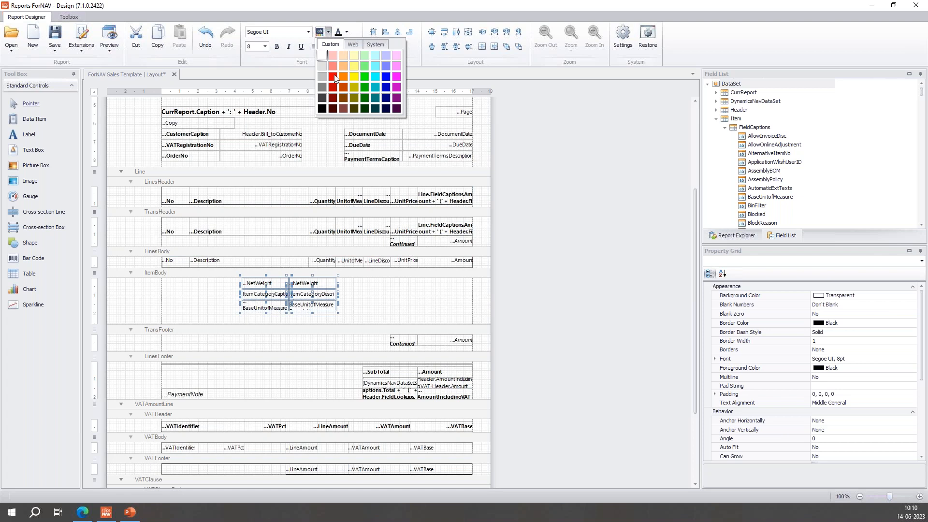
click(353, 75)
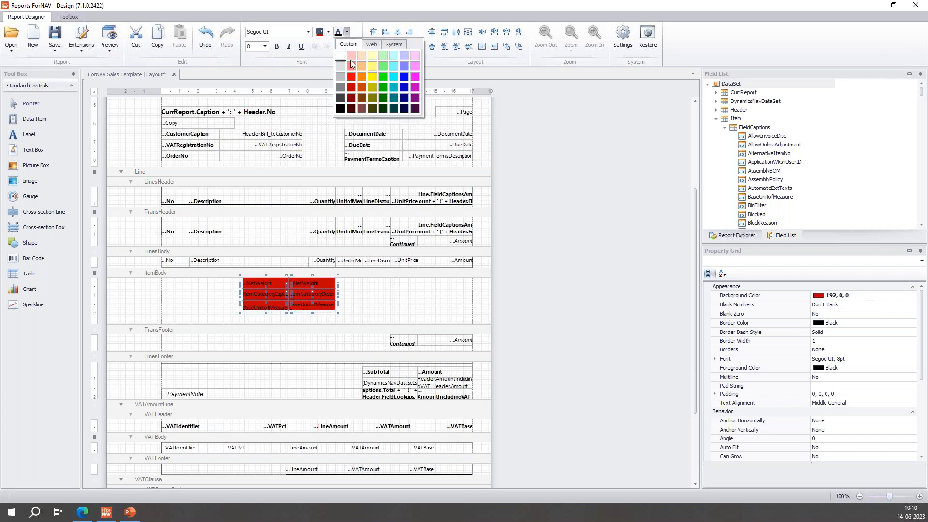
click(339, 55)
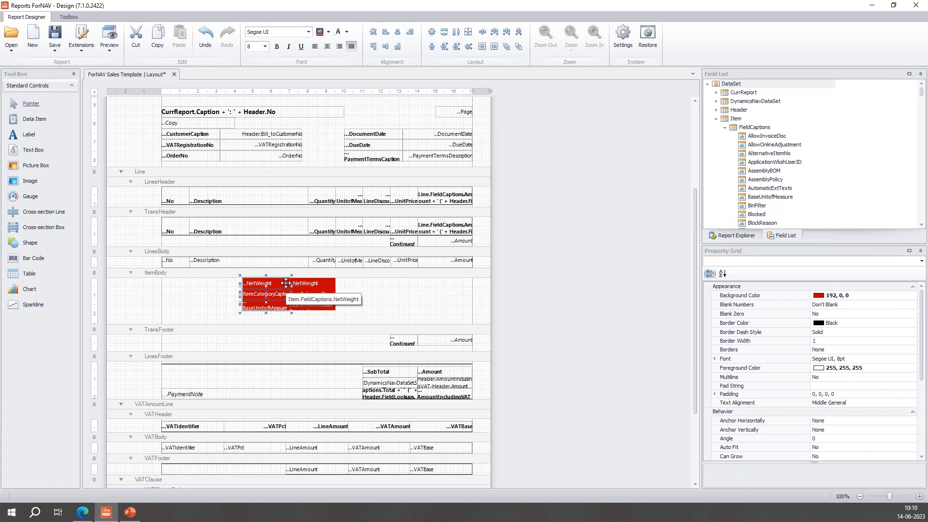
click(276, 47)
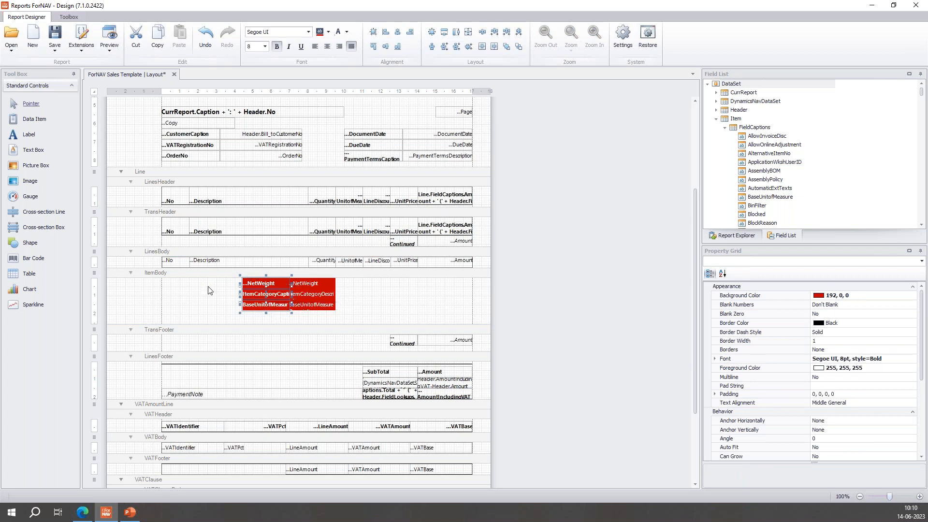
mouse_move(305, 283)
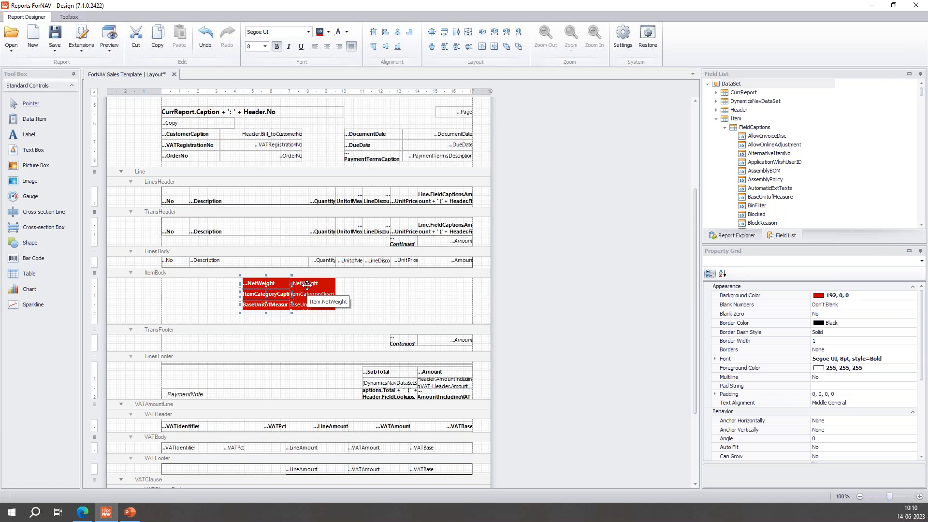
mouse_move(311, 294)
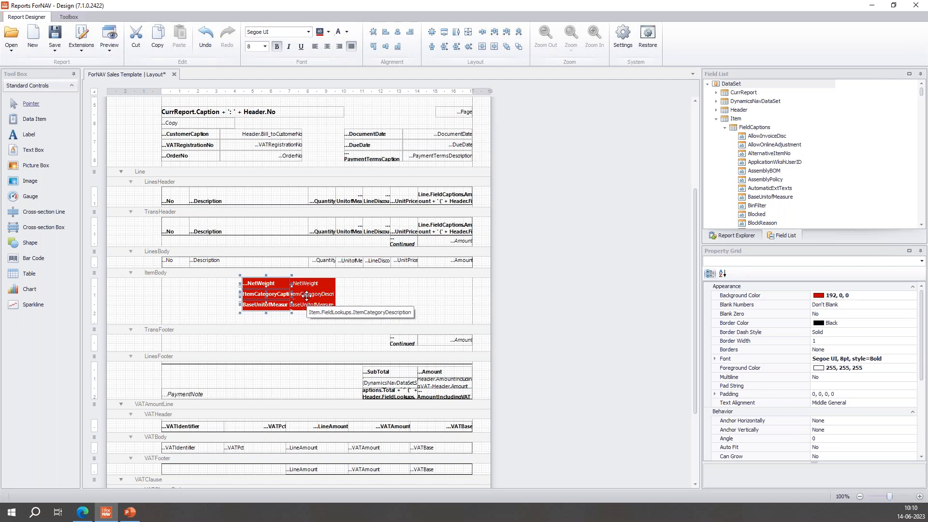
mouse_move(306, 303)
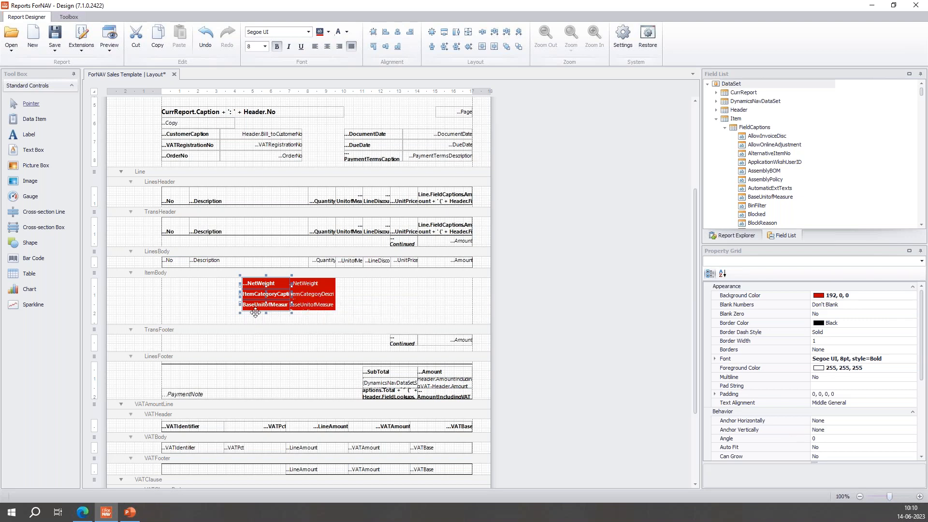
mouse_move(261, 305)
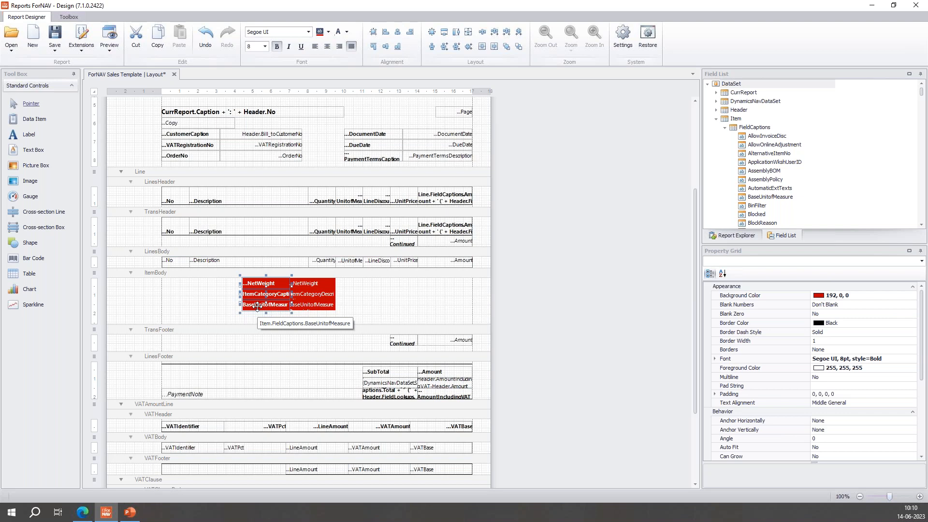
mouse_move(269, 305)
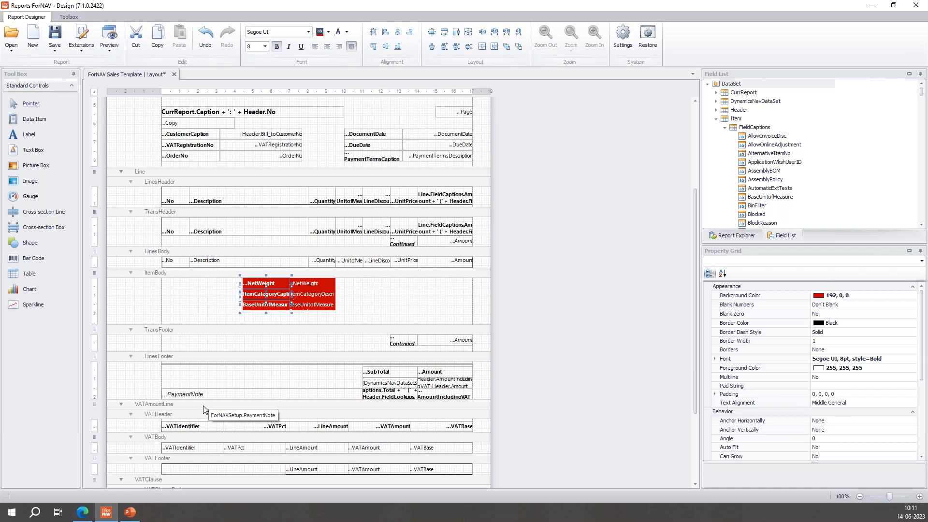
mouse_move(153, 395)
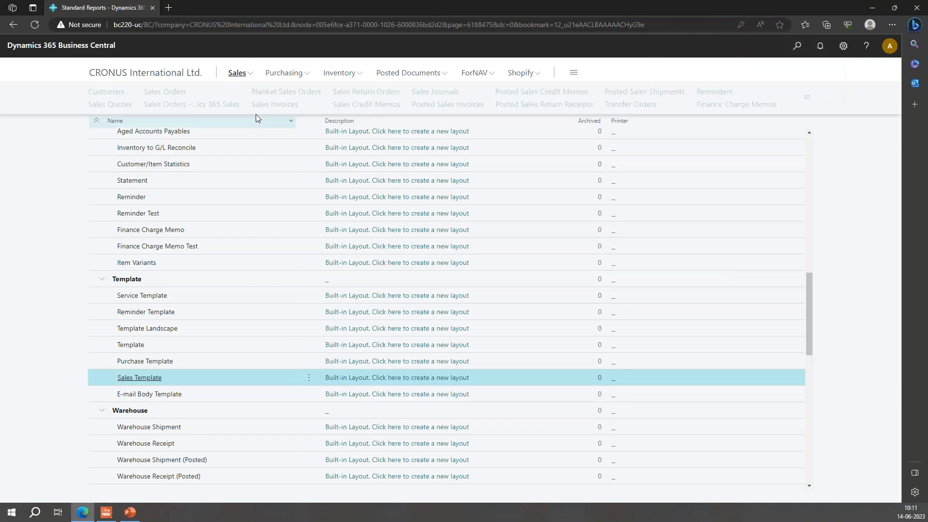
click(446, 104)
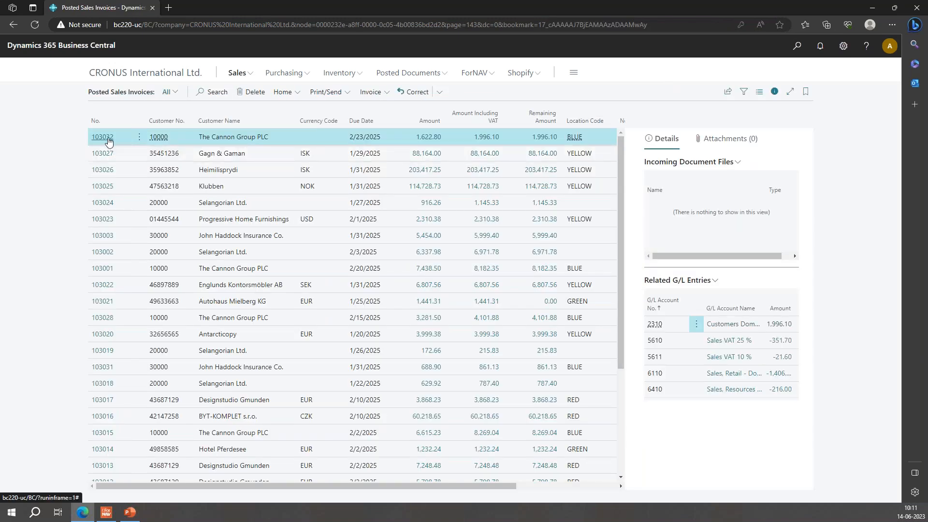
click(101, 137)
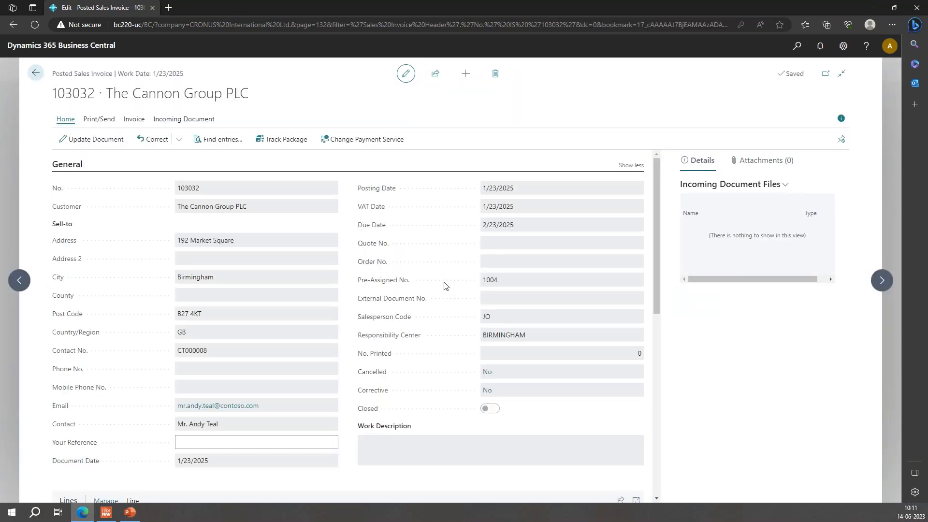
scroll(down, 3)
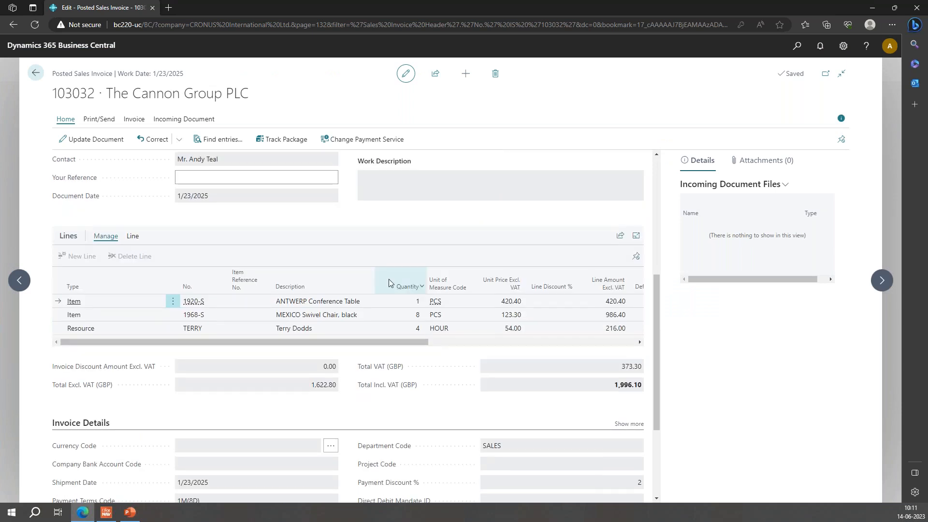
mouse_move(132, 304)
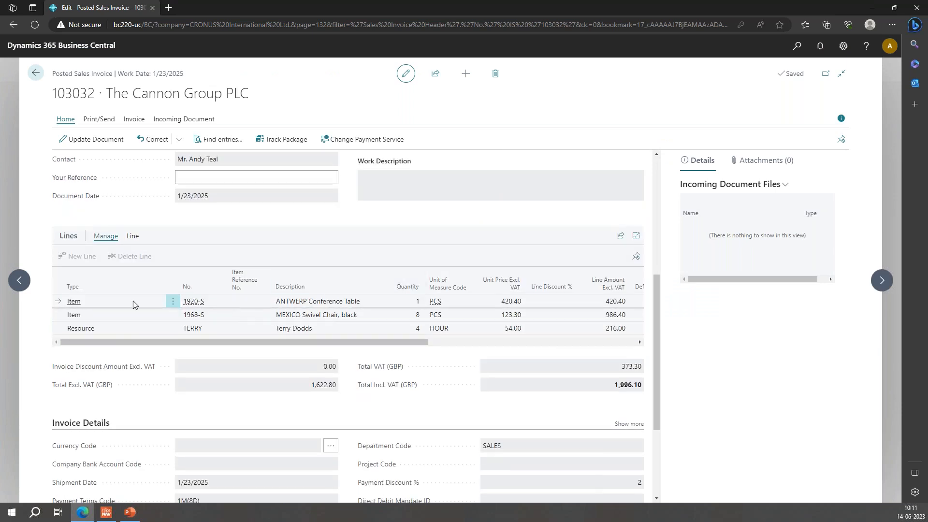
mouse_move(230, 314)
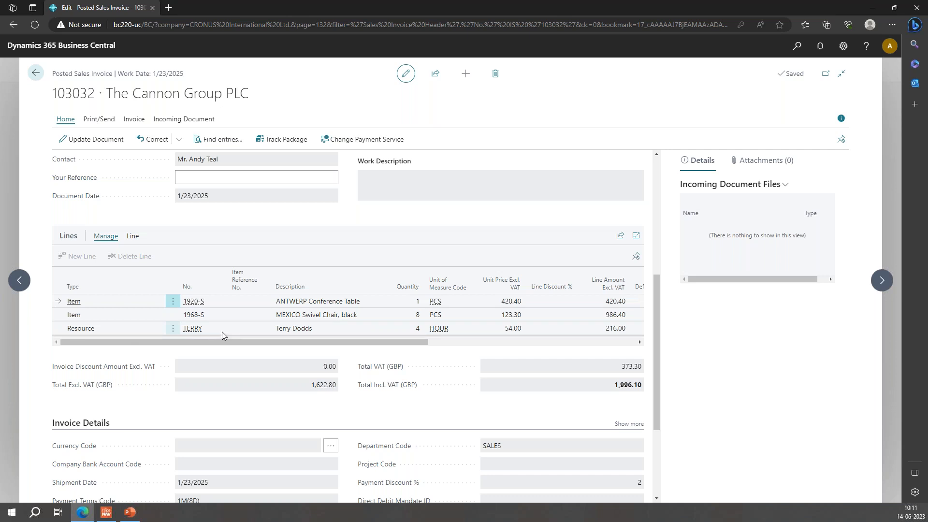
mouse_move(314, 304)
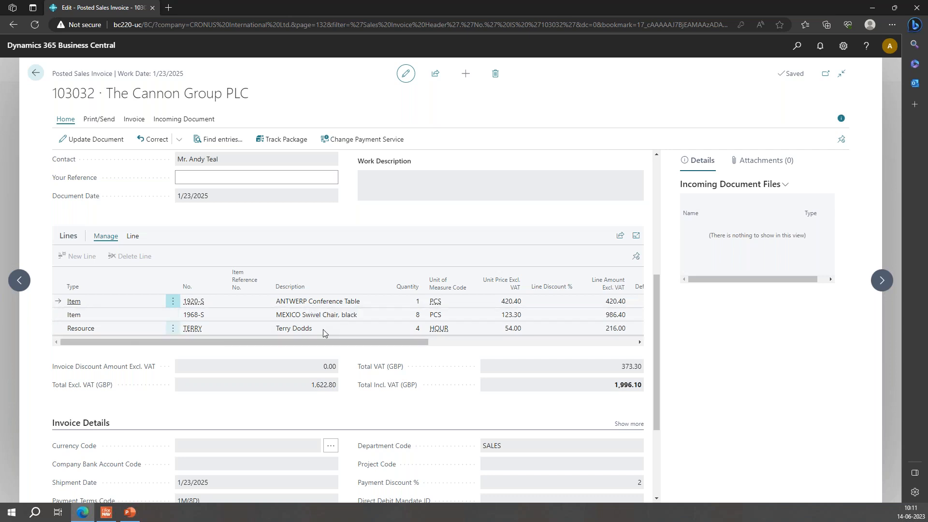
mouse_move(294, 328)
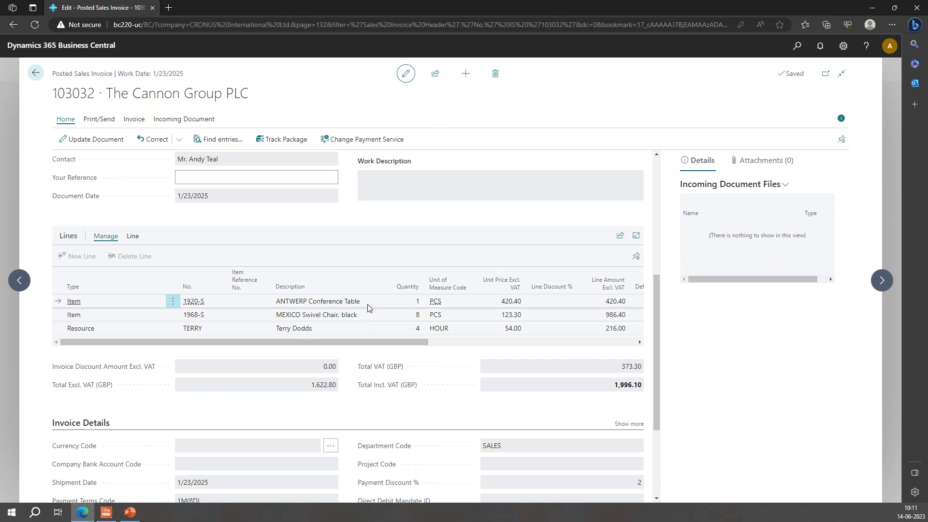
mouse_move(112, 514)
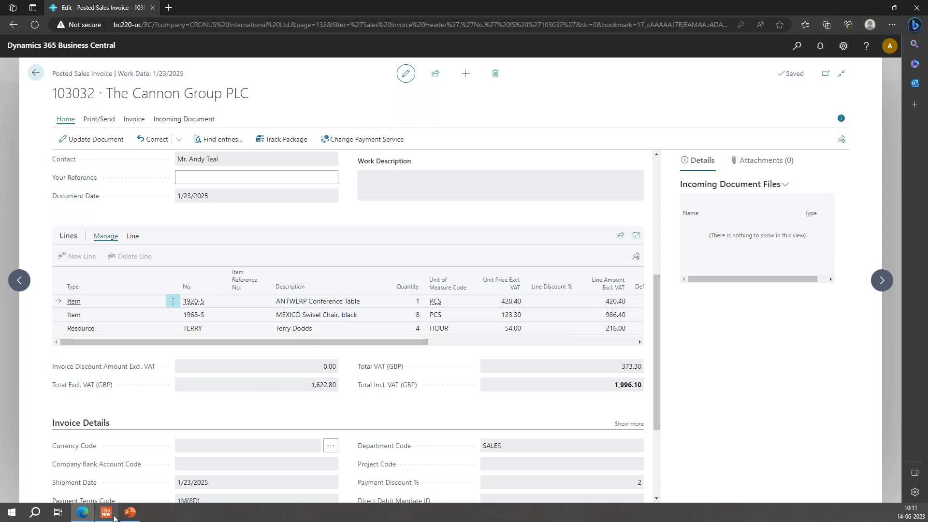
Drag a plain Item NetWeight field into ItemBody beside the red boxes.
click(106, 511)
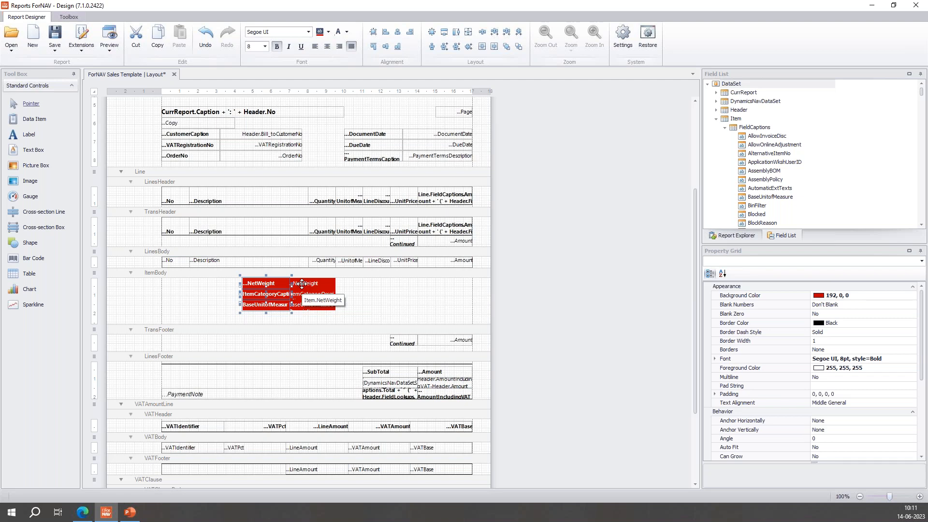
click(157, 272)
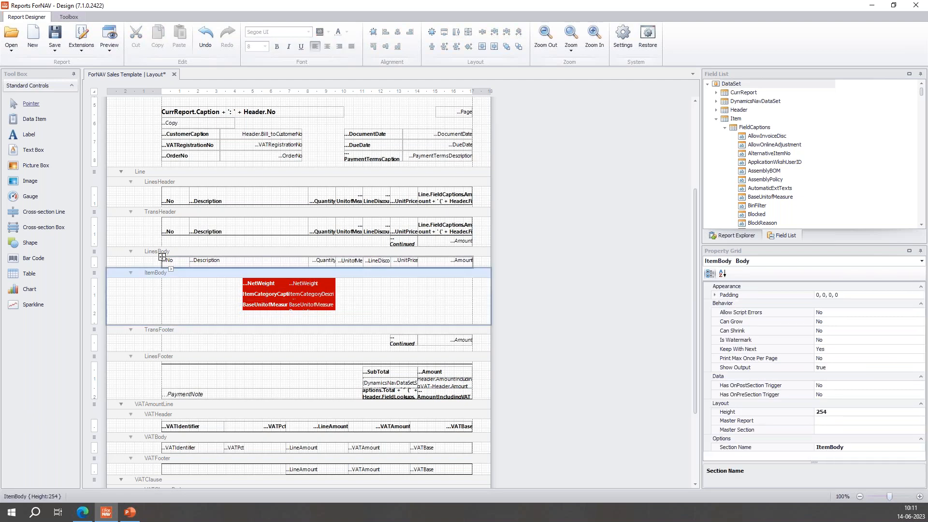
scroll(down, 3)
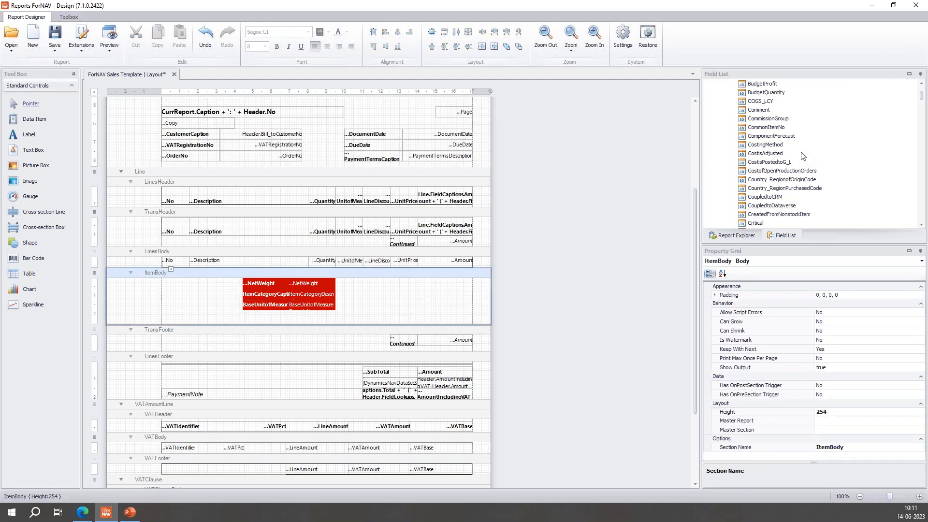
scroll(down, 3)
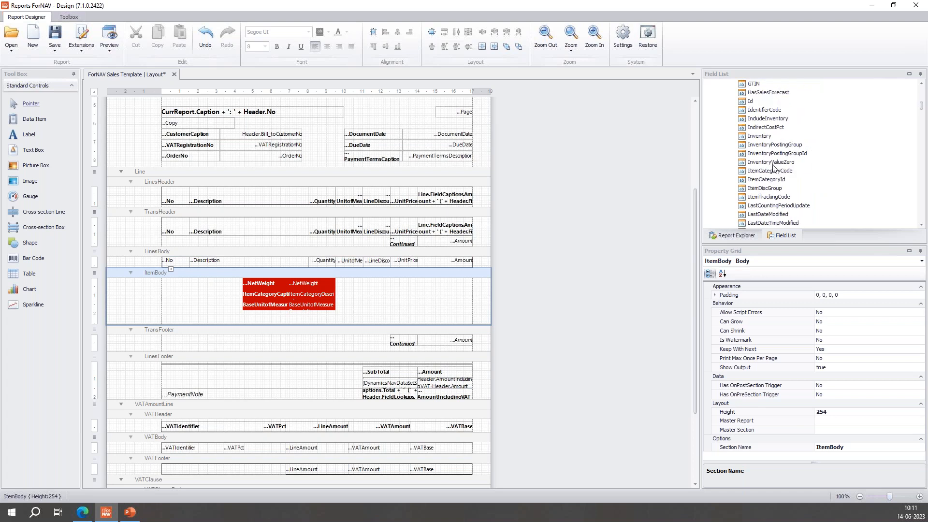
scroll(down, 3)
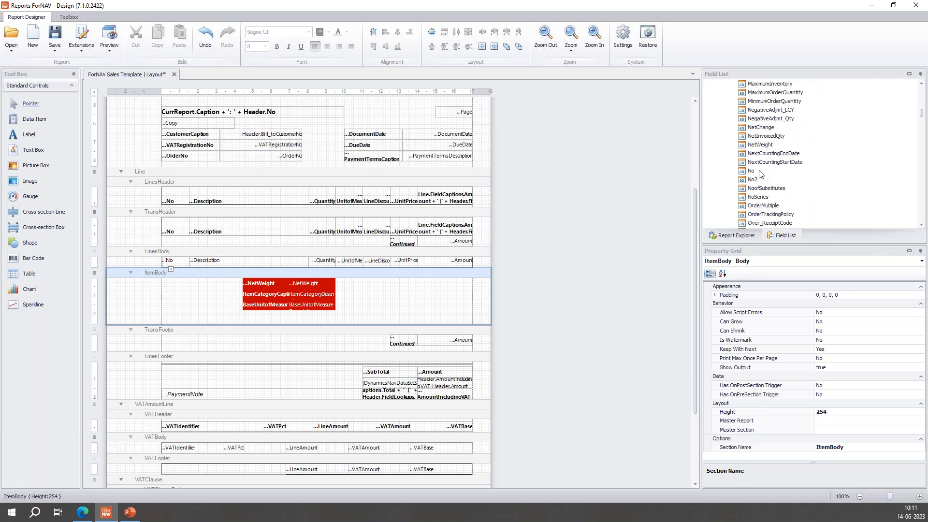
mouse_move(762, 145)
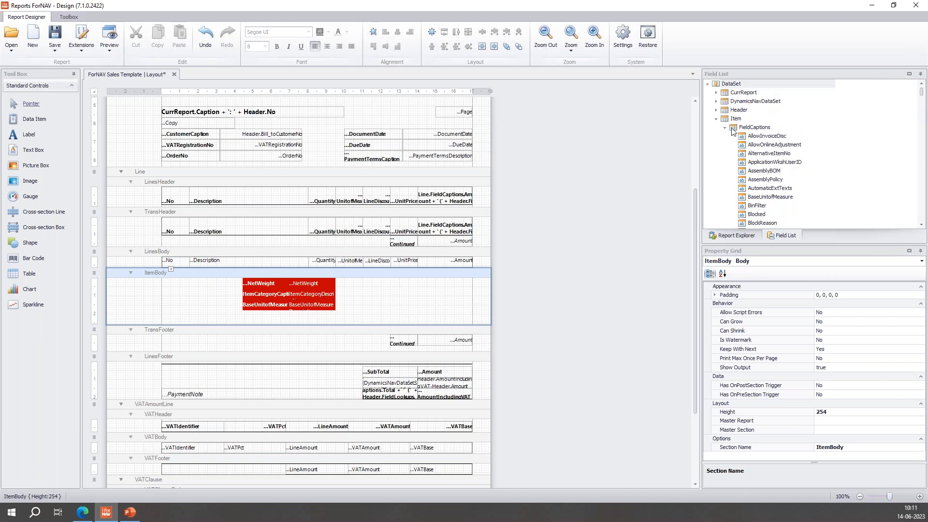
scroll(down, 3)
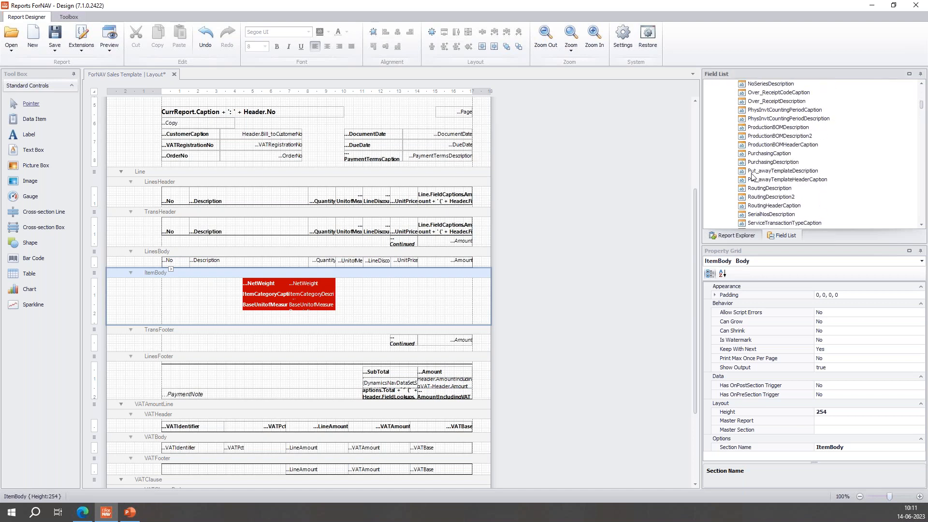
scroll(up, 3)
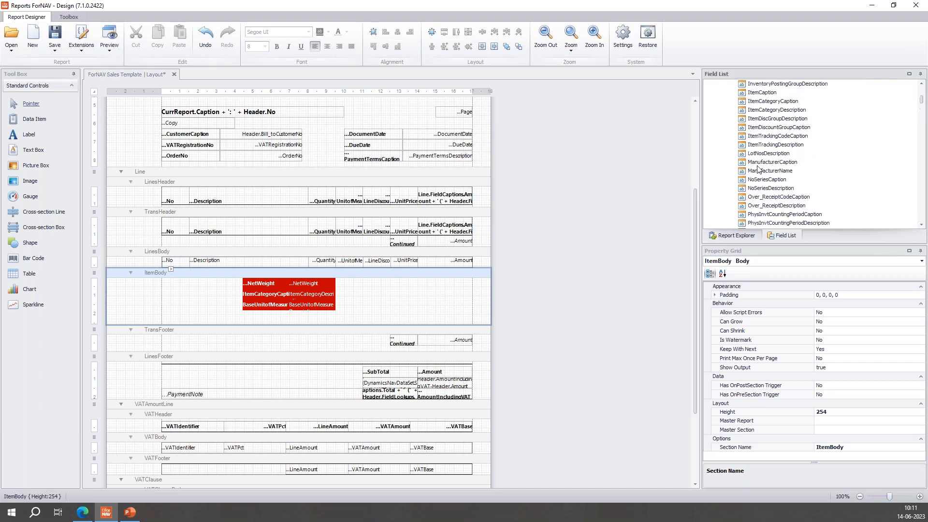
scroll(up, 3)
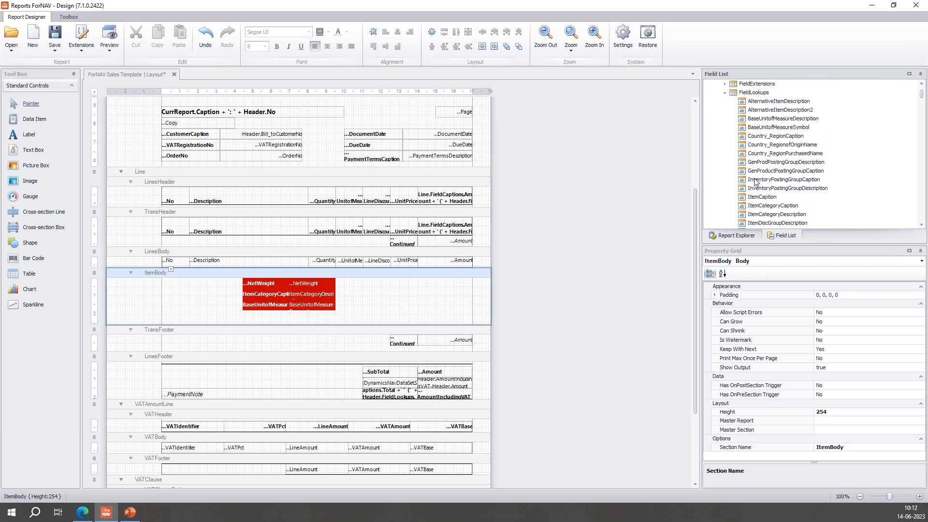
scroll(down, 3)
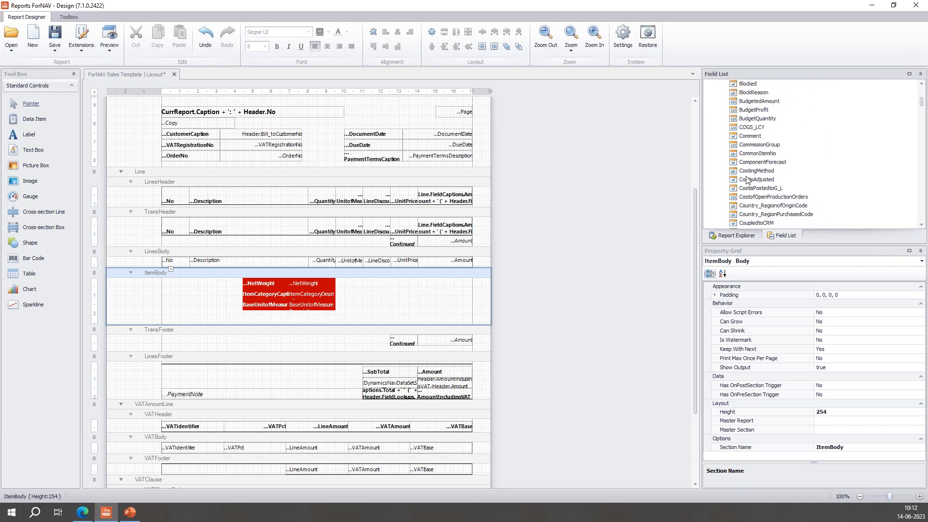
scroll(down, 3)
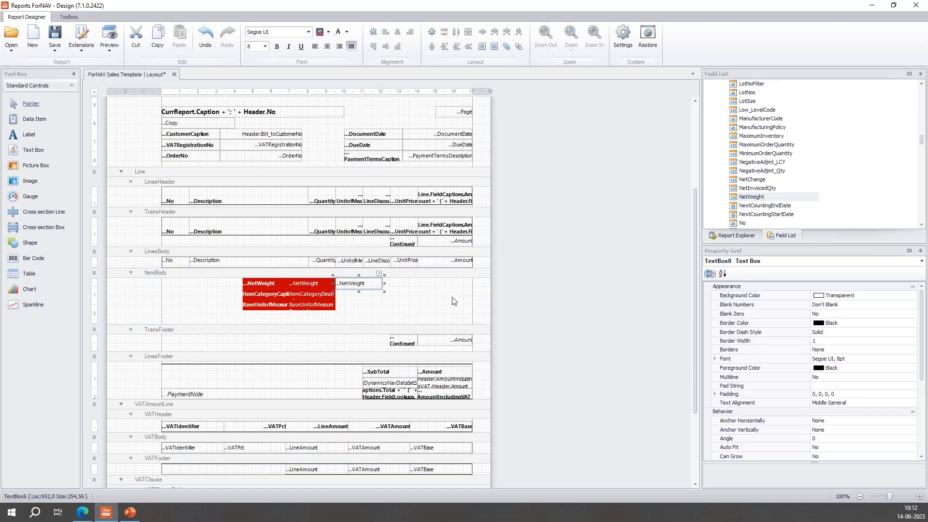
mouse_move(399, 277)
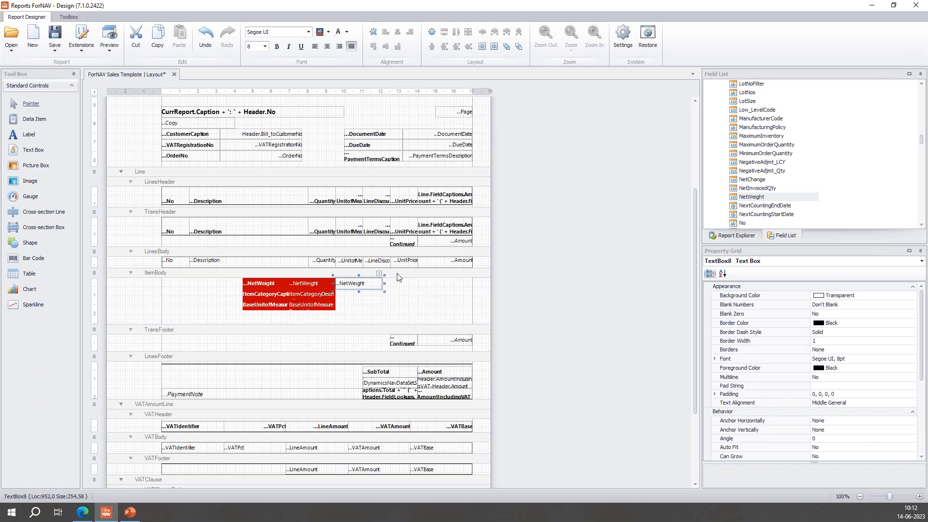
Set the new text box's source expression to Item.NetWeight * Line.Quantity via the JavaScript Editor.
click(379, 274)
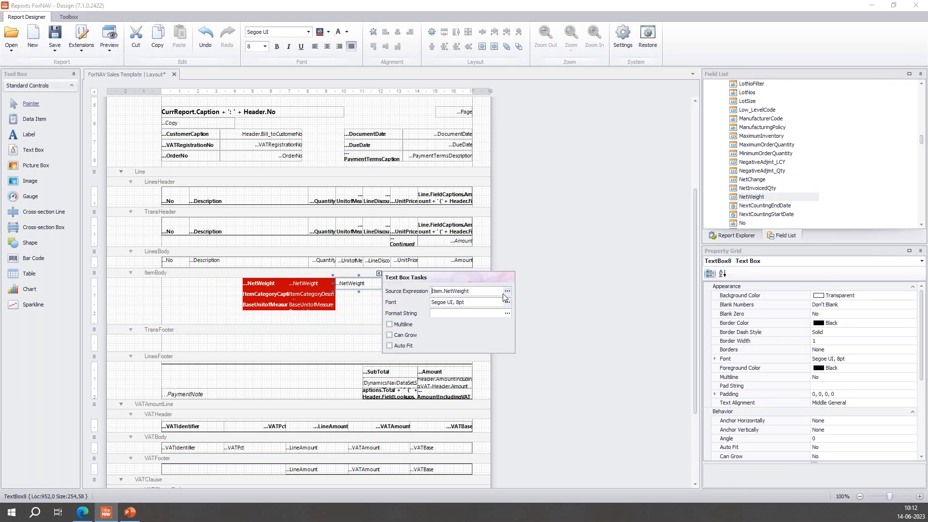
click(505, 291)
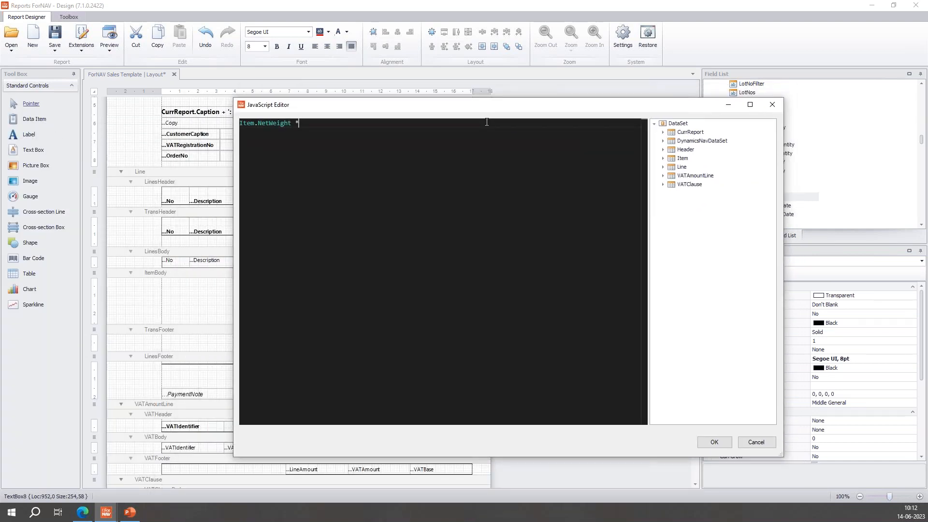
mouse_move(664, 146)
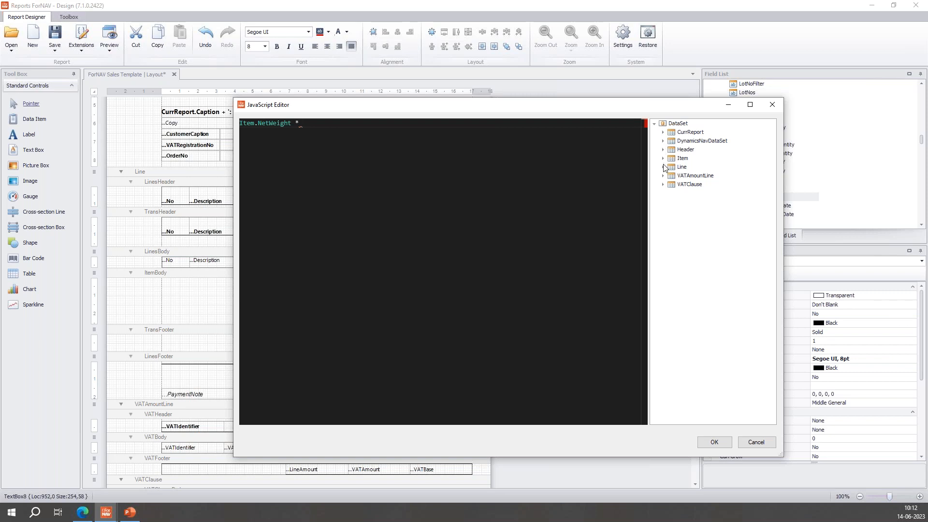
click(662, 158)
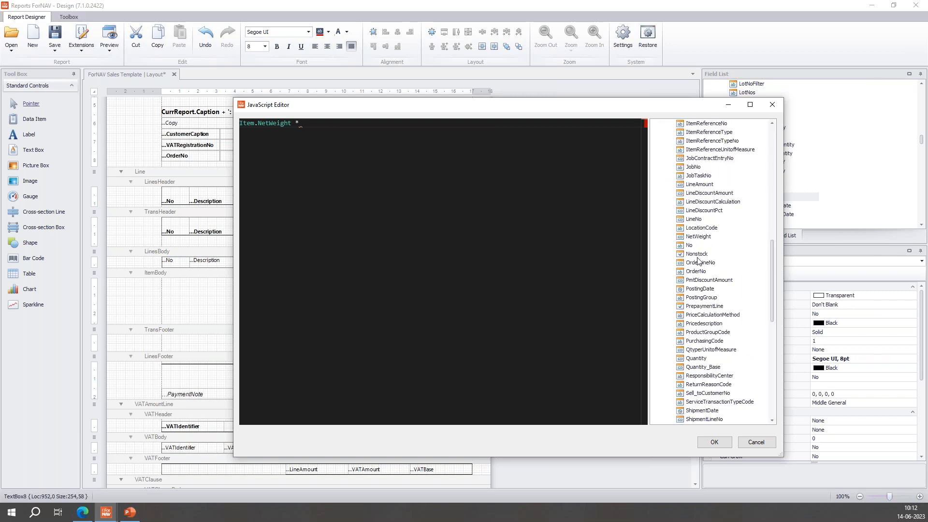
scroll(down, 3)
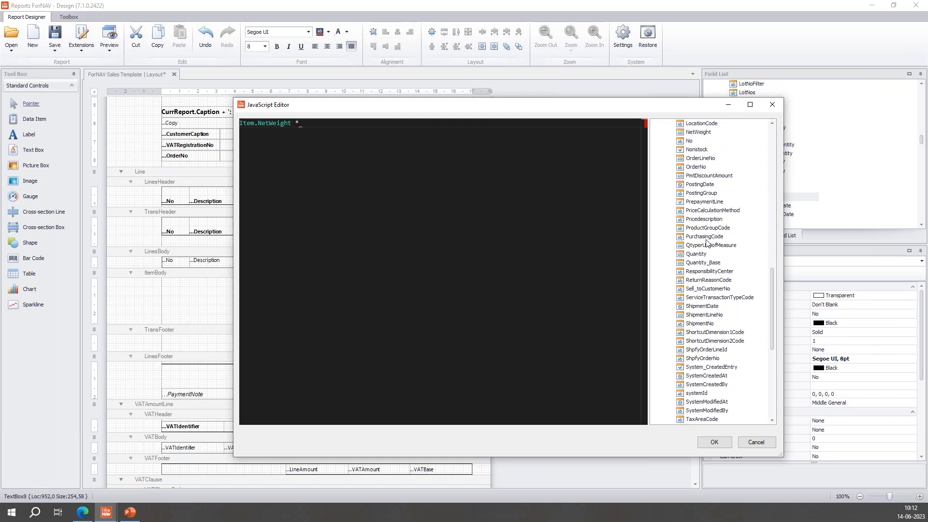
scroll(up, 3)
text( Line.Quantity)
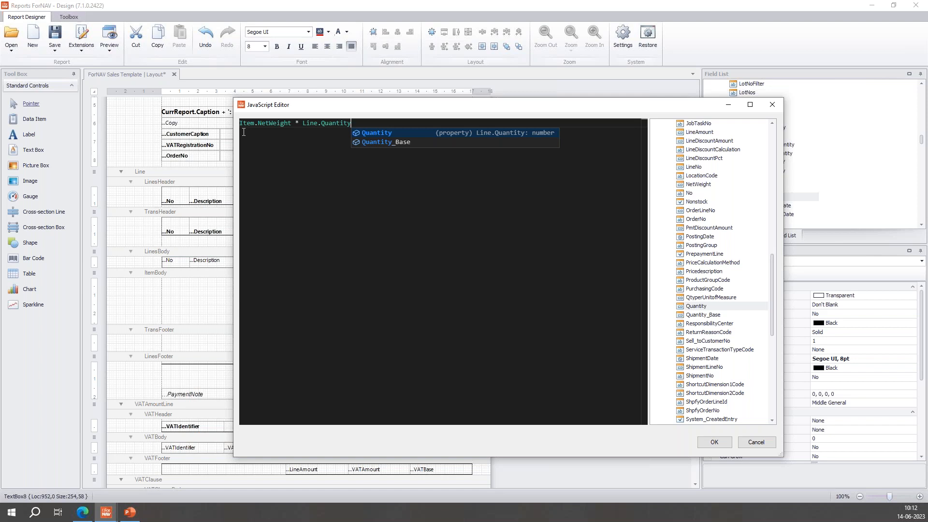
mouse_move(690, 433)
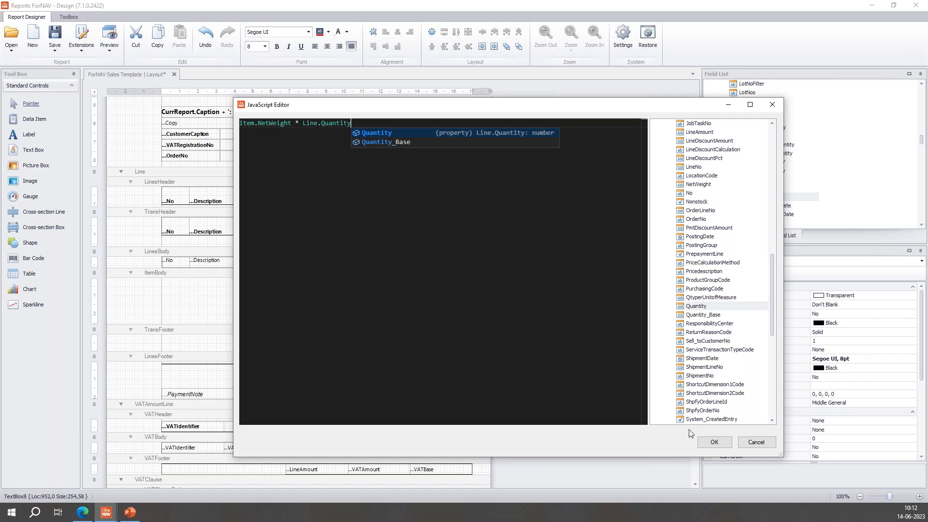
click(713, 442)
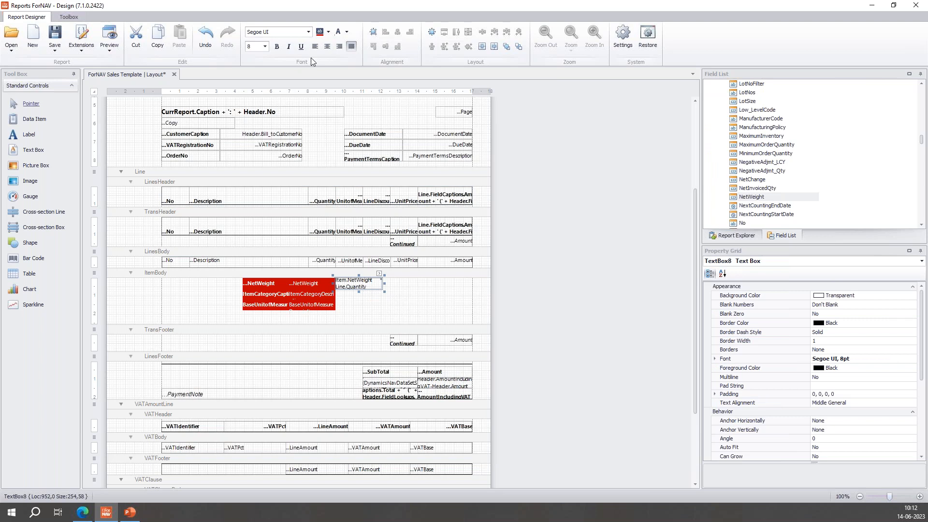
Colour the weight-times-quantity box red and make the NetWeight value box italic.
click(322, 31)
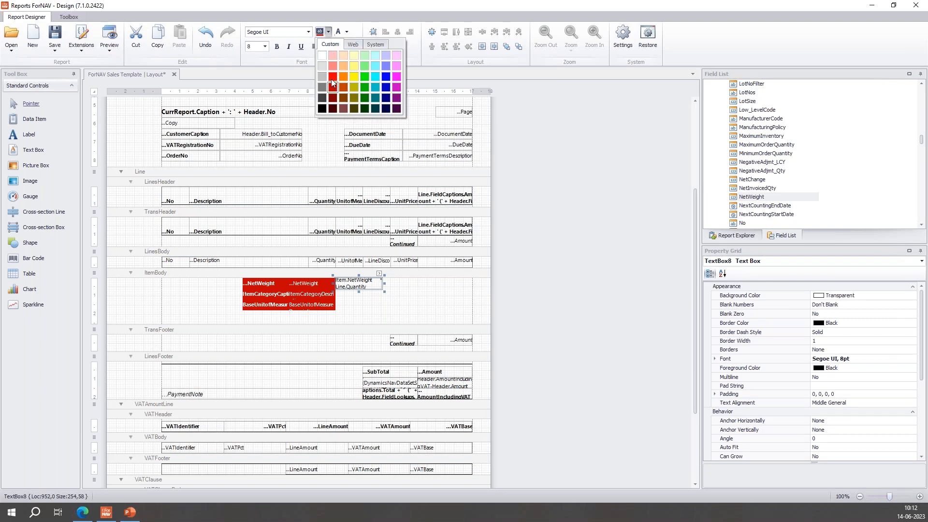
click(331, 75)
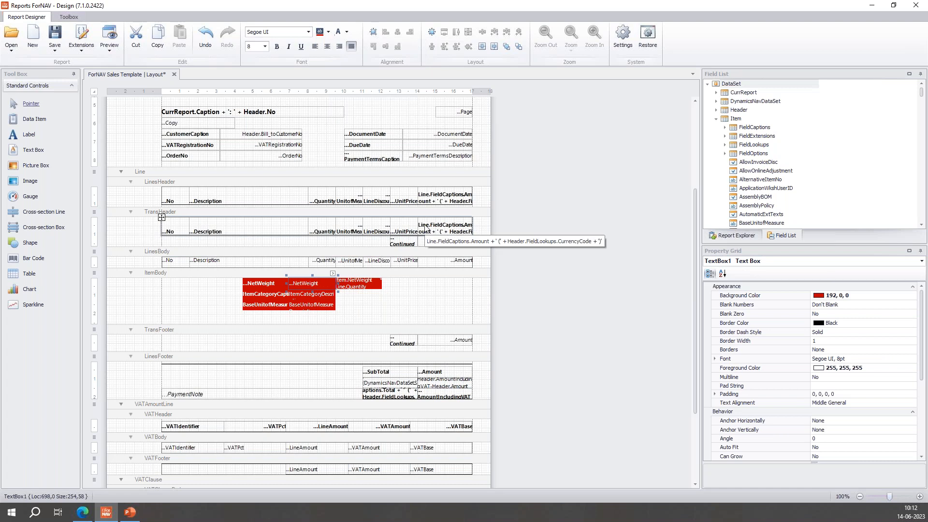
click(289, 46)
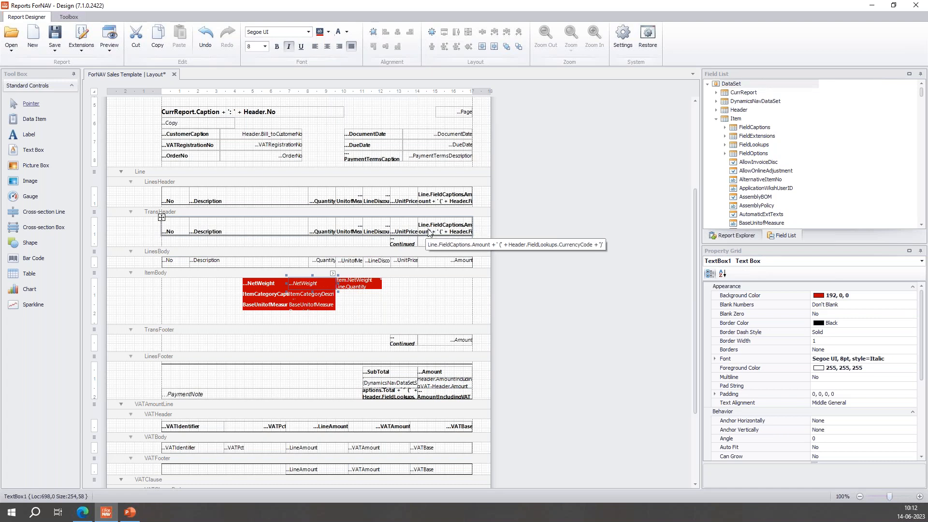
mouse_move(583, 218)
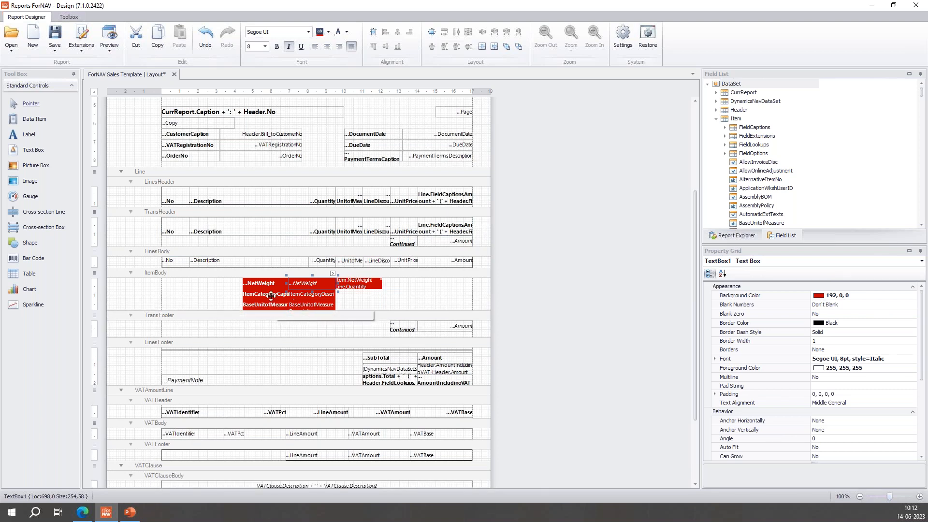
mouse_move(108, 37)
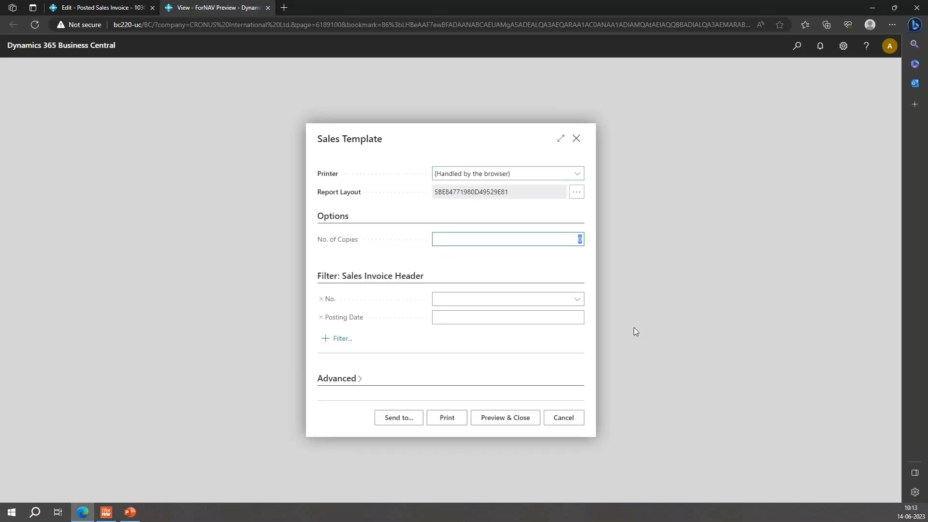
Run Preview & Close on the Sales Template request page for invoice 103032.
click(574, 298)
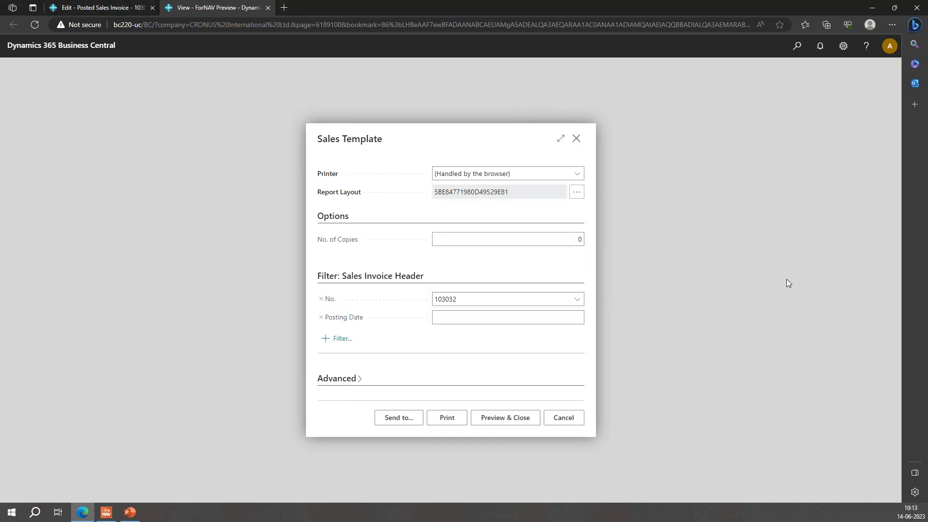
click(504, 417)
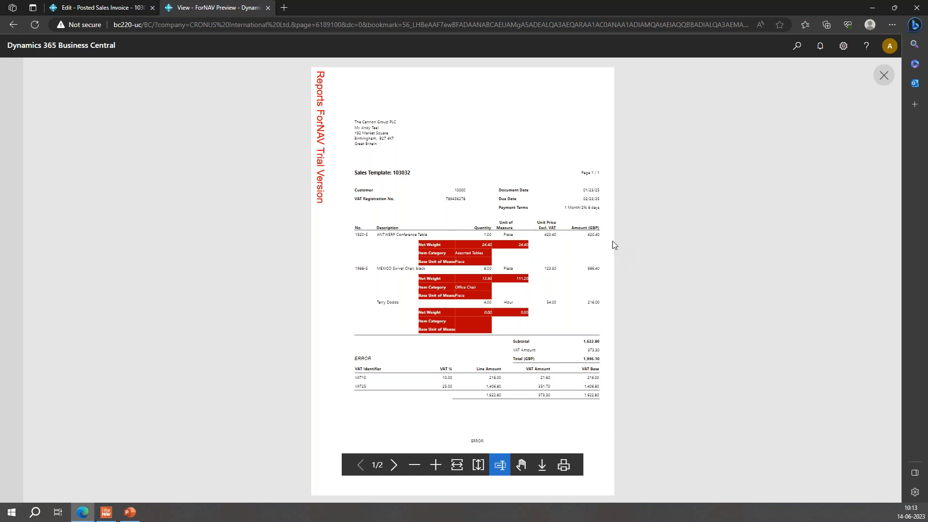
mouse_move(479, 251)
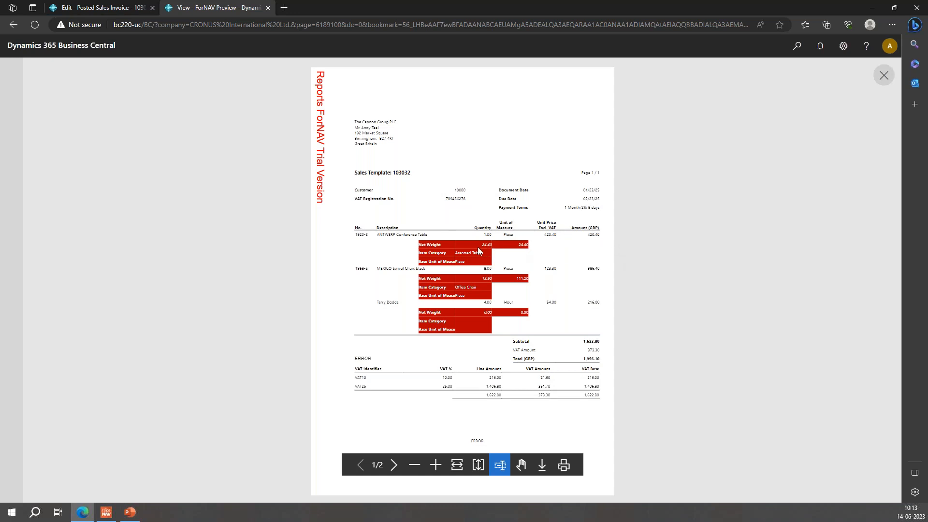
mouse_move(511, 267)
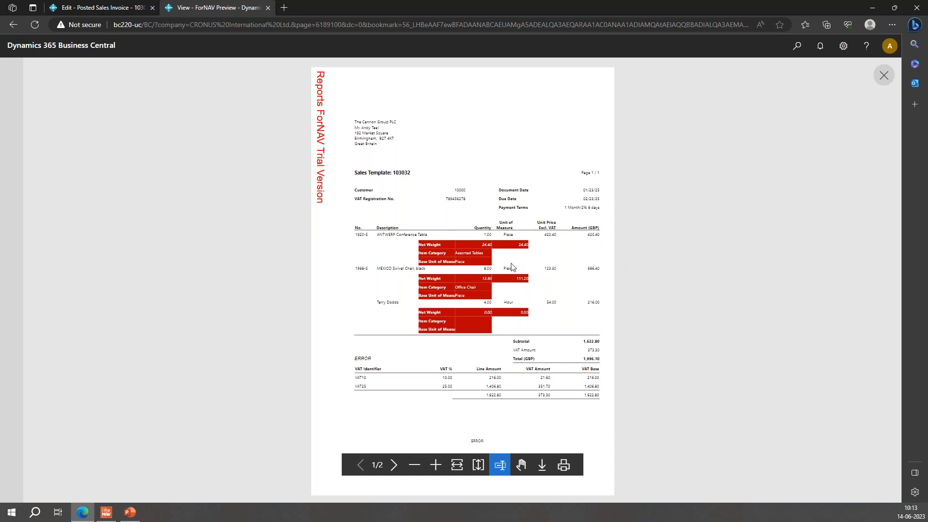
mouse_move(435, 465)
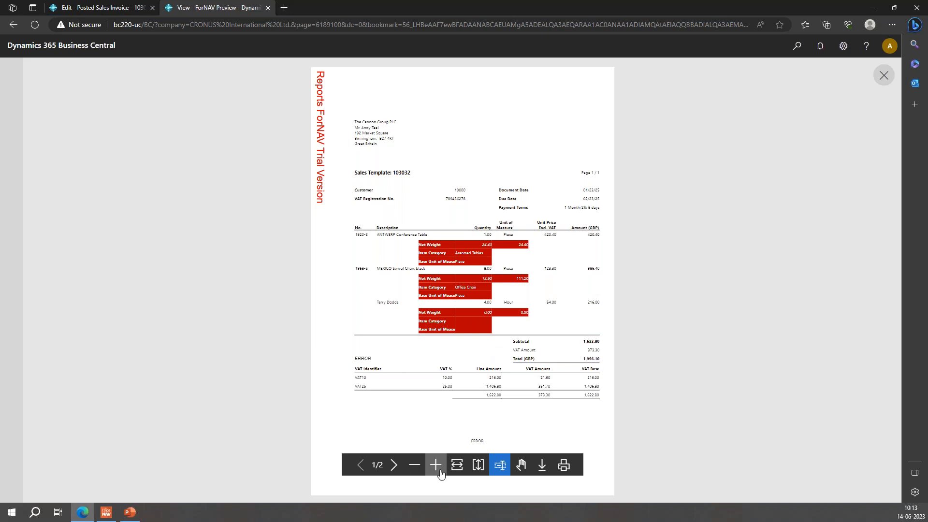
click(435, 464)
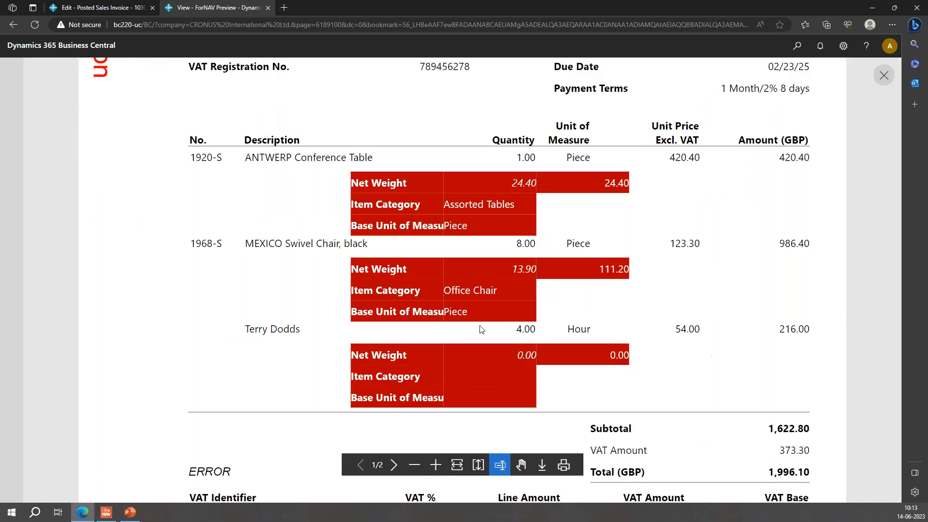
scroll(up, 3)
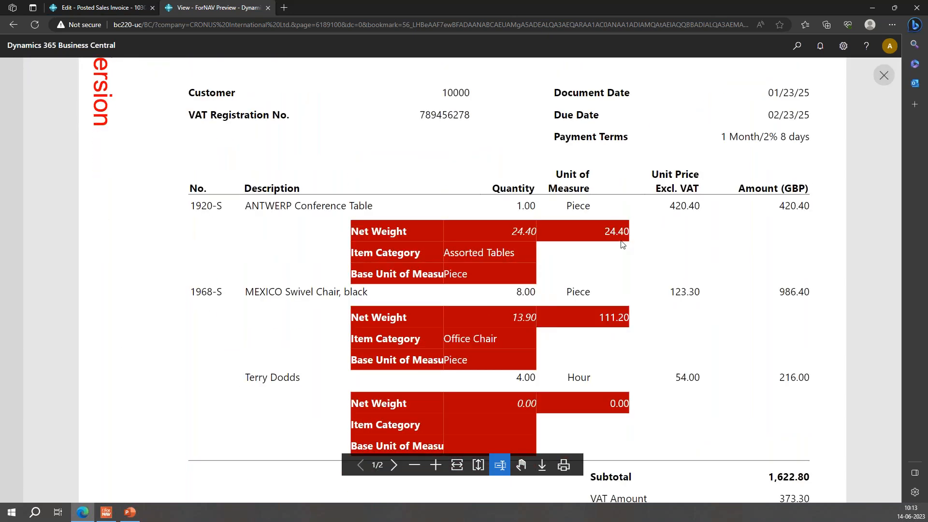
mouse_move(417, 284)
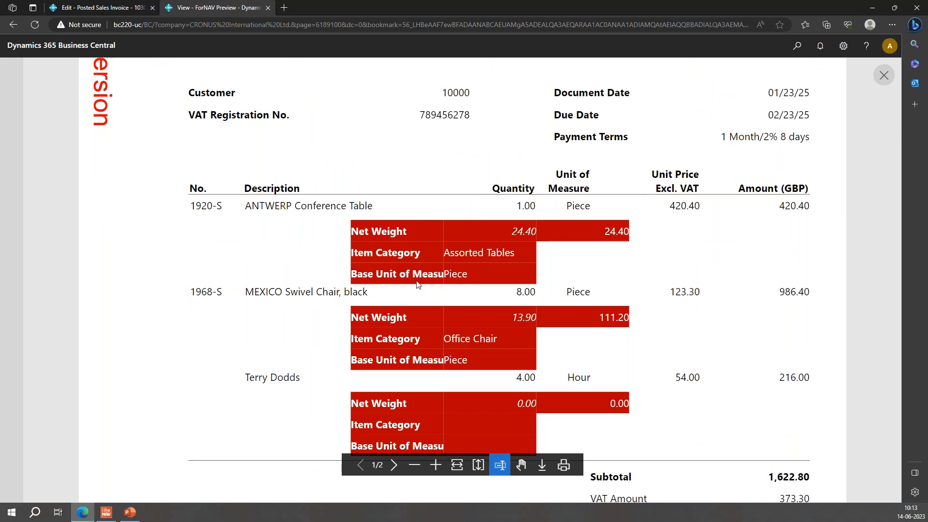
mouse_move(406, 267)
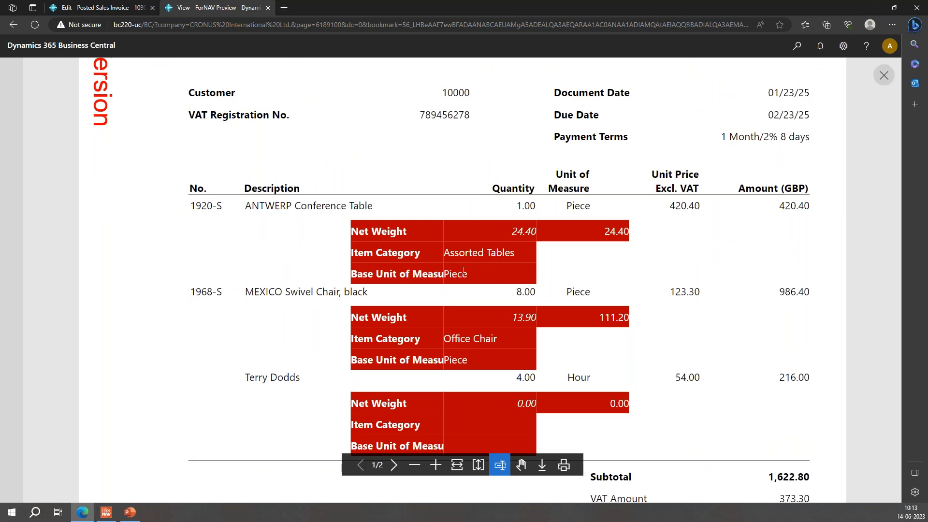
mouse_move(500, 348)
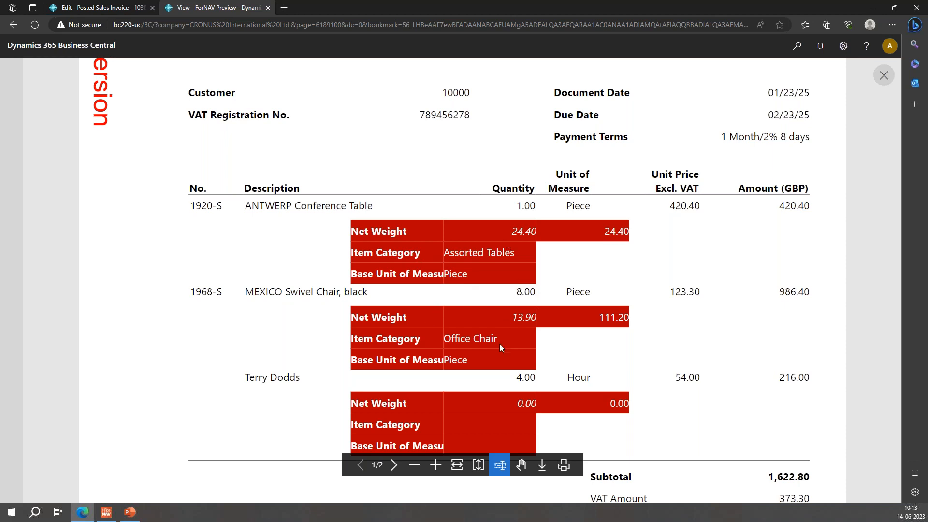
mouse_move(507, 320)
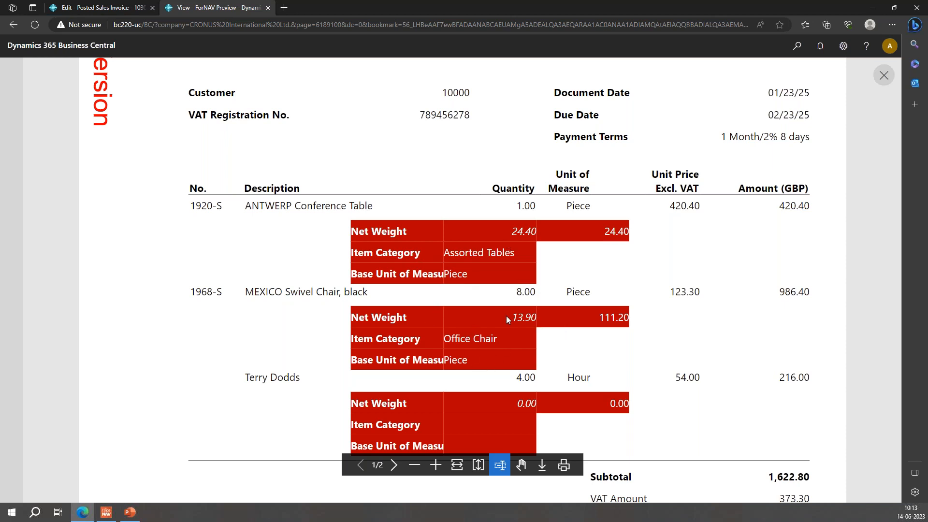
mouse_move(613, 326)
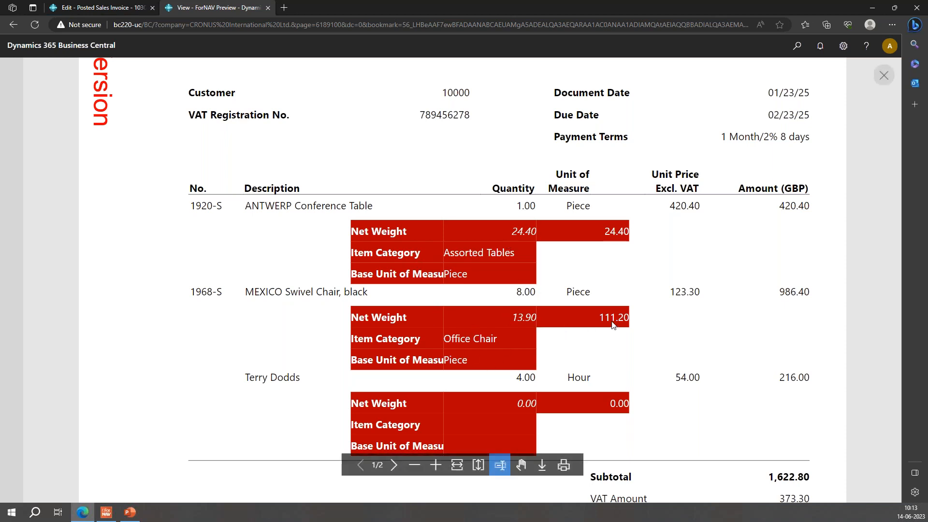
scroll(down, 3)
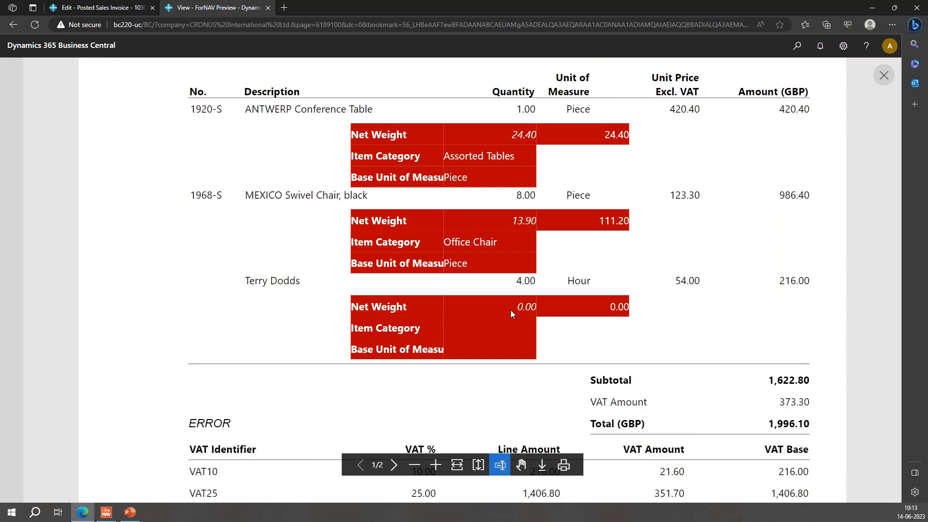
mouse_move(526, 316)
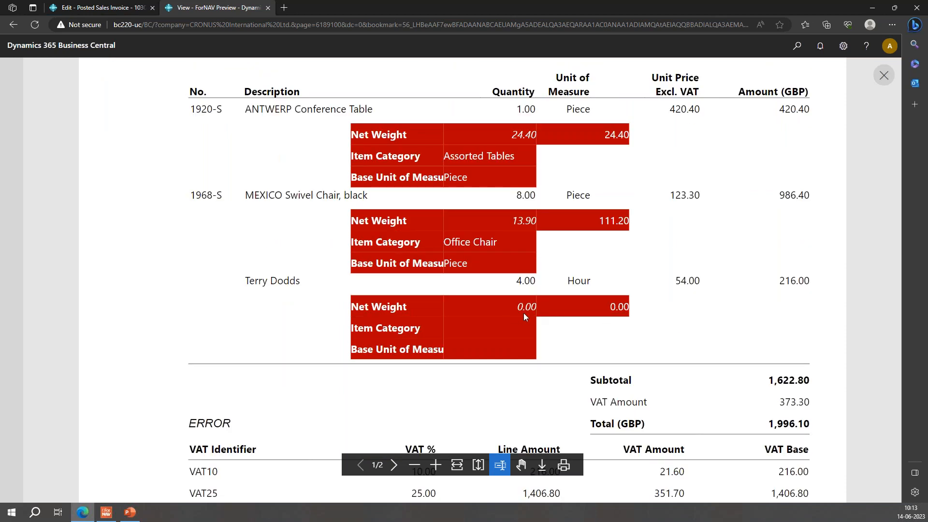
mouse_move(451, 356)
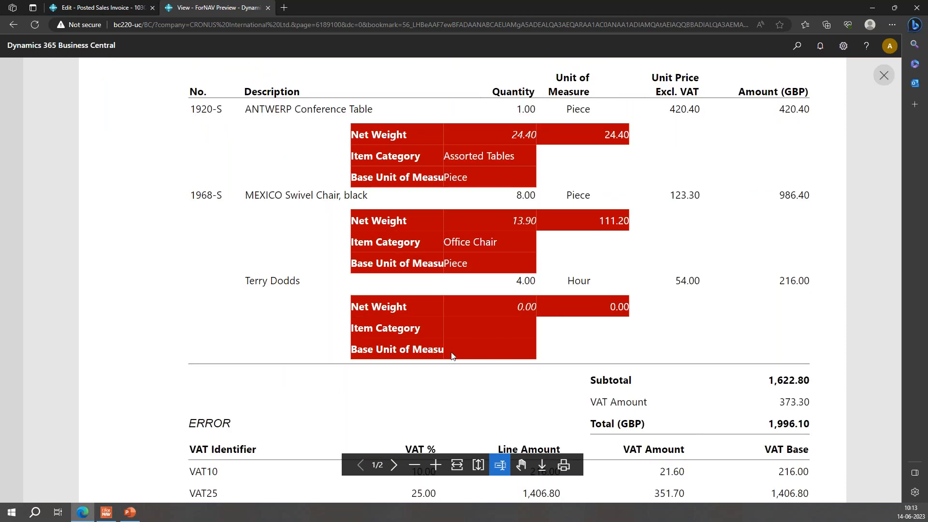
mouse_move(497, 331)
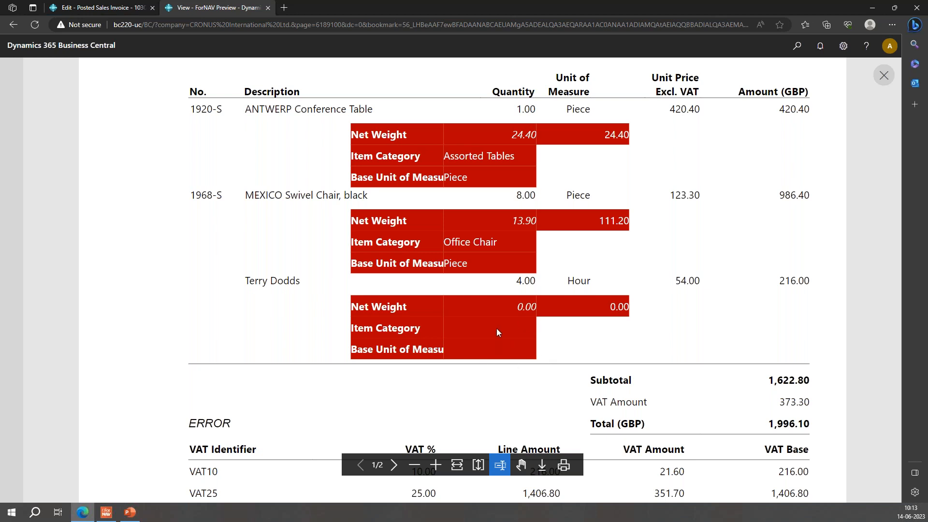
mouse_move(491, 345)
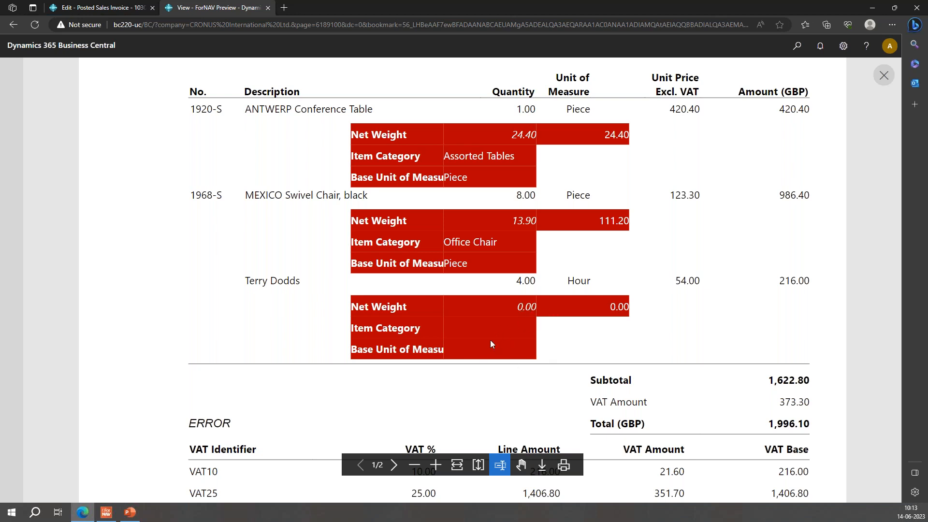
mouse_move(474, 343)
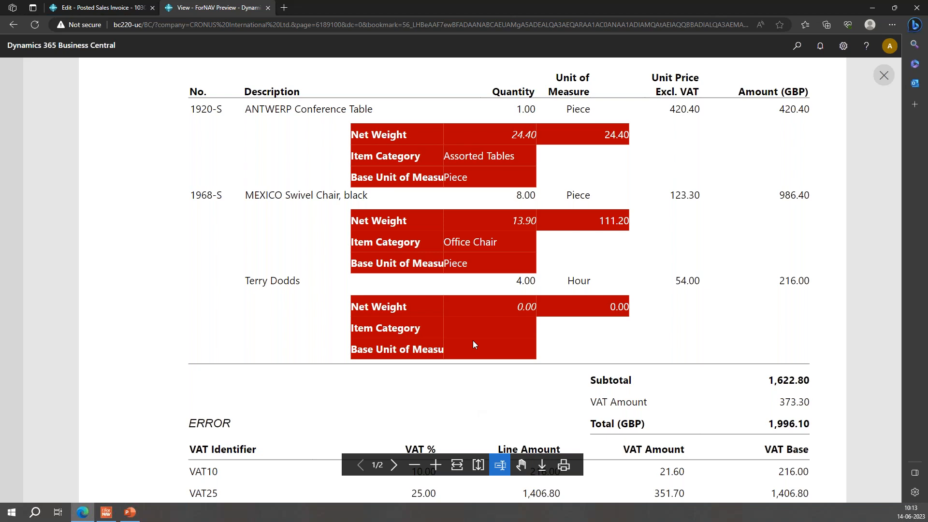
mouse_move(379, 342)
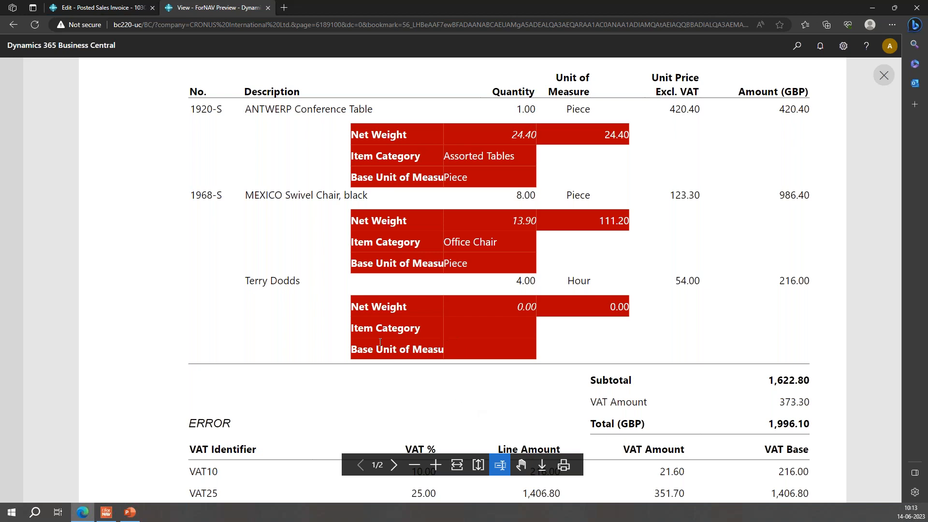
mouse_move(137, 504)
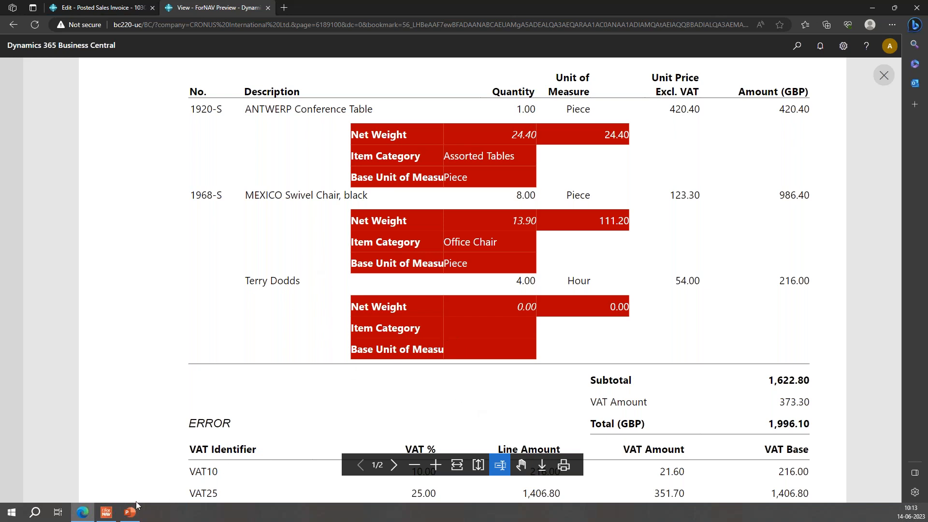
mouse_move(105, 511)
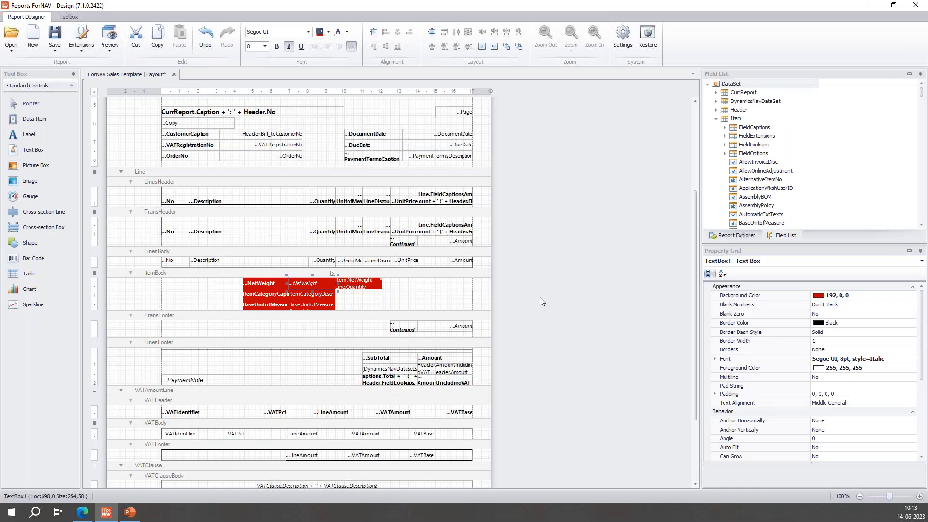
mouse_move(431, 293)
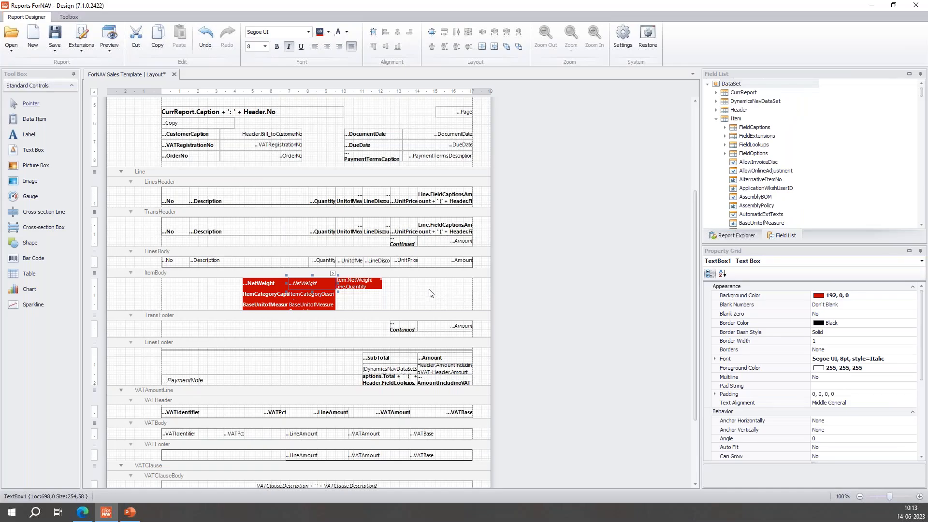
mouse_move(208, 290)
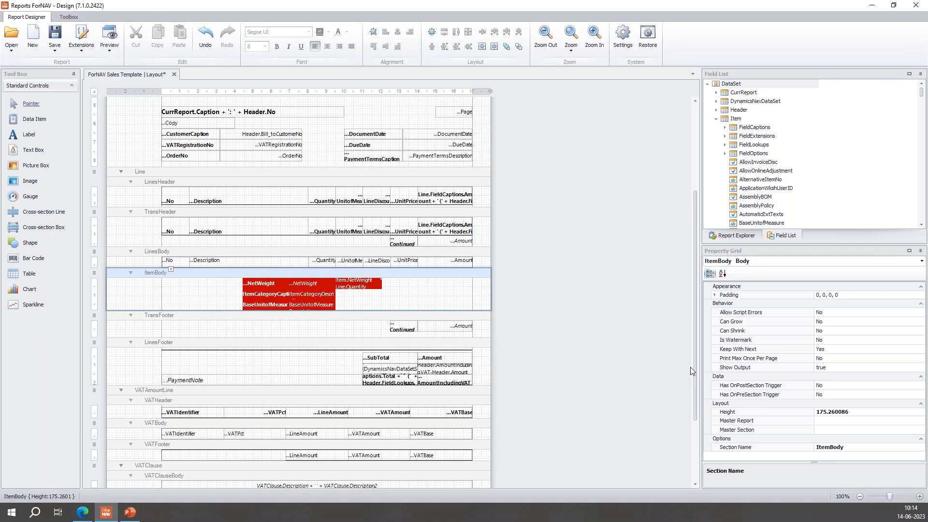
mouse_move(630, 364)
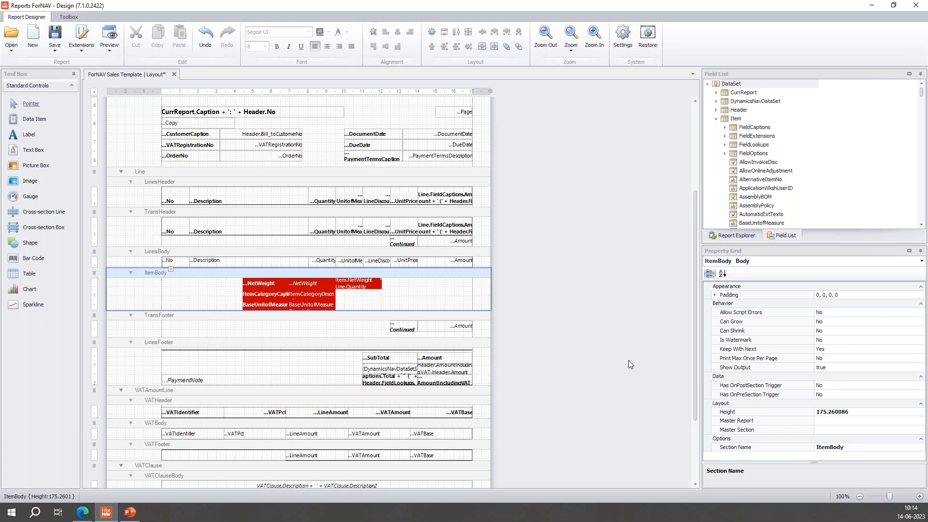
mouse_move(660, 292)
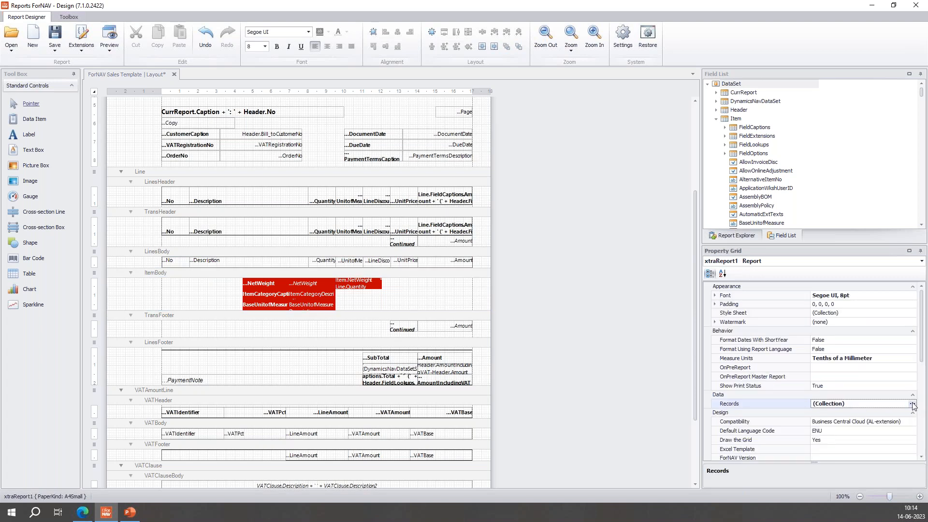
click(912, 403)
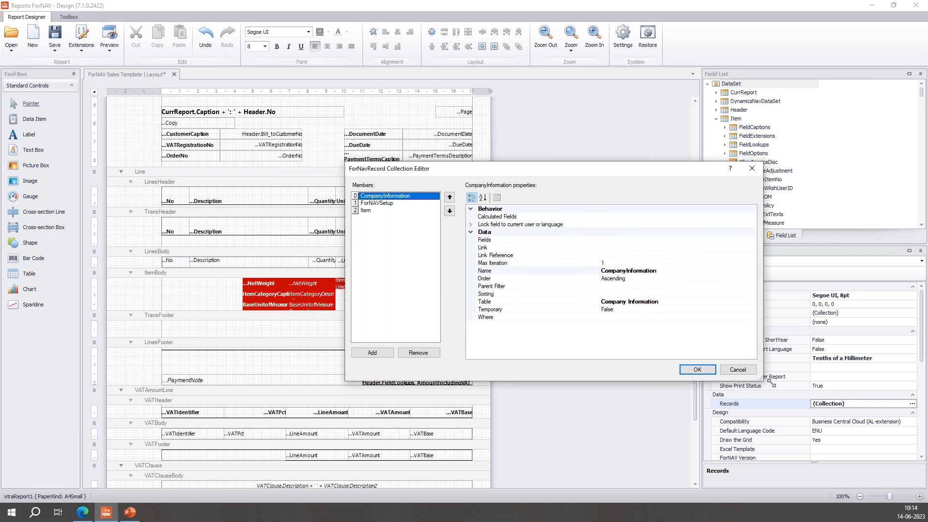
click(367, 210)
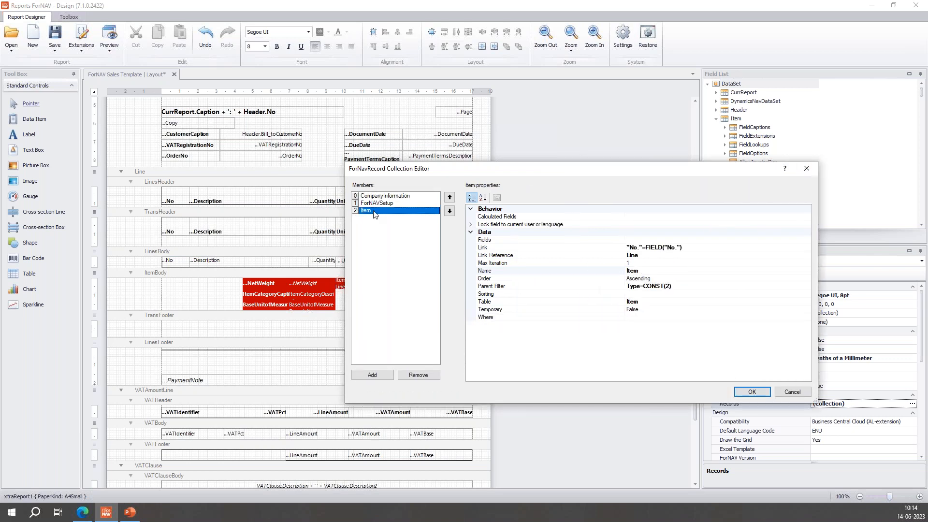
mouse_move(501, 290)
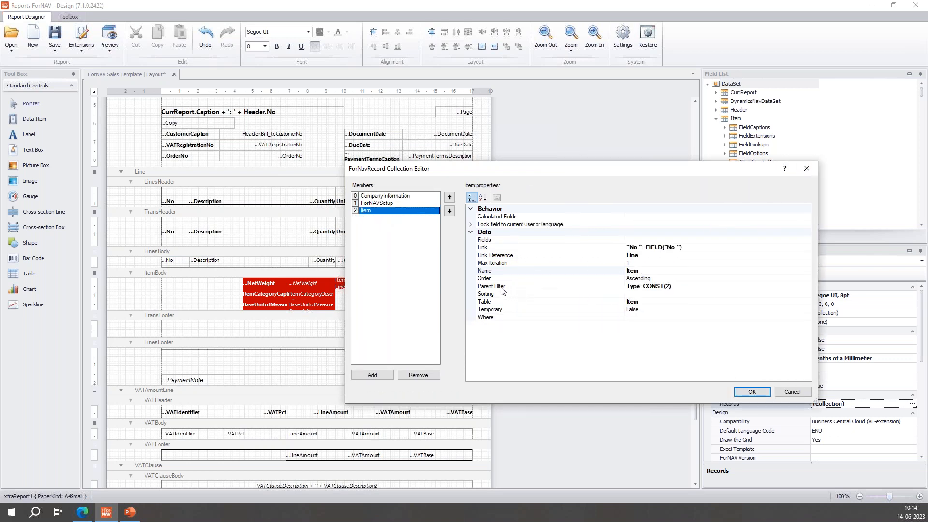
mouse_move(608, 291)
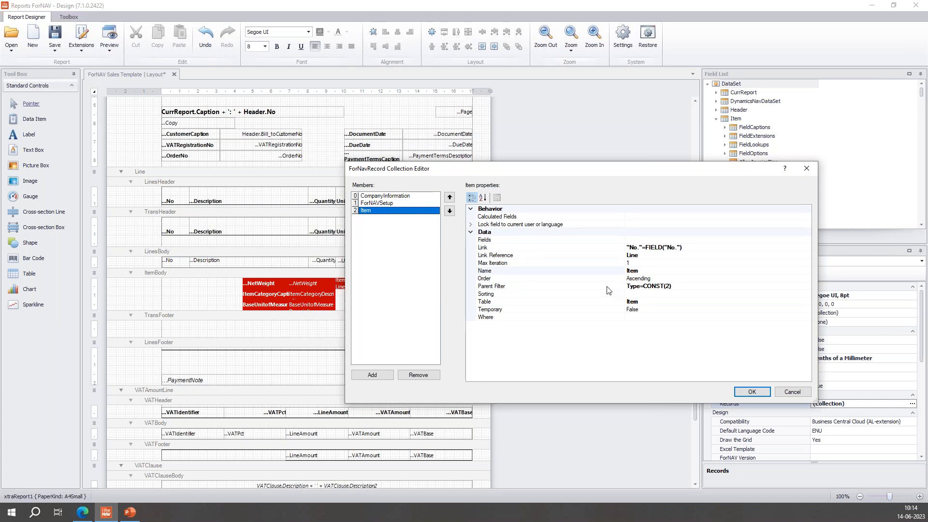
click(491, 285)
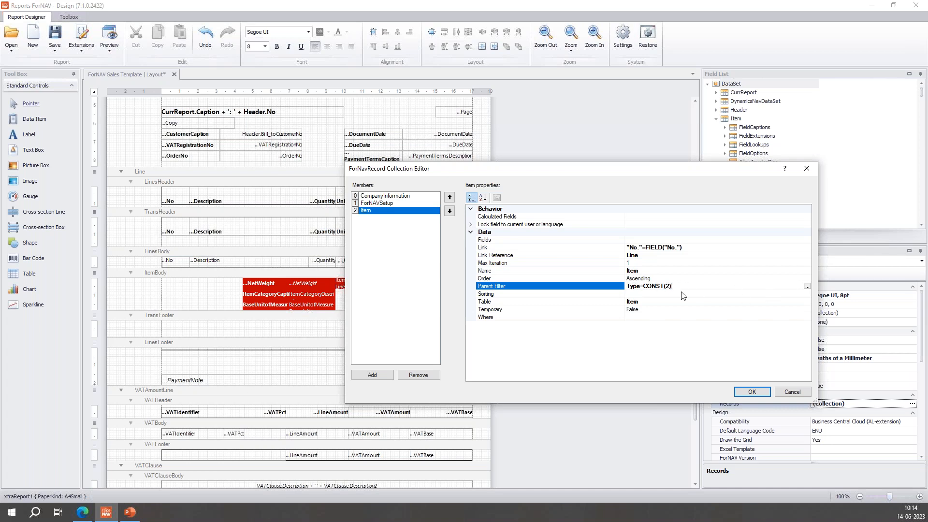
mouse_move(787, 294)
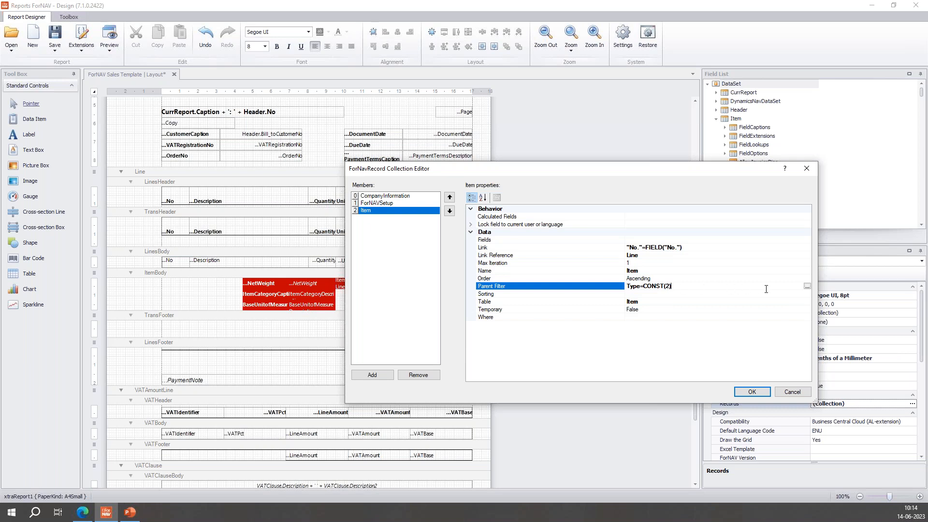
mouse_move(709, 313)
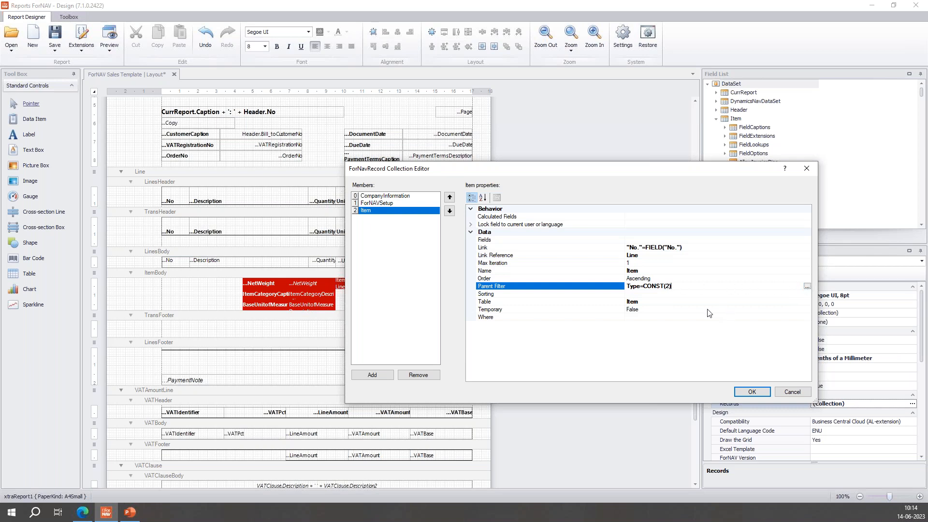
mouse_move(672, 298)
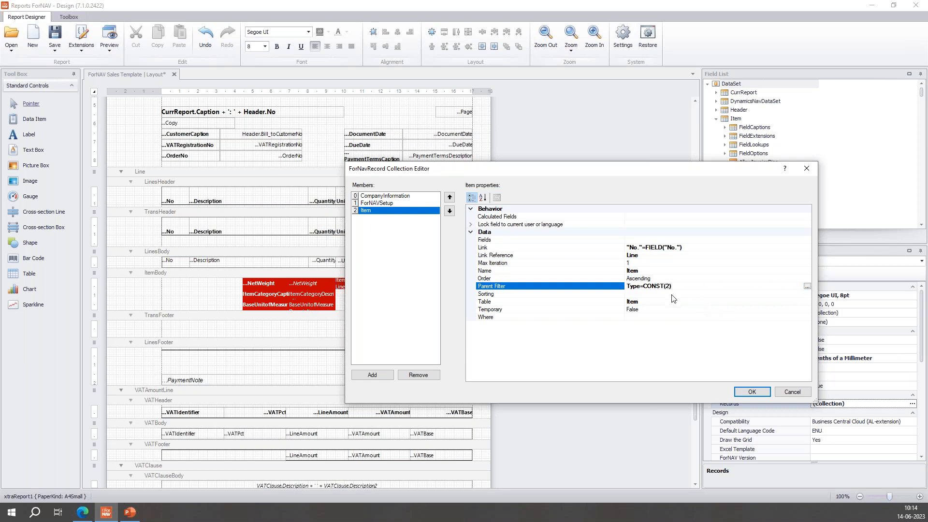
click(663, 286)
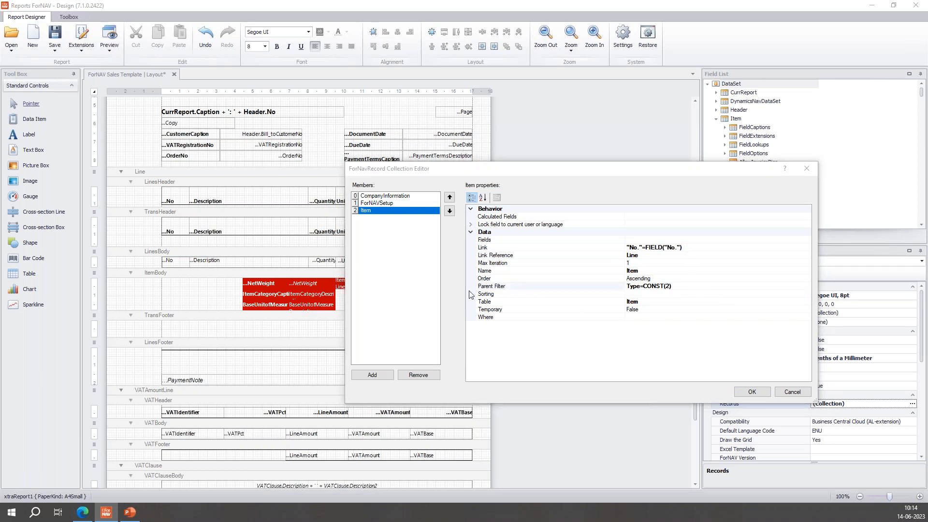
mouse_move(638, 259)
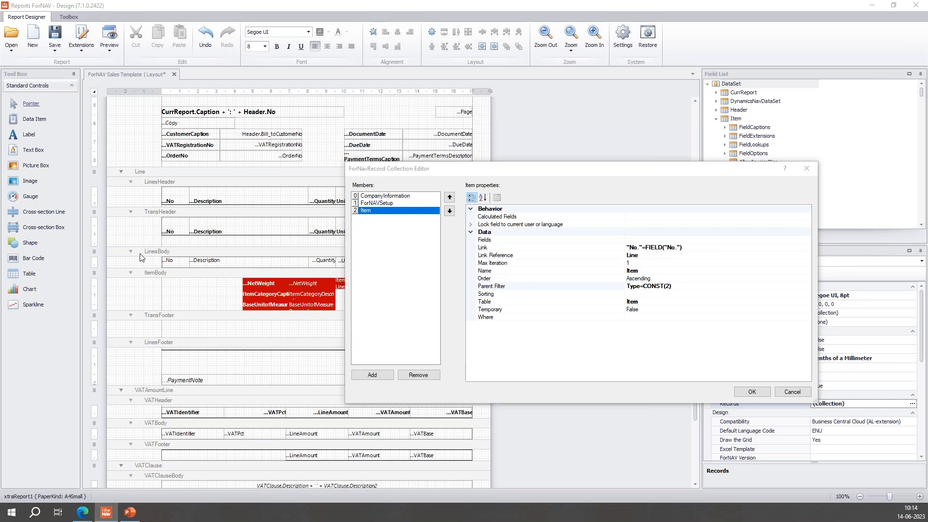
mouse_move(231, 285)
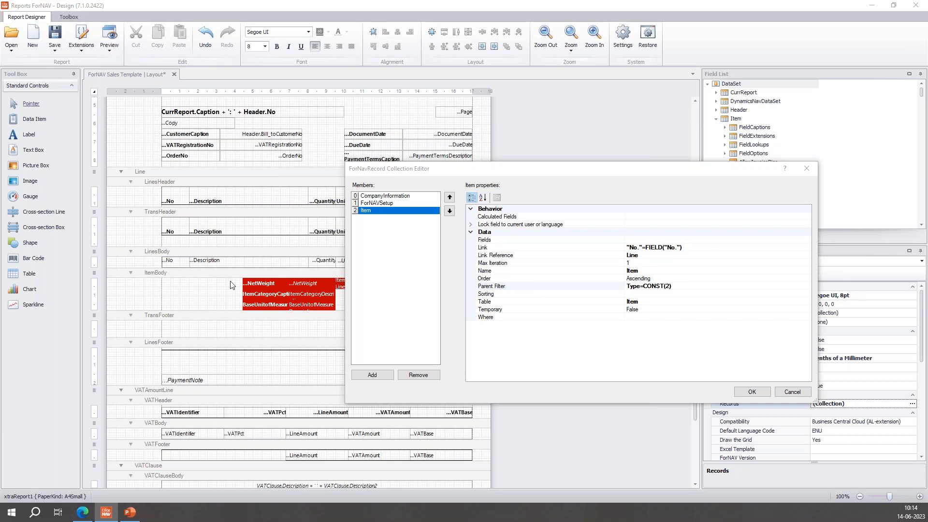
mouse_move(203, 284)
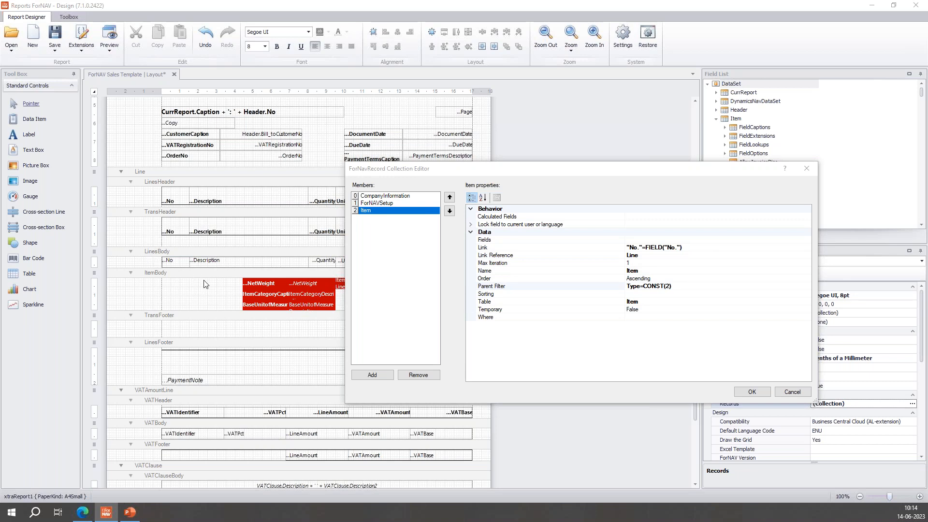
mouse_move(287, 299)
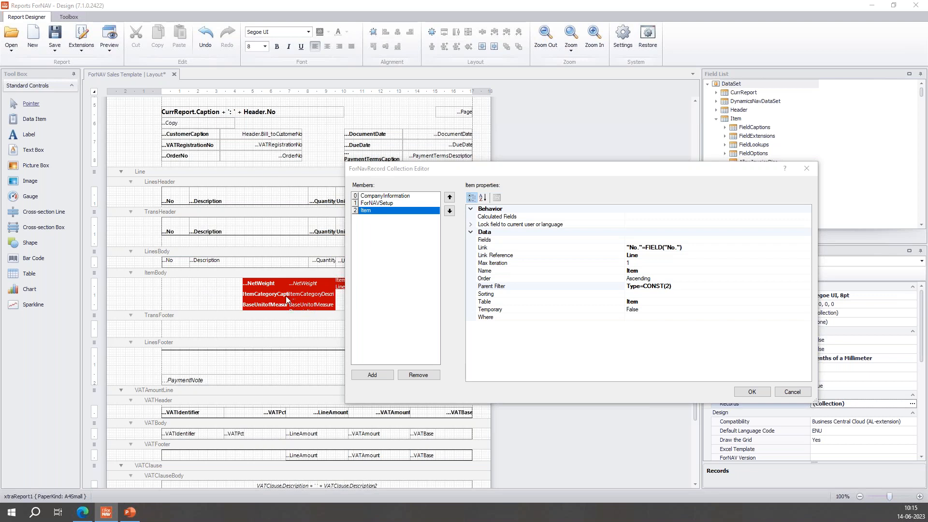
mouse_move(137, 284)
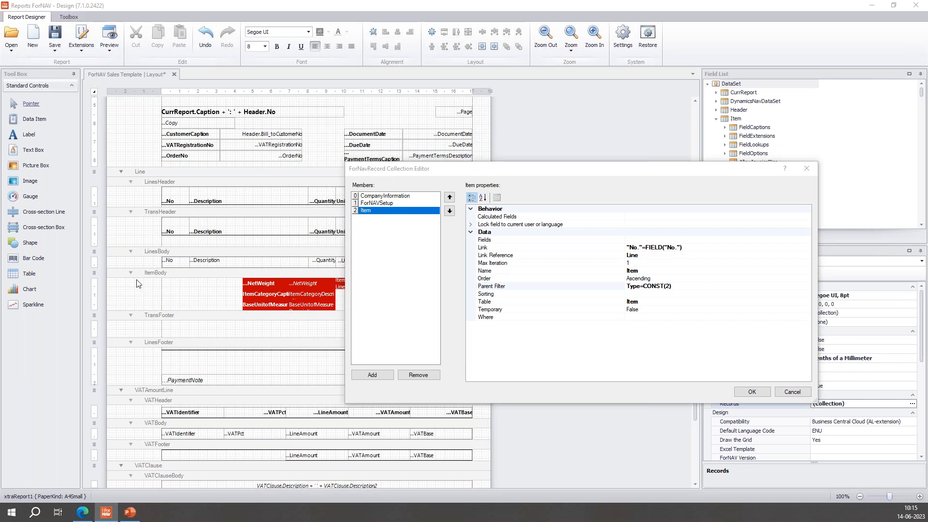
mouse_move(163, 281)
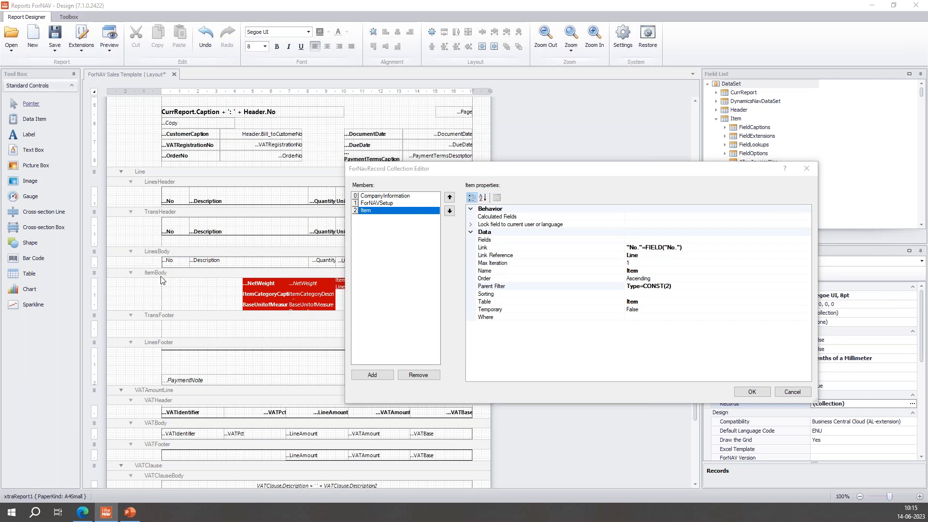
mouse_move(653, 407)
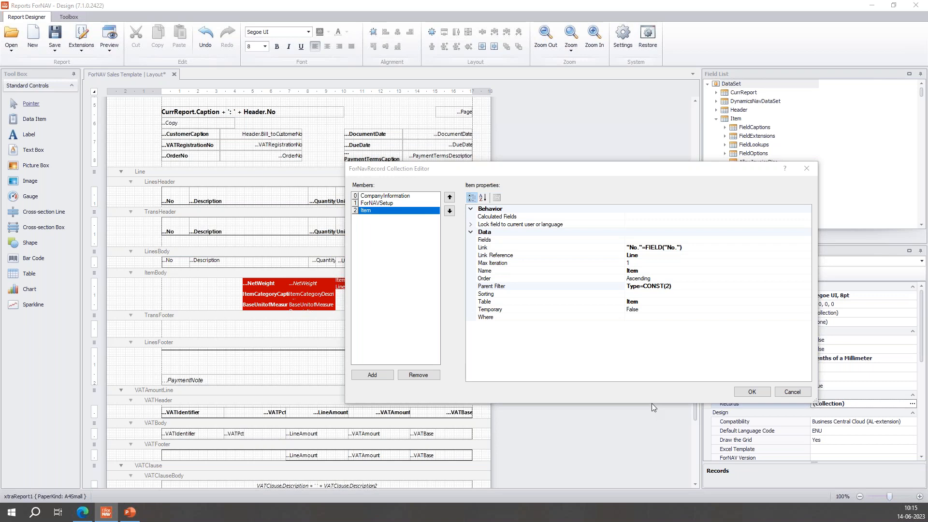
mouse_move(691, 395)
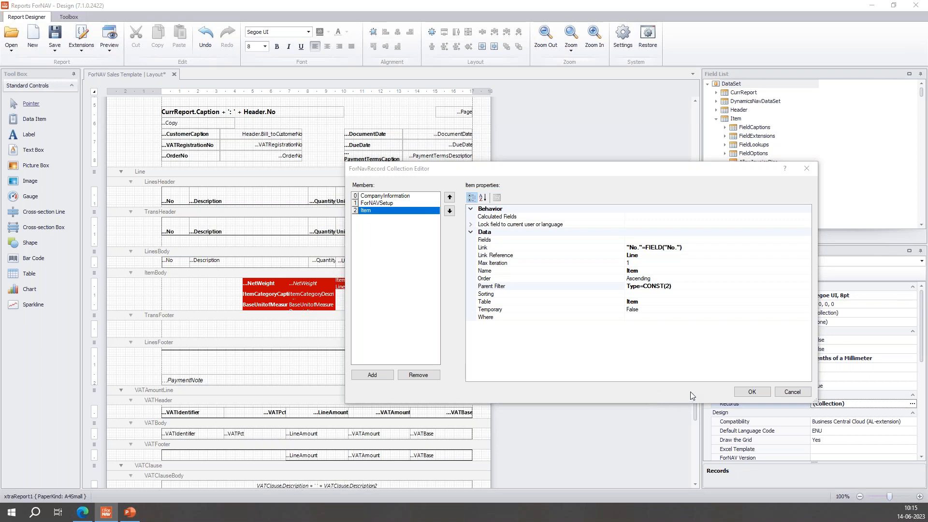
mouse_move(746, 395)
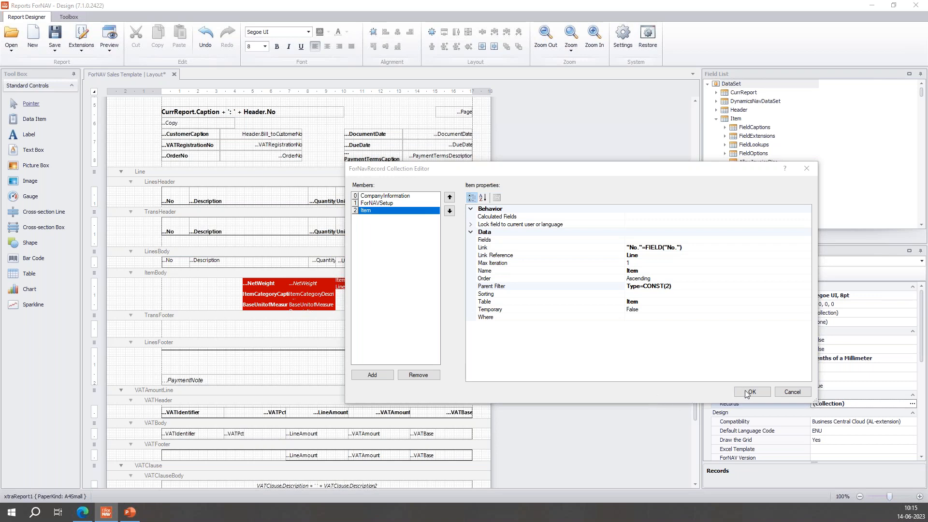
mouse_move(749, 389)
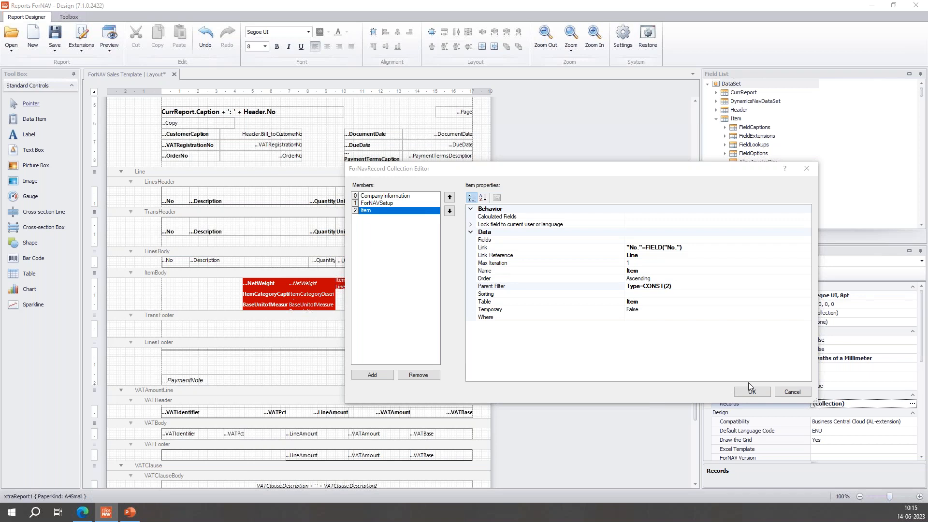
mouse_move(243, 367)
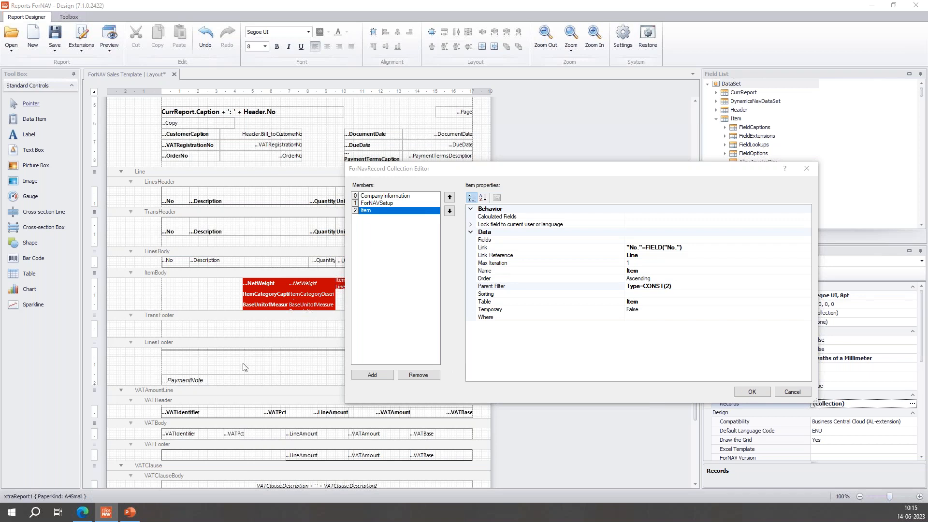
mouse_move(155, 284)
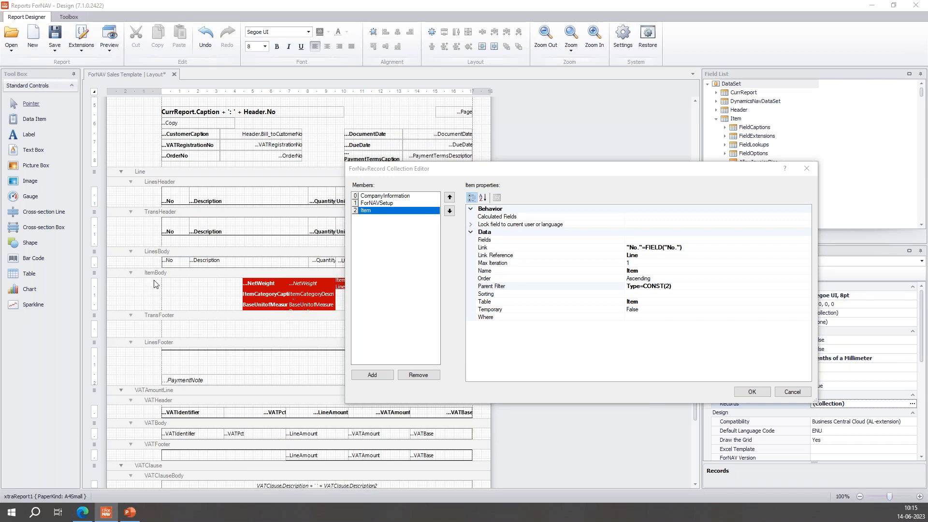
mouse_move(723, 411)
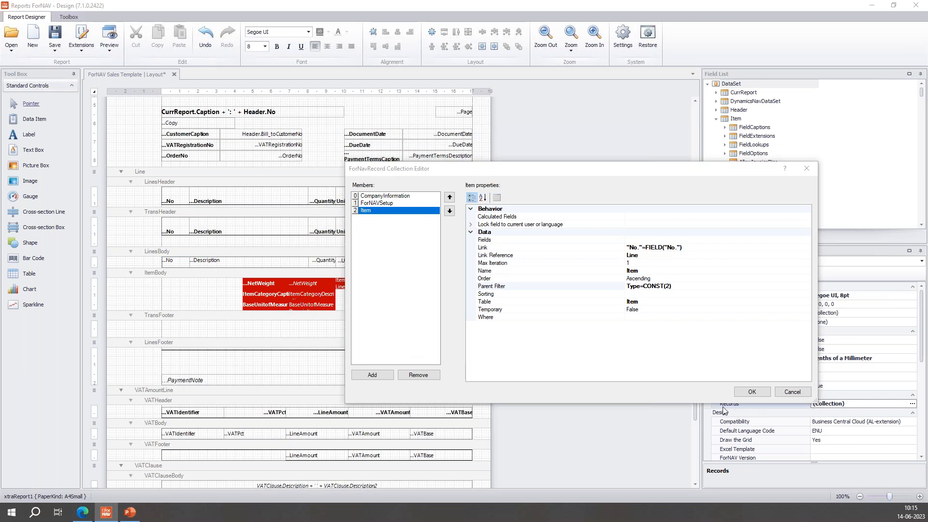
mouse_move(739, 406)
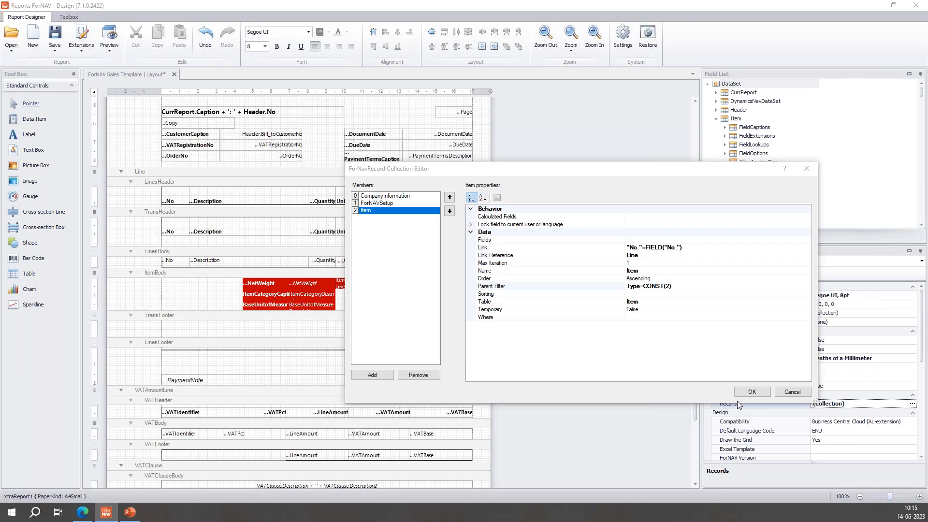
mouse_move(744, 395)
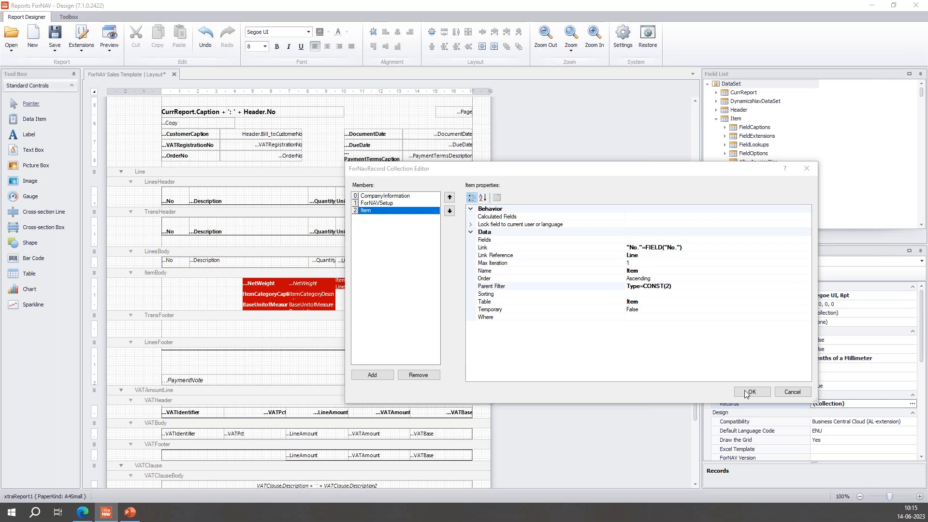
mouse_move(307, 332)
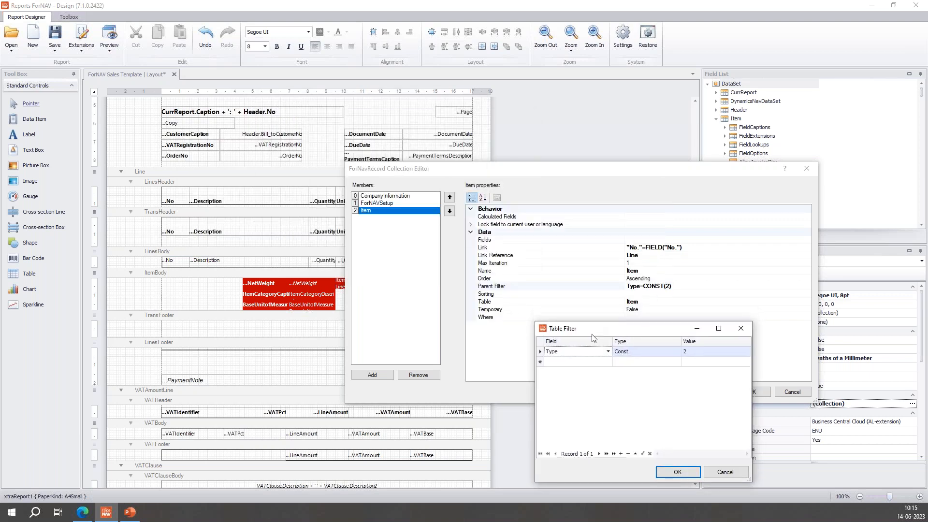
mouse_move(633, 314)
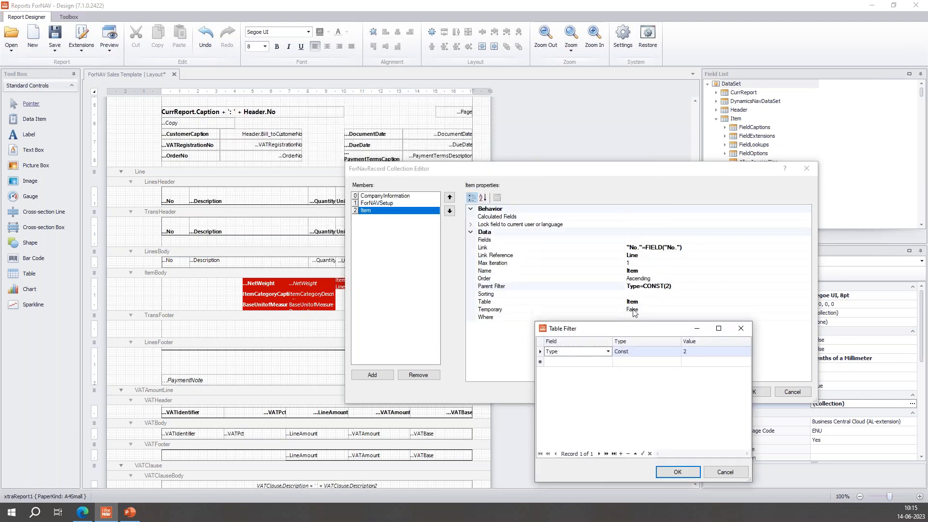
mouse_move(563, 352)
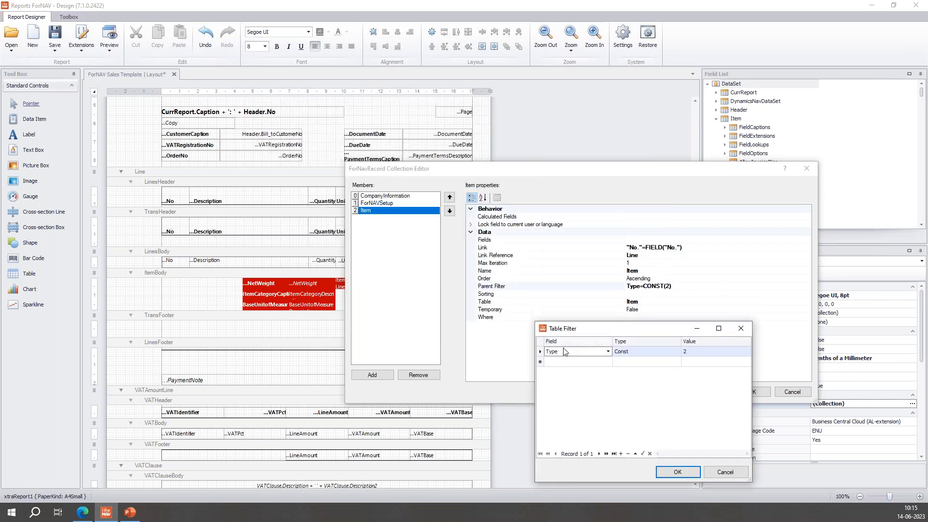
mouse_move(615, 377)
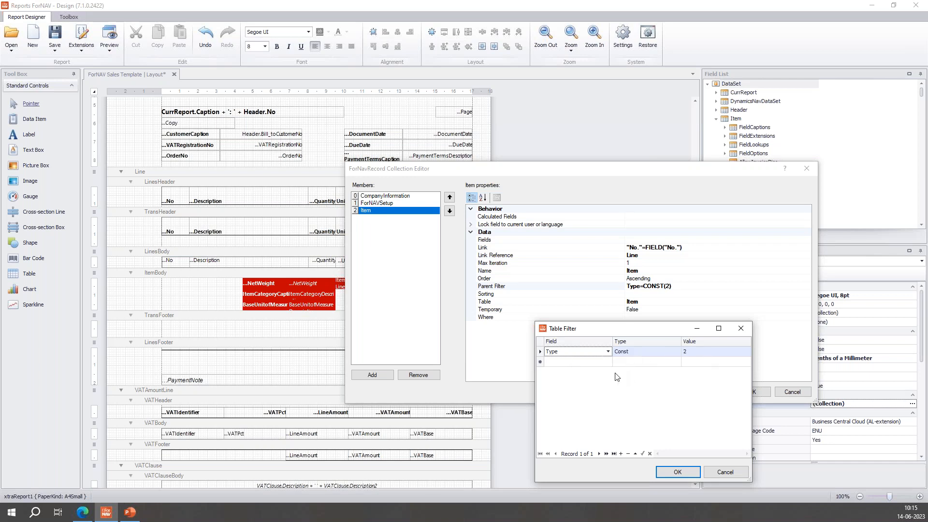
mouse_move(634, 357)
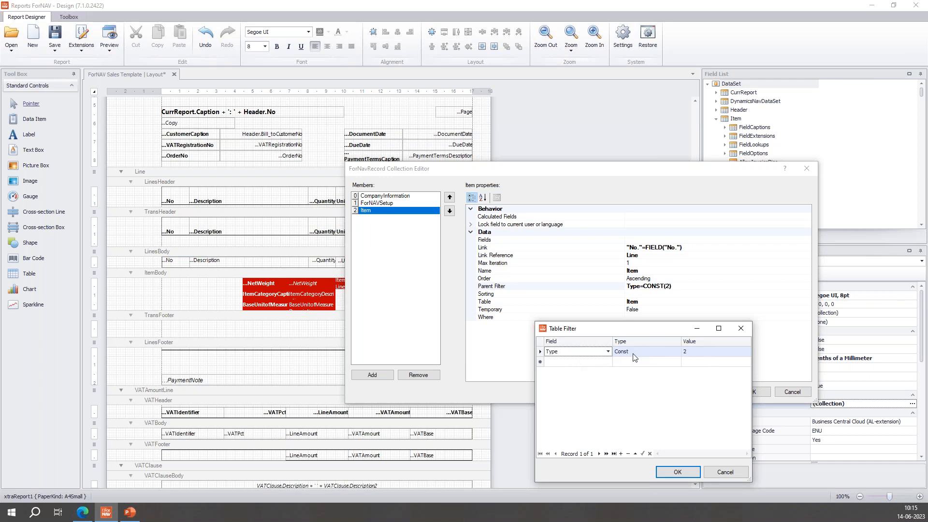
mouse_move(678, 471)
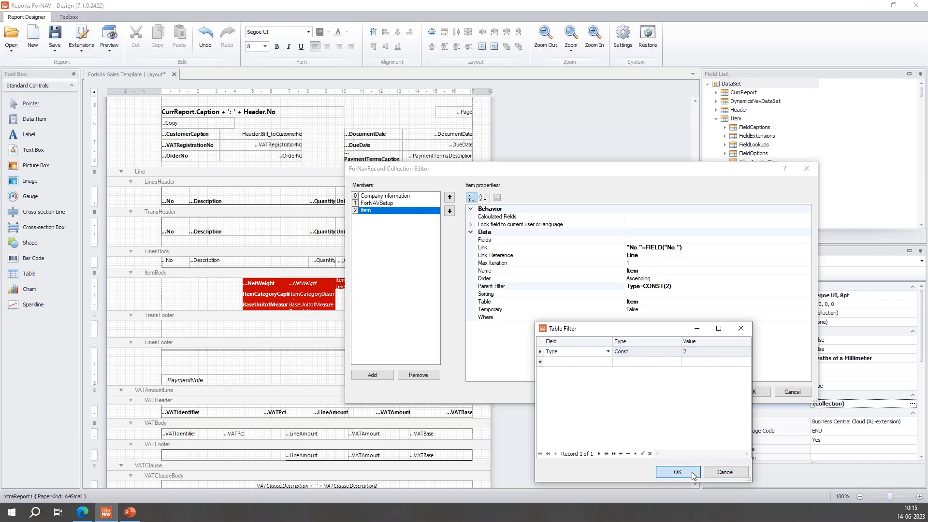
click(677, 471)
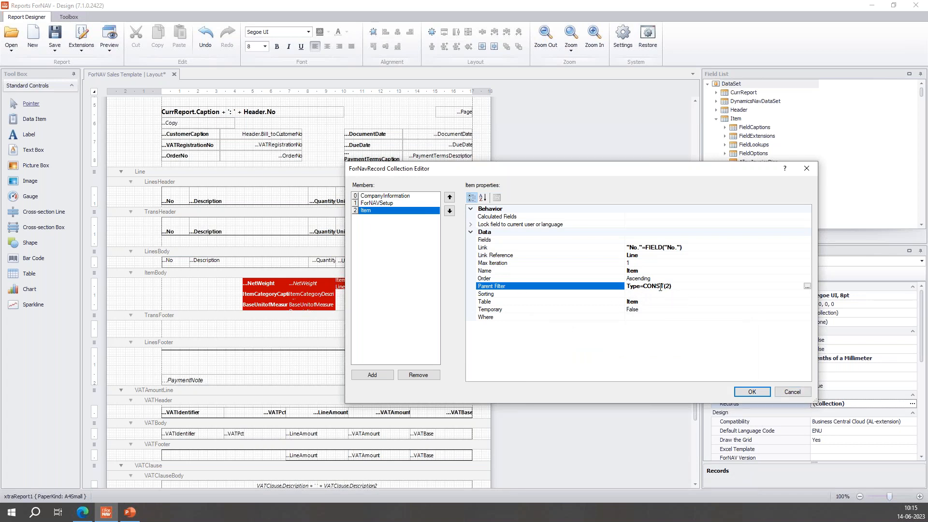
mouse_move(717, 392)
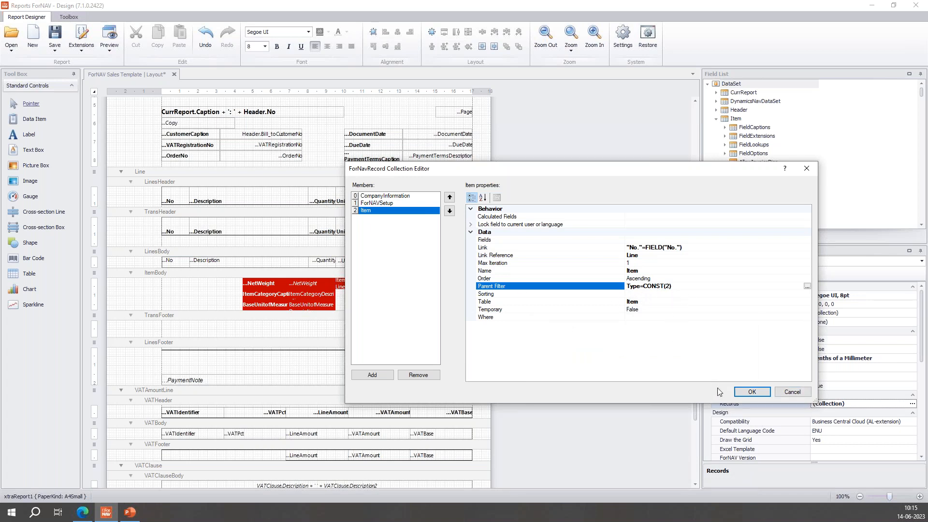
mouse_move(761, 402)
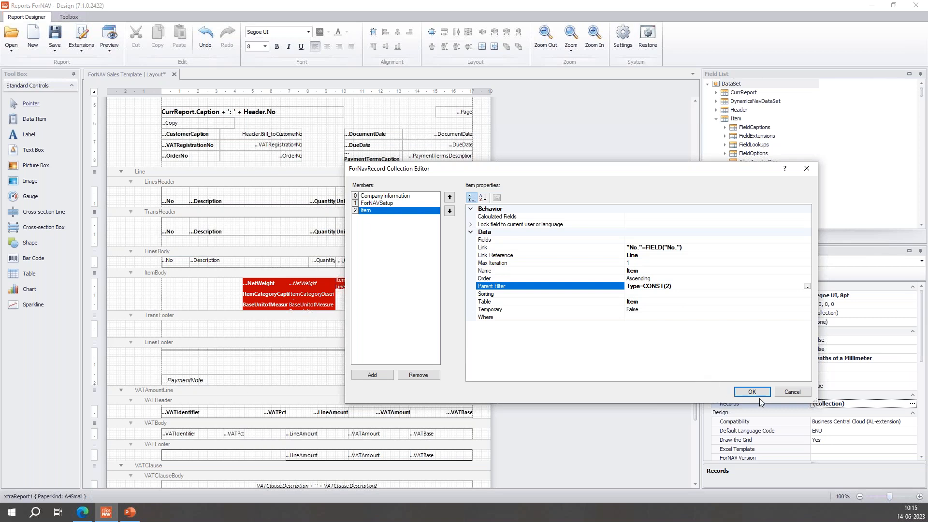
click(751, 390)
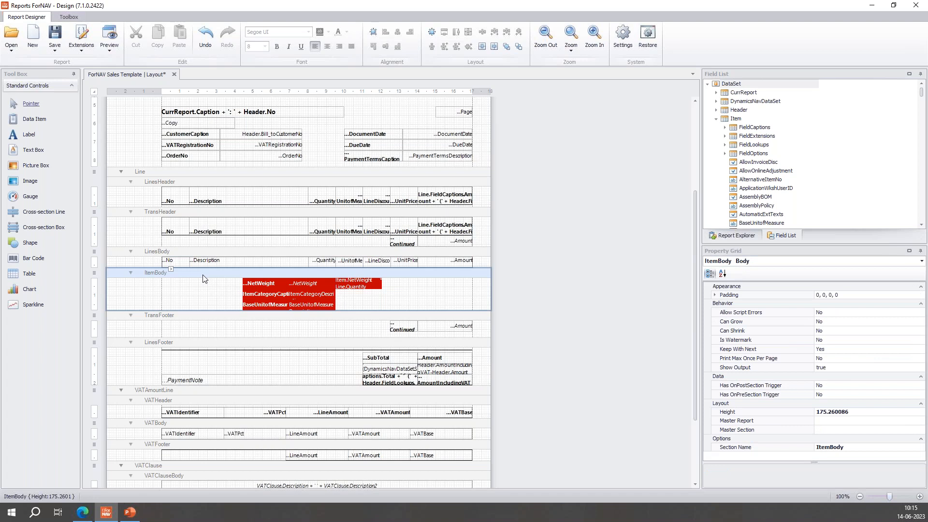
mouse_move(203, 281)
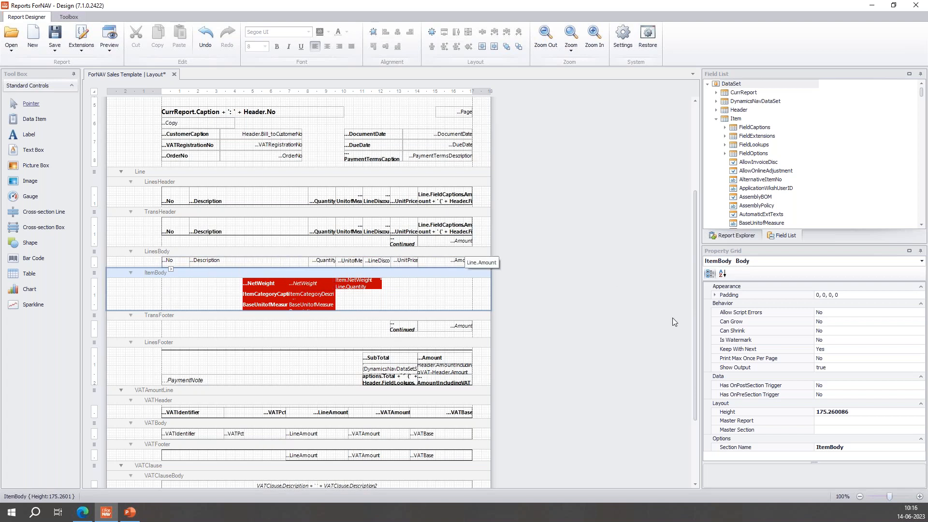
mouse_move(866, 371)
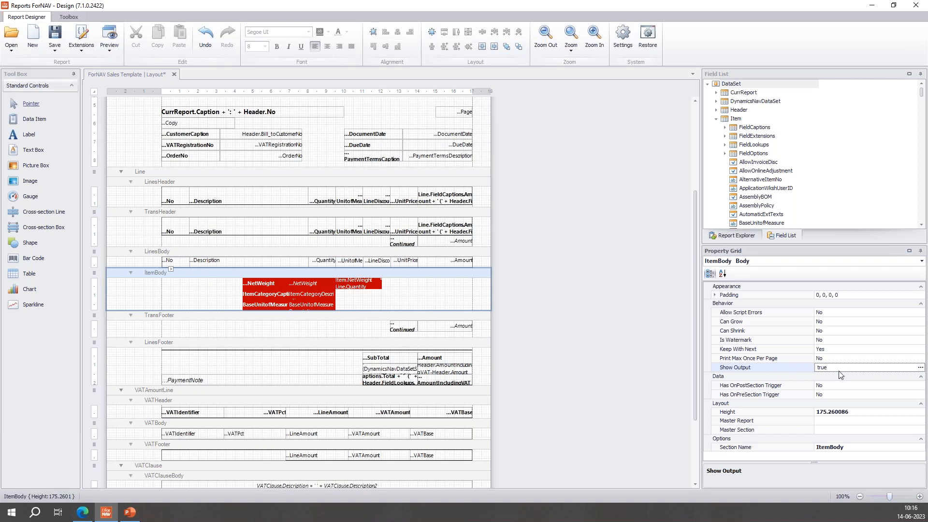
mouse_move(129, 229)
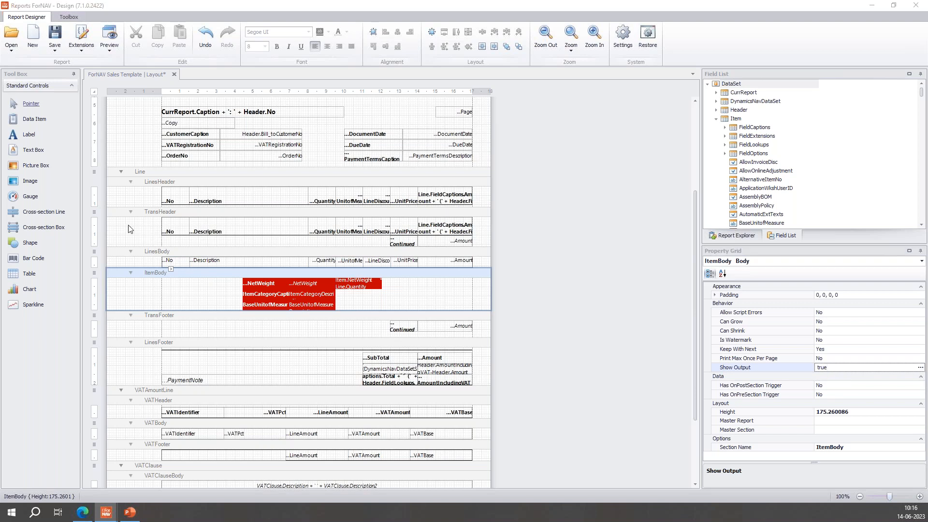
Bring up ItemBody's Show Output condition, currently true, in the JavaScript editor.
click(920, 366)
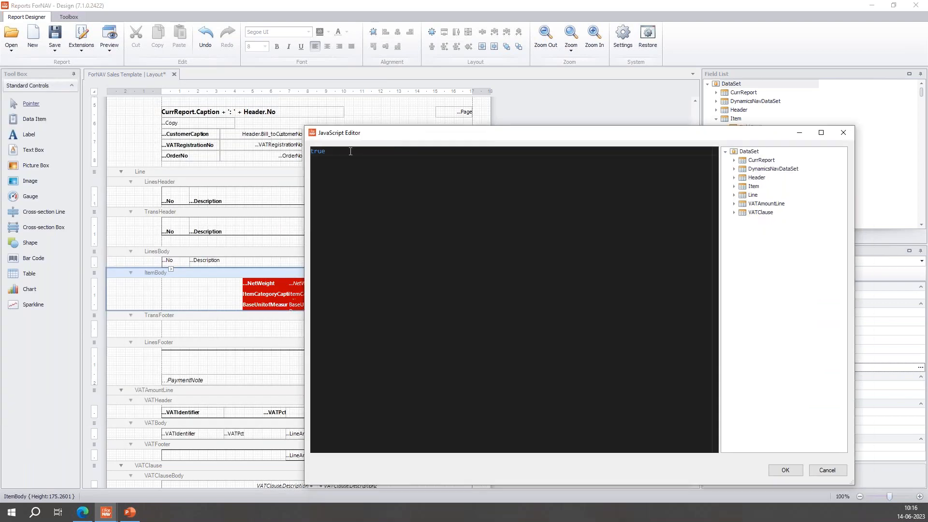
Replace the true condition with Line.Type taken from the Line dataset fields.
double_click(317, 151)
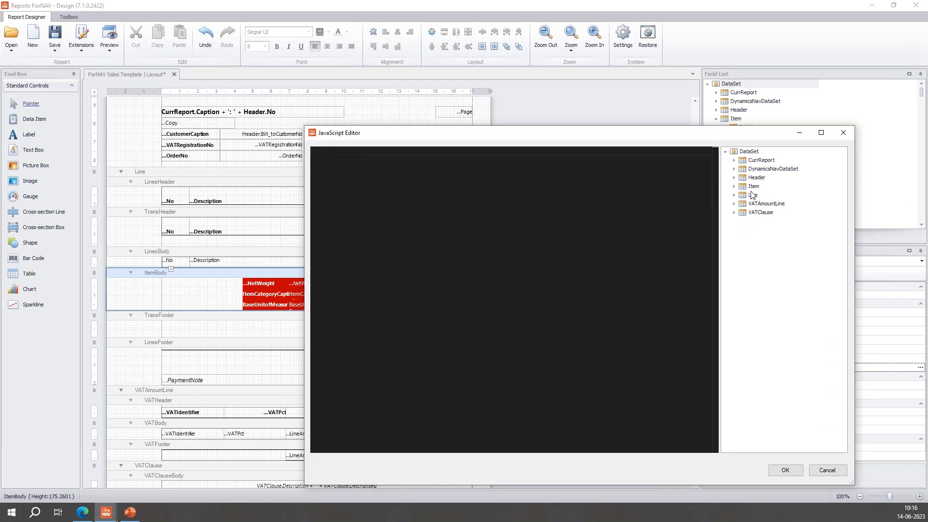
click(735, 195)
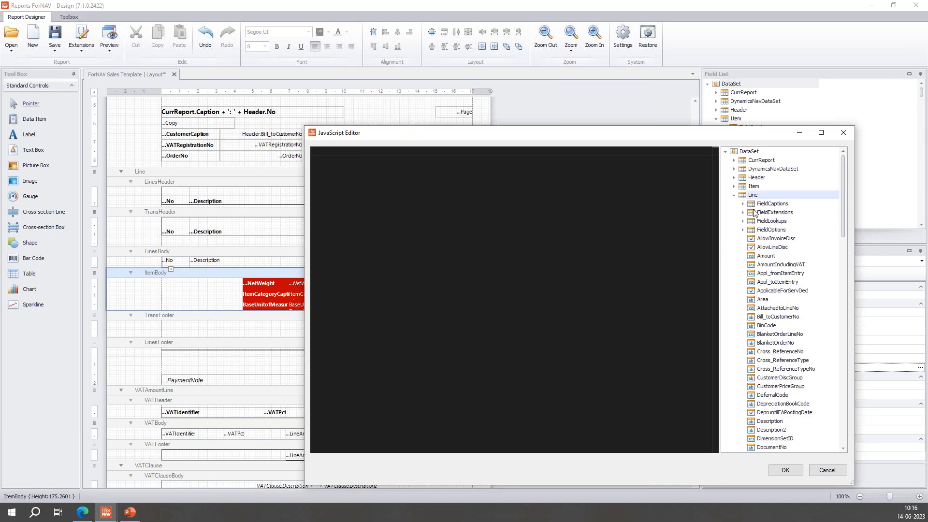
scroll(down, 3)
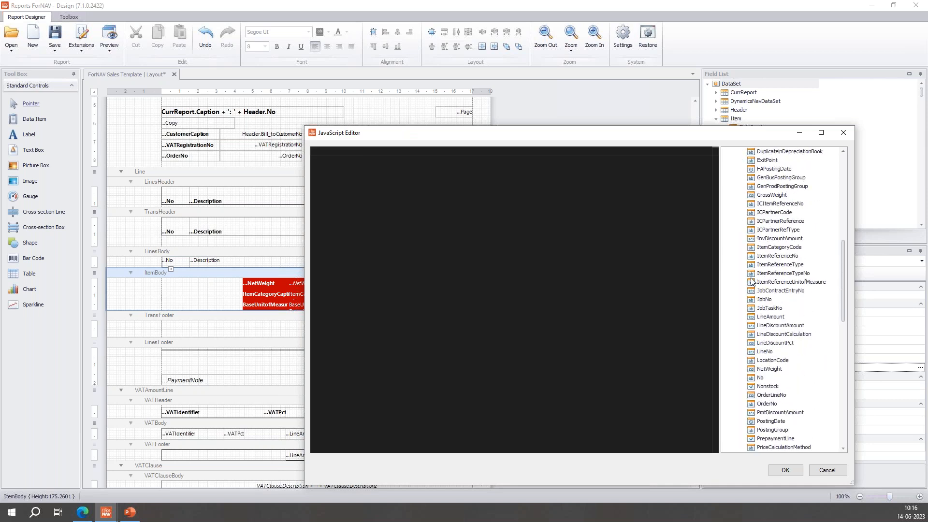
scroll(down, 3)
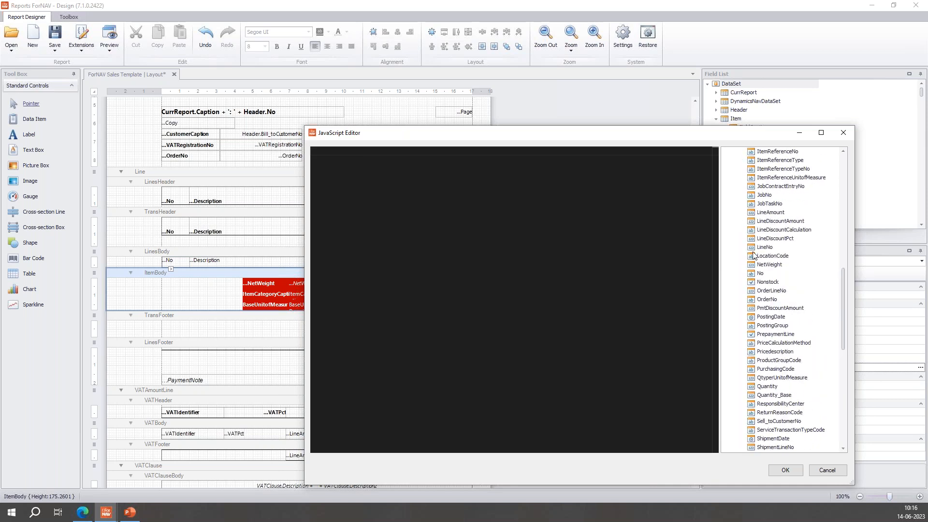
scroll(down, 3)
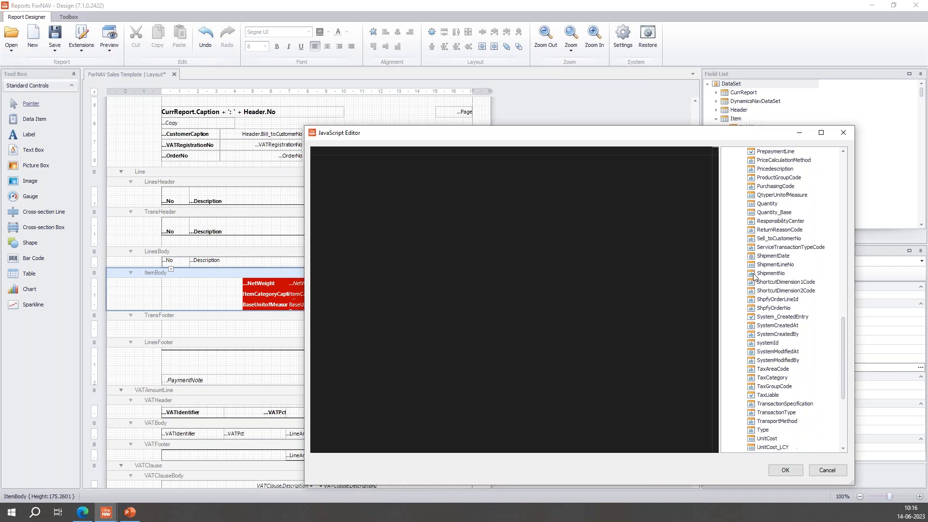
scroll(down, 3)
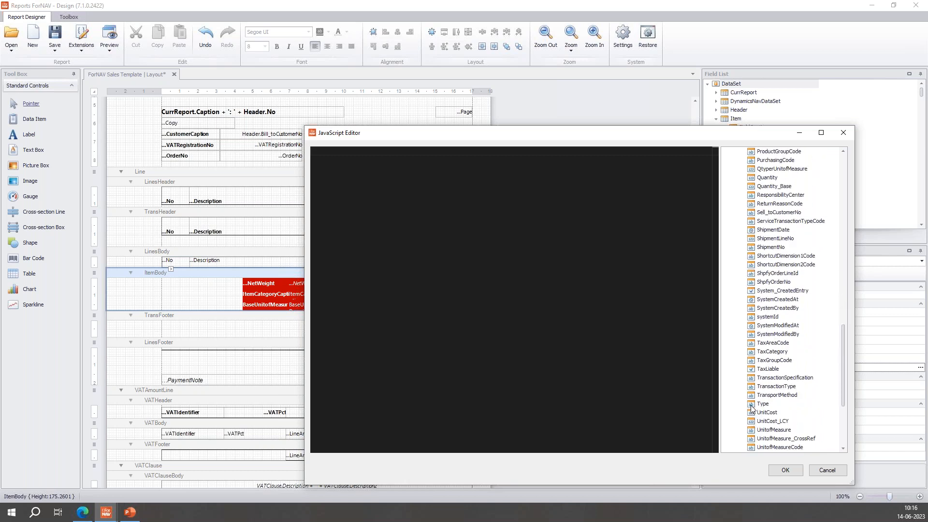
text(Line.Type ==)
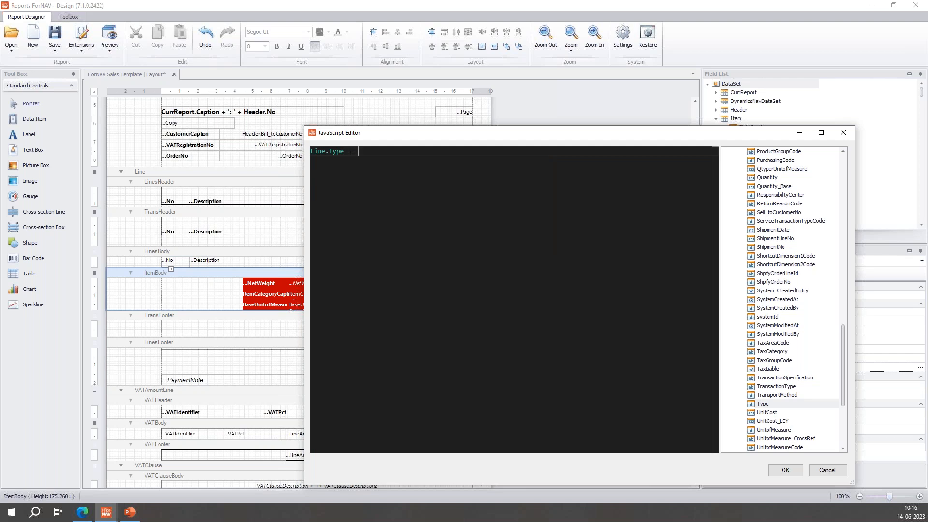
scroll(up, 3)
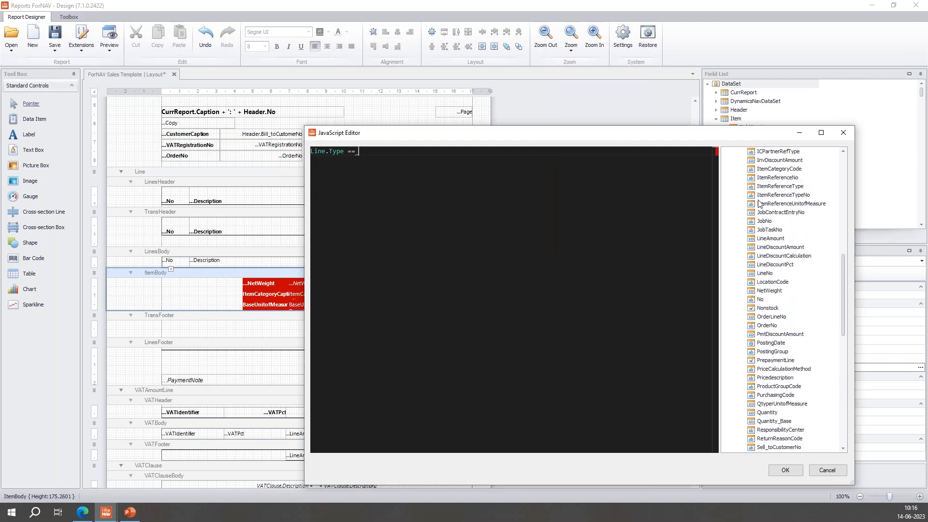
click(735, 195)
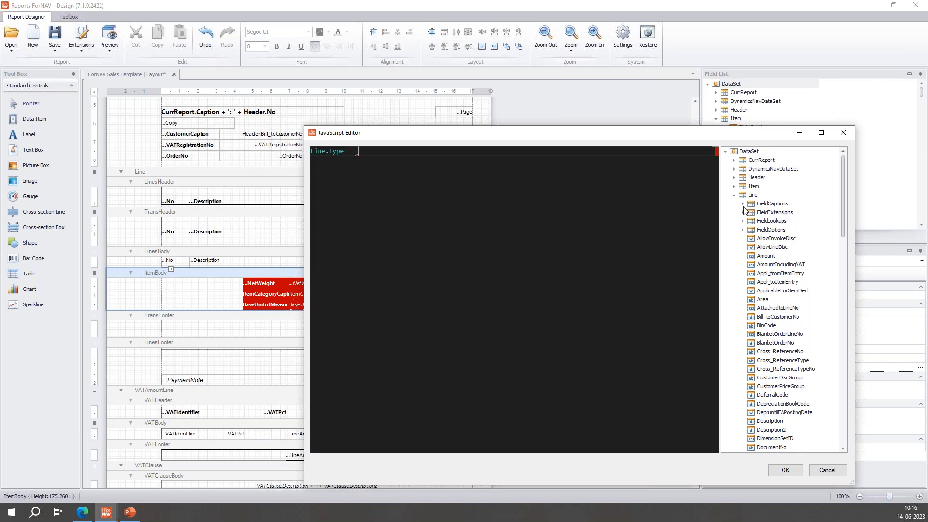
Complete the condition as Line.Type == Line.FieldOptions.Type.Item and confirm it.
click(743, 229)
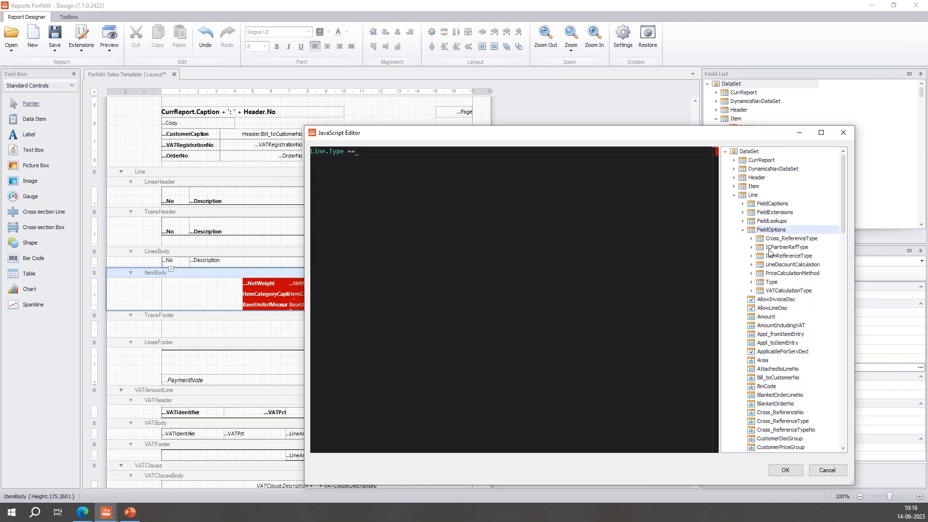
click(751, 282)
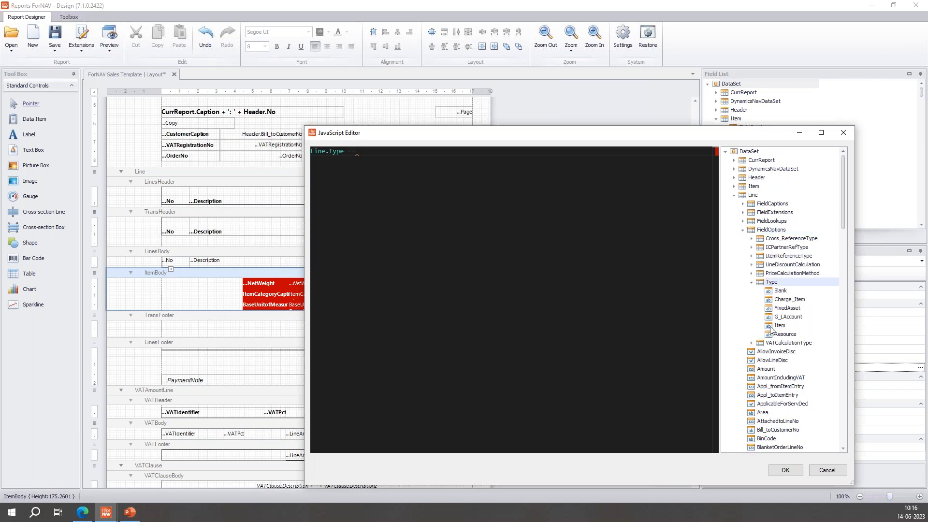
text(Line.FieldOptions.Type.Item)
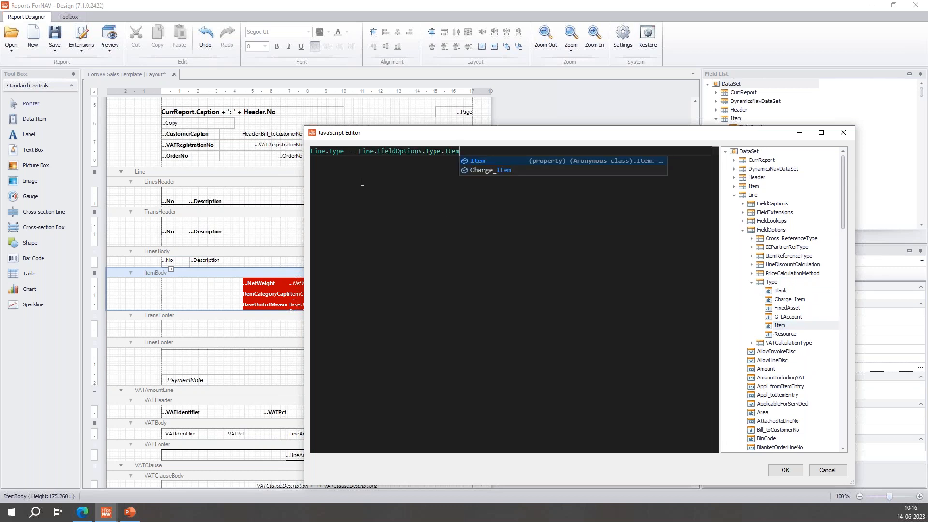
mouse_move(396, 162)
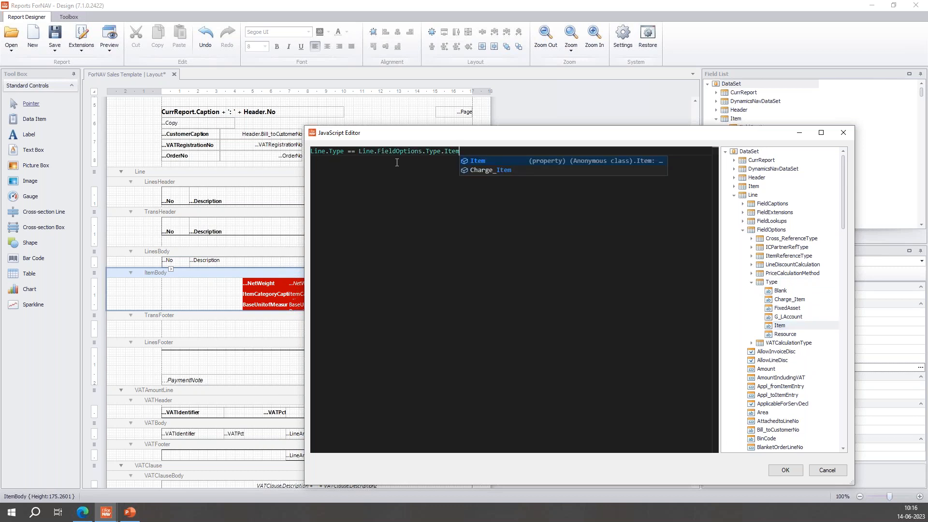
mouse_move(337, 150)
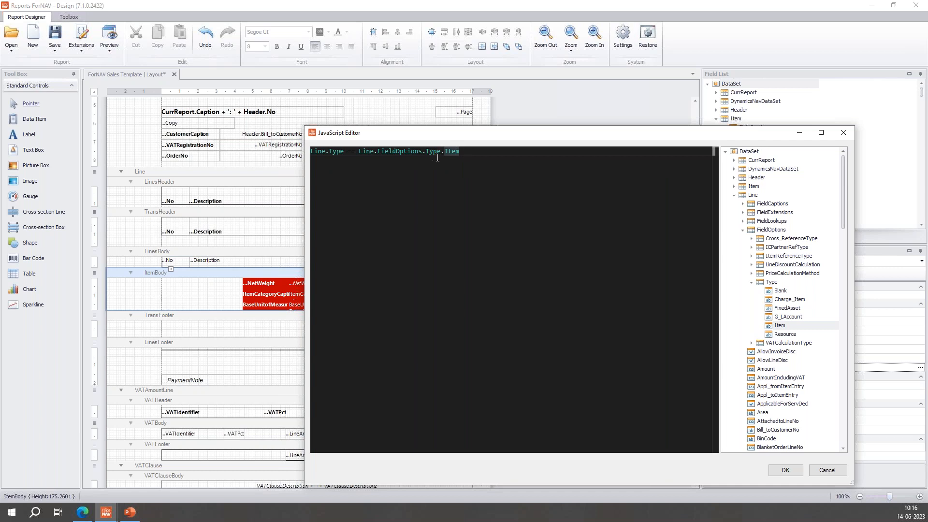
mouse_move(785, 469)
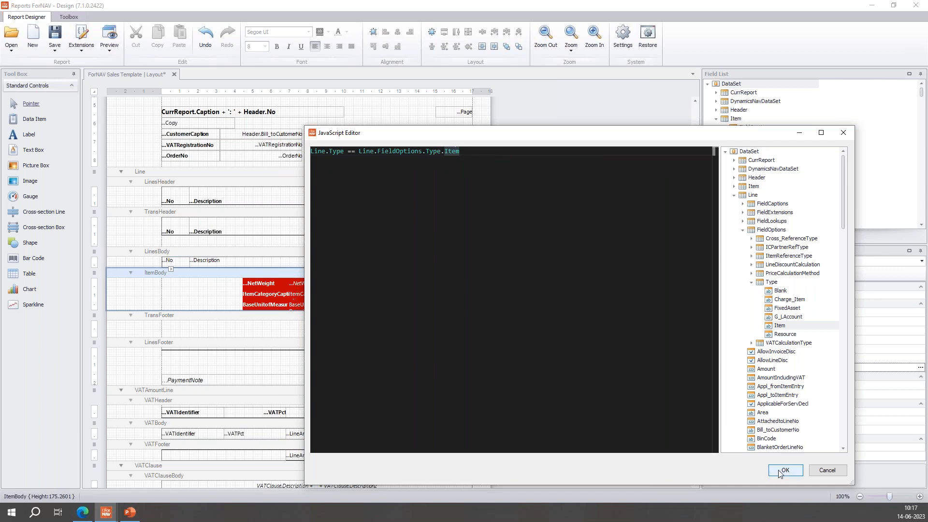
click(784, 469)
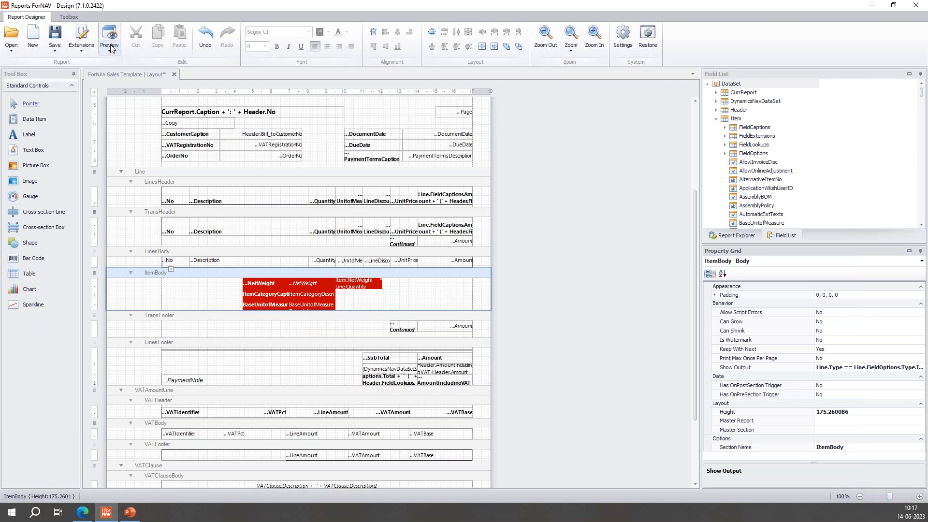
Preview the Sales Template in Business Central filtered to invoice No. 103032.
click(109, 38)
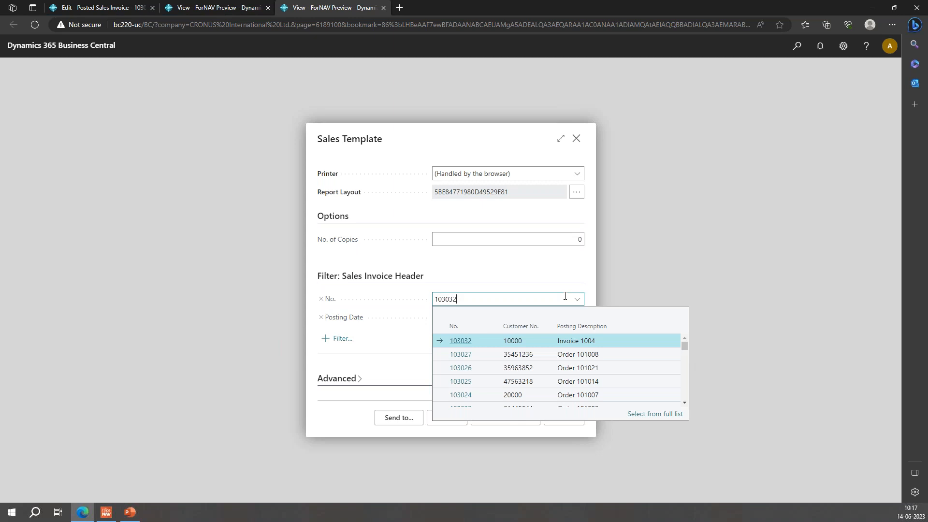
click(461, 340)
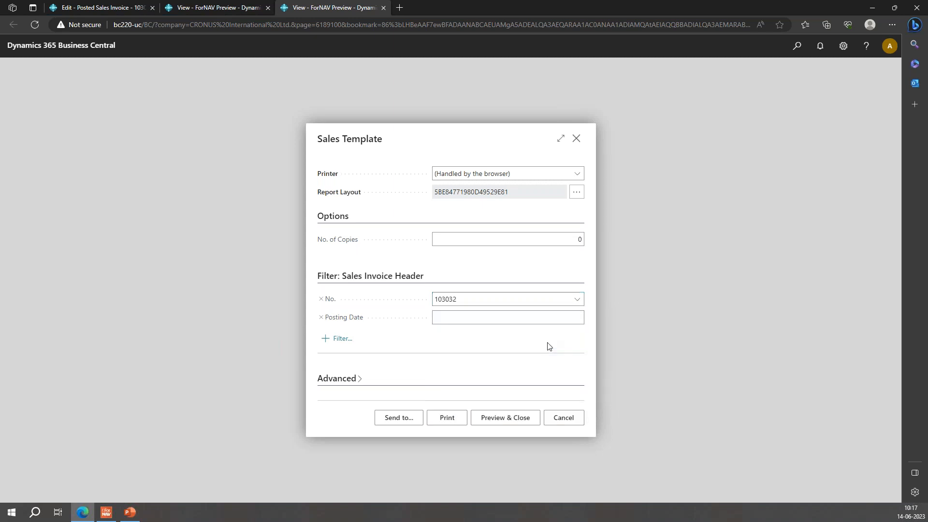
click(504, 417)
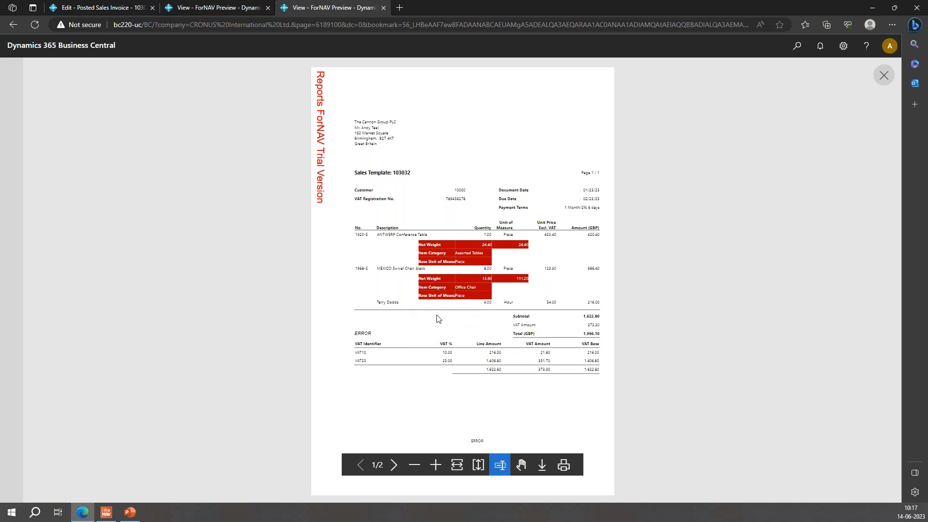
mouse_move(414, 335)
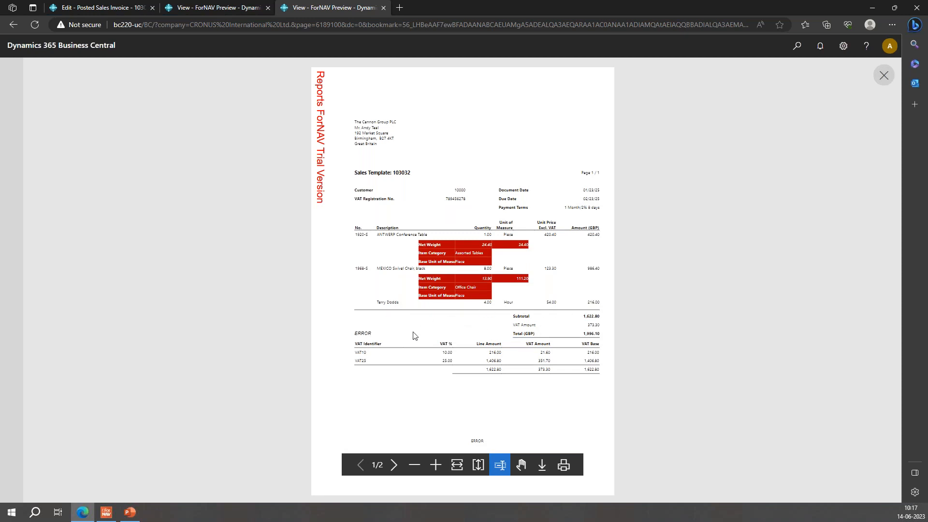
mouse_move(464, 249)
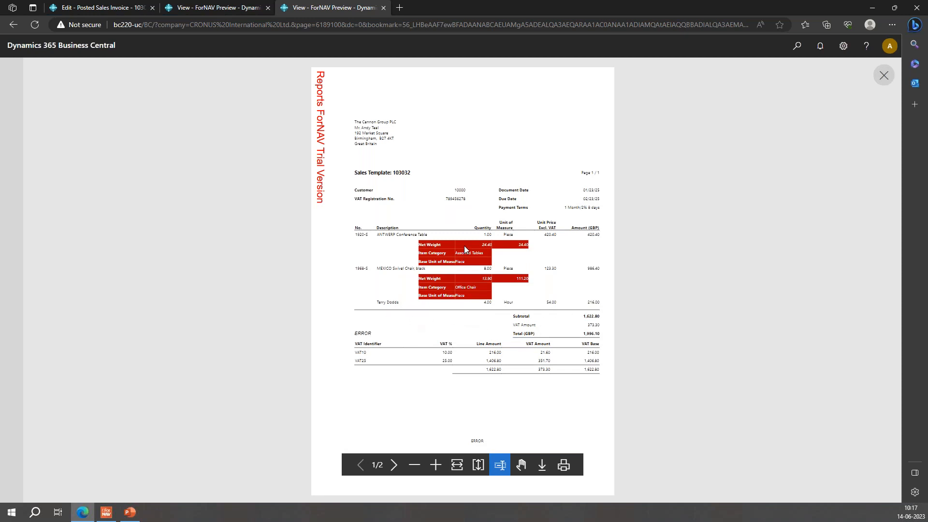
mouse_move(466, 268)
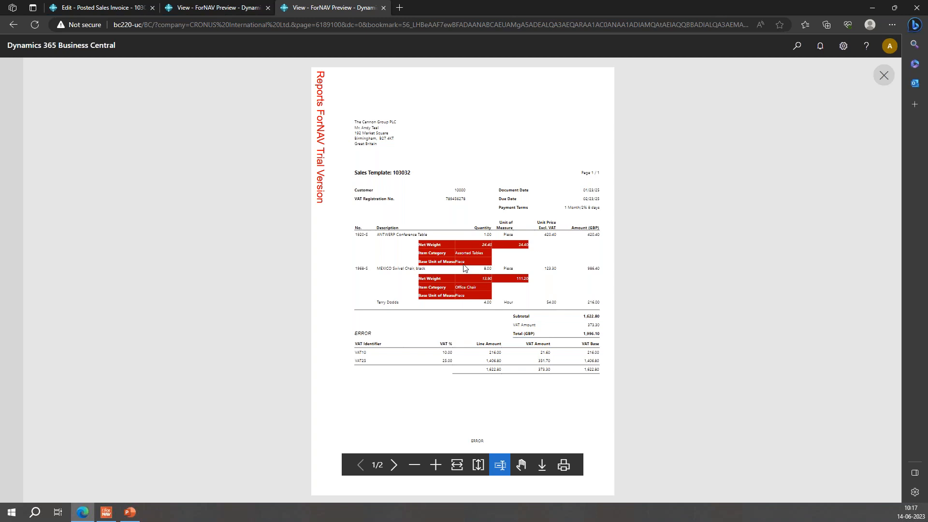
mouse_move(435, 465)
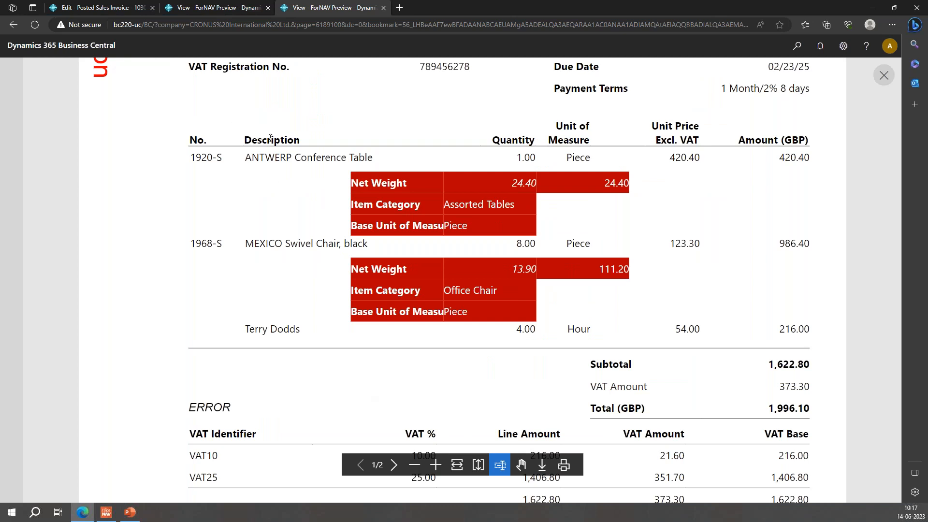
mouse_move(498, 362)
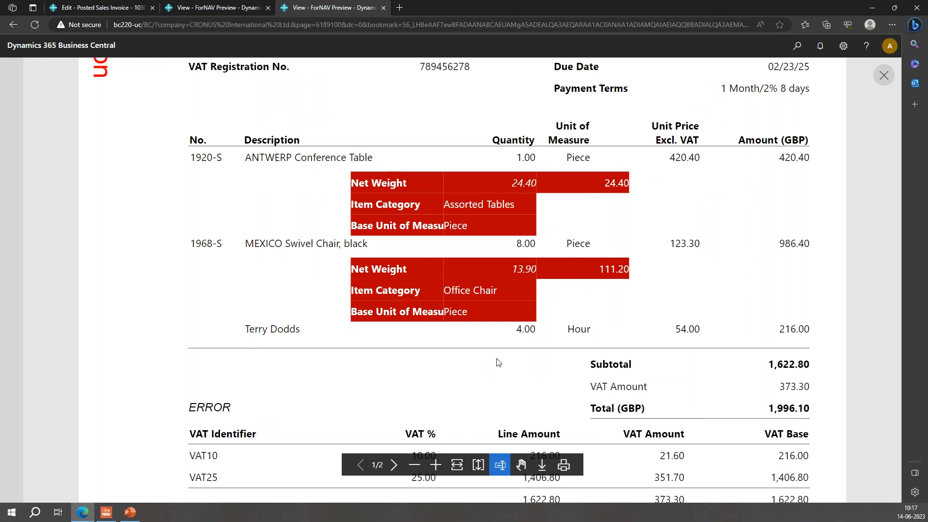
mouse_move(443, 242)
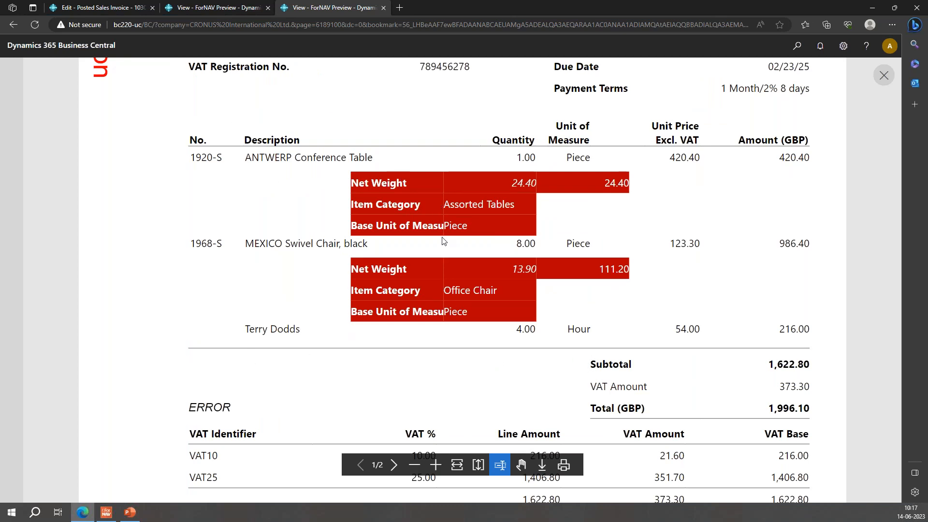
mouse_move(555, 321)
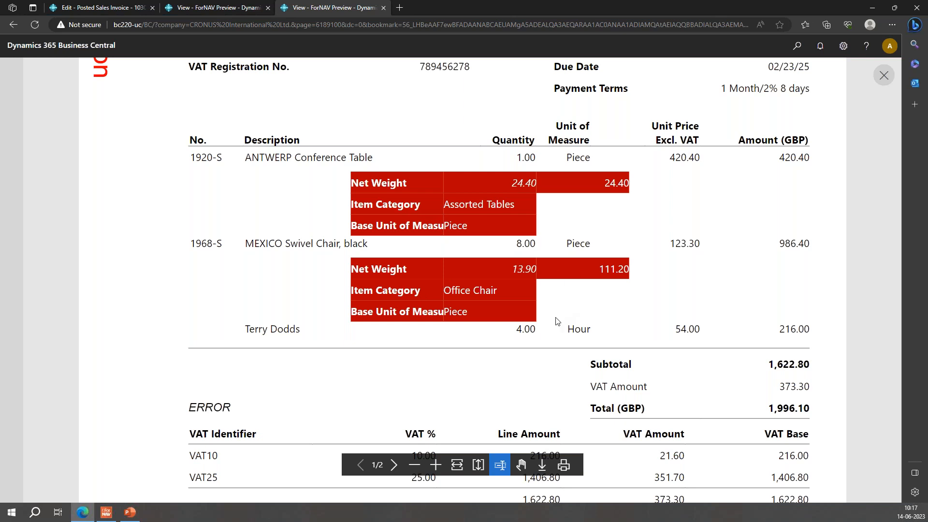
mouse_move(150, 512)
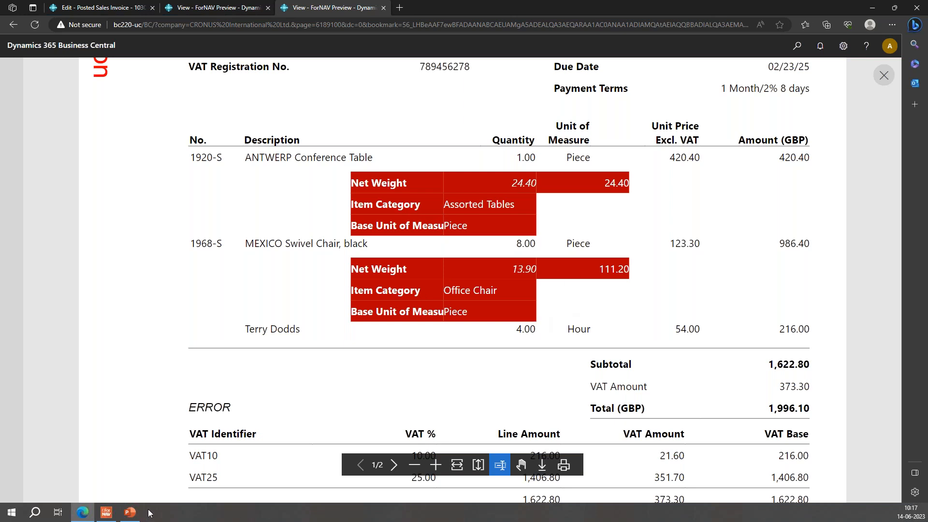
mouse_move(129, 511)
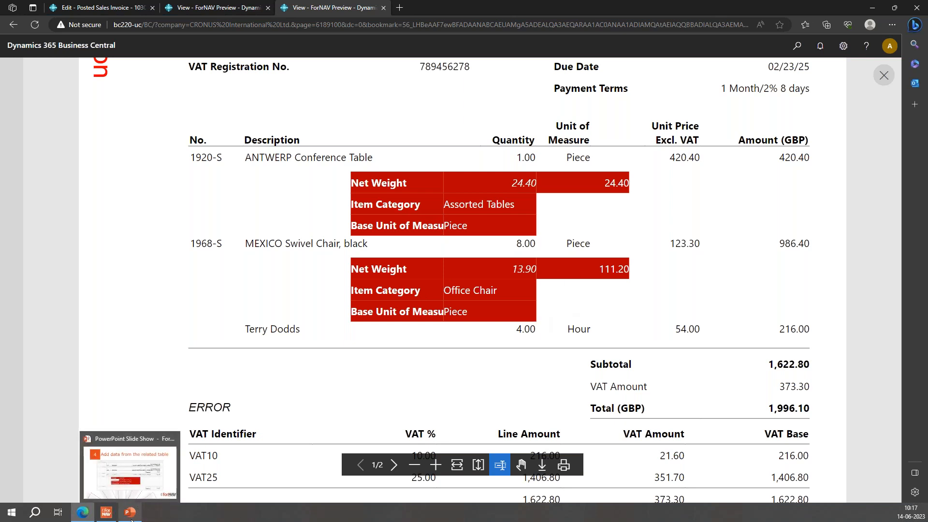